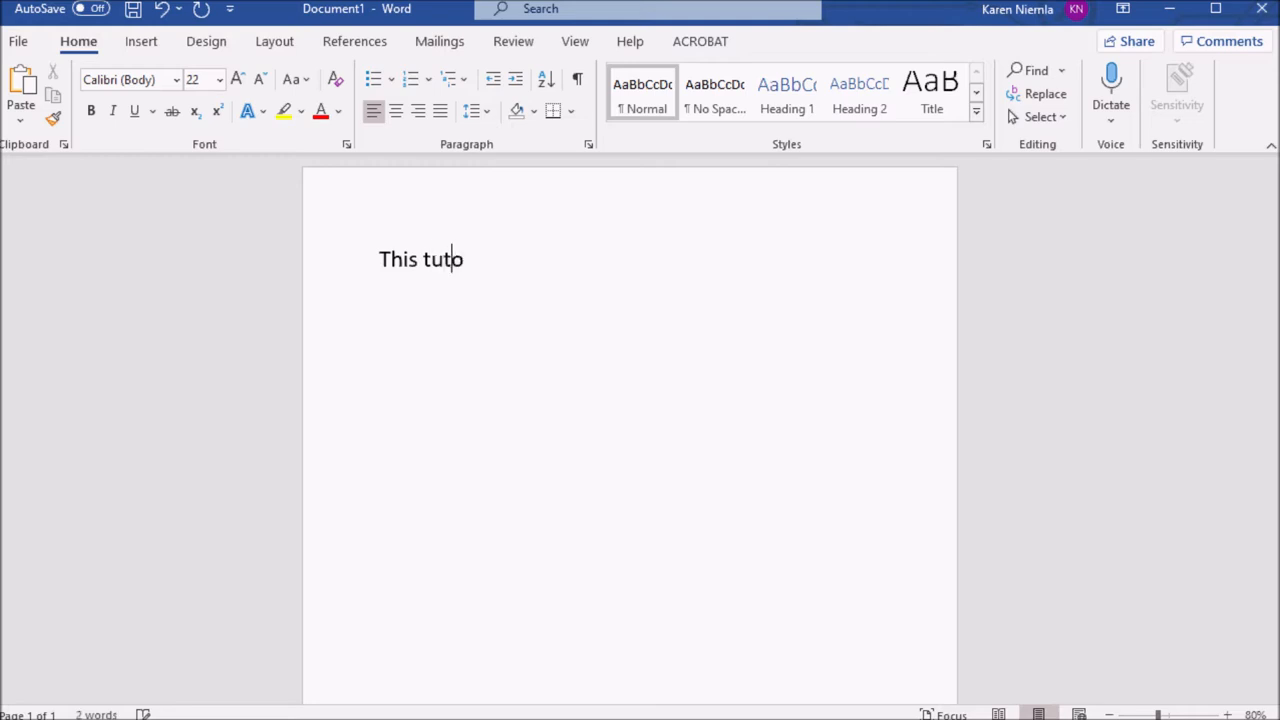
Enter the sentence 'This tutorial is about writing in APA Style' in the blank document.
type("rial is about")
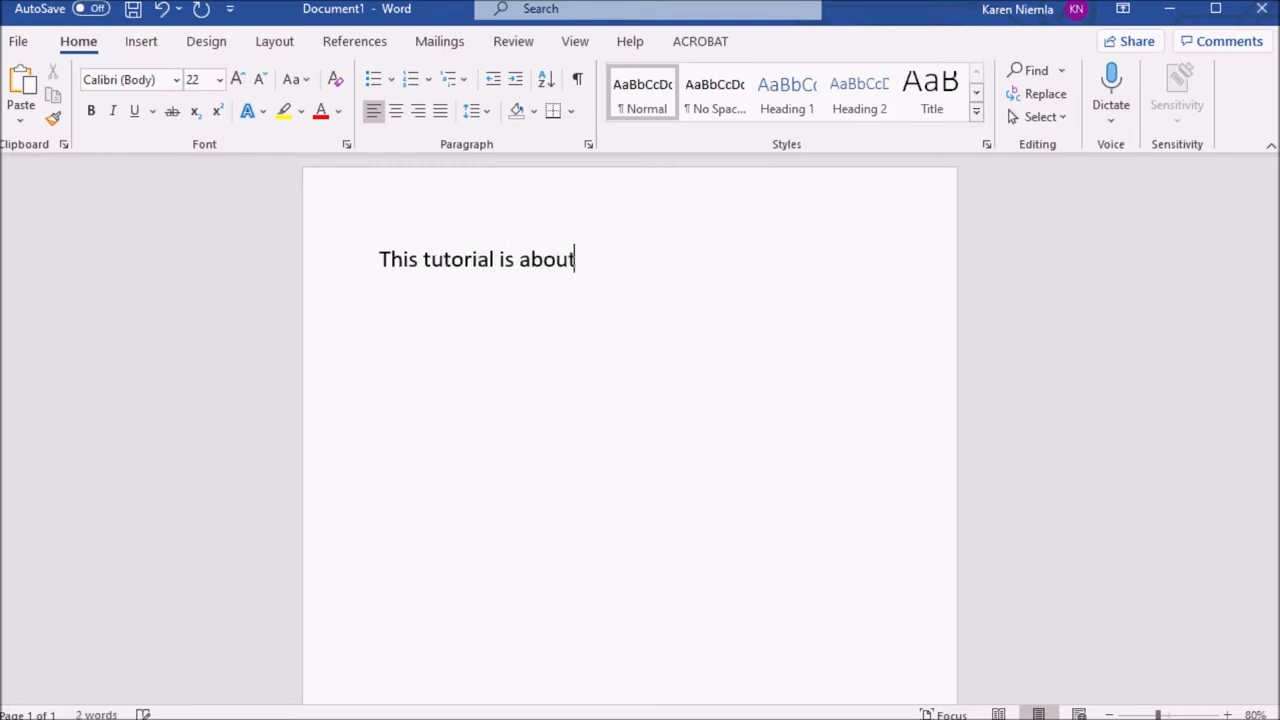
type("writing in a")
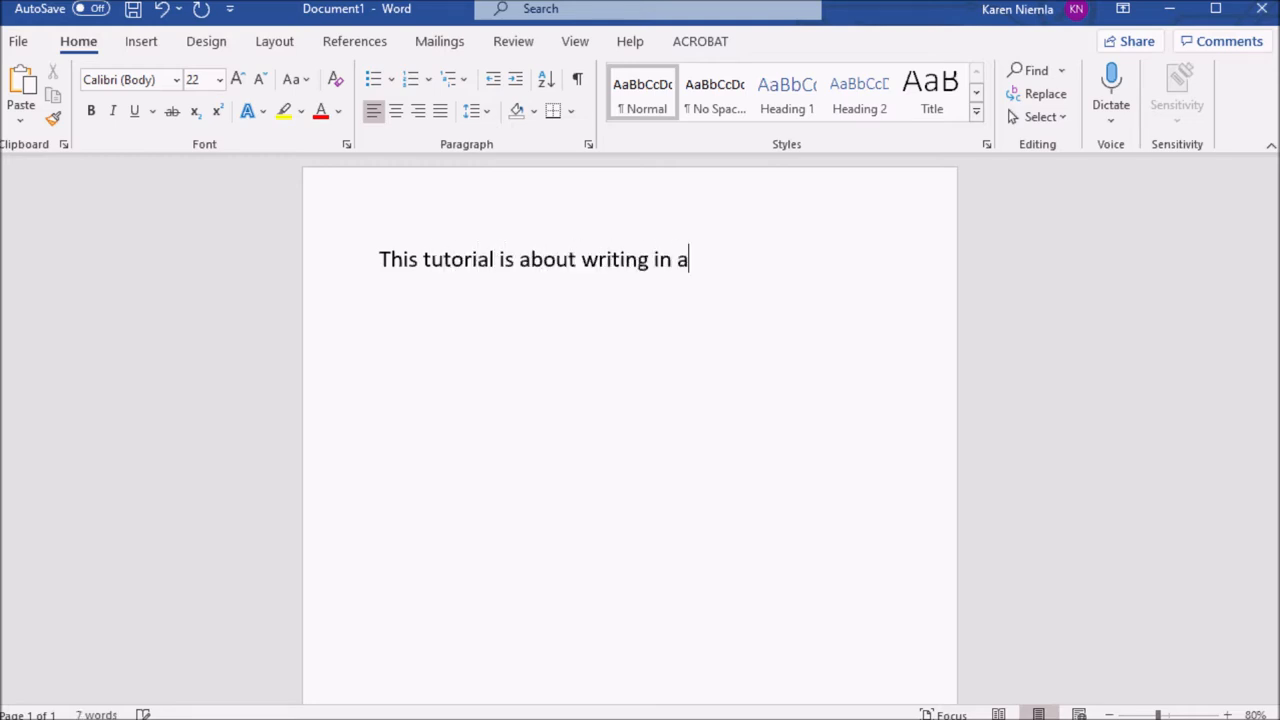
type("APA Style")
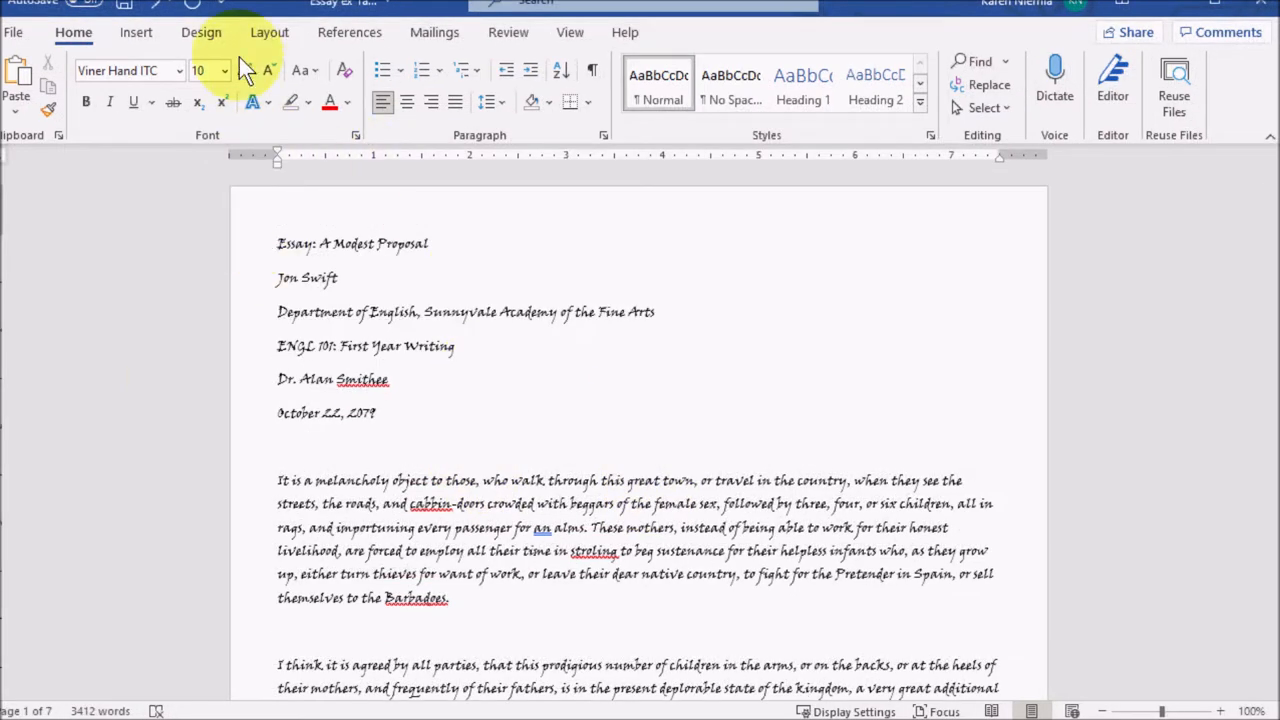
Review the Layout options, then place the cursor in the essay body to select all 3,412 words.
left_click(268, 32)
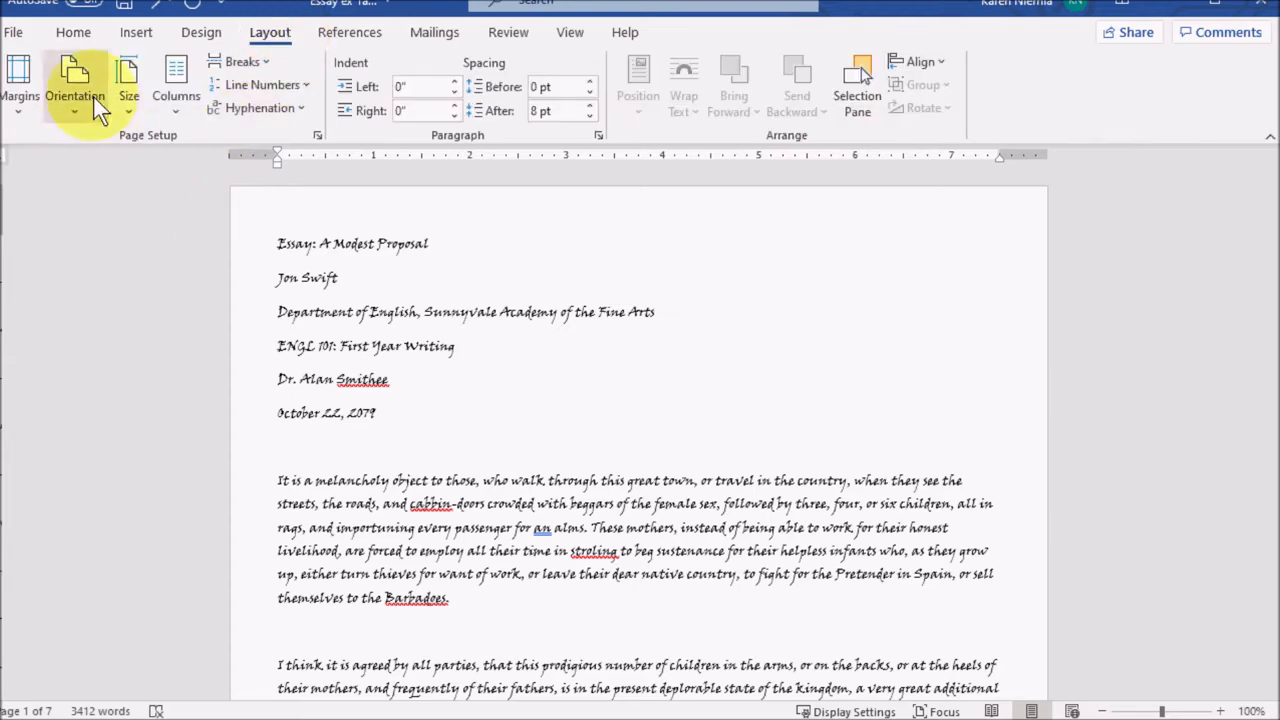
left_click(20, 80)
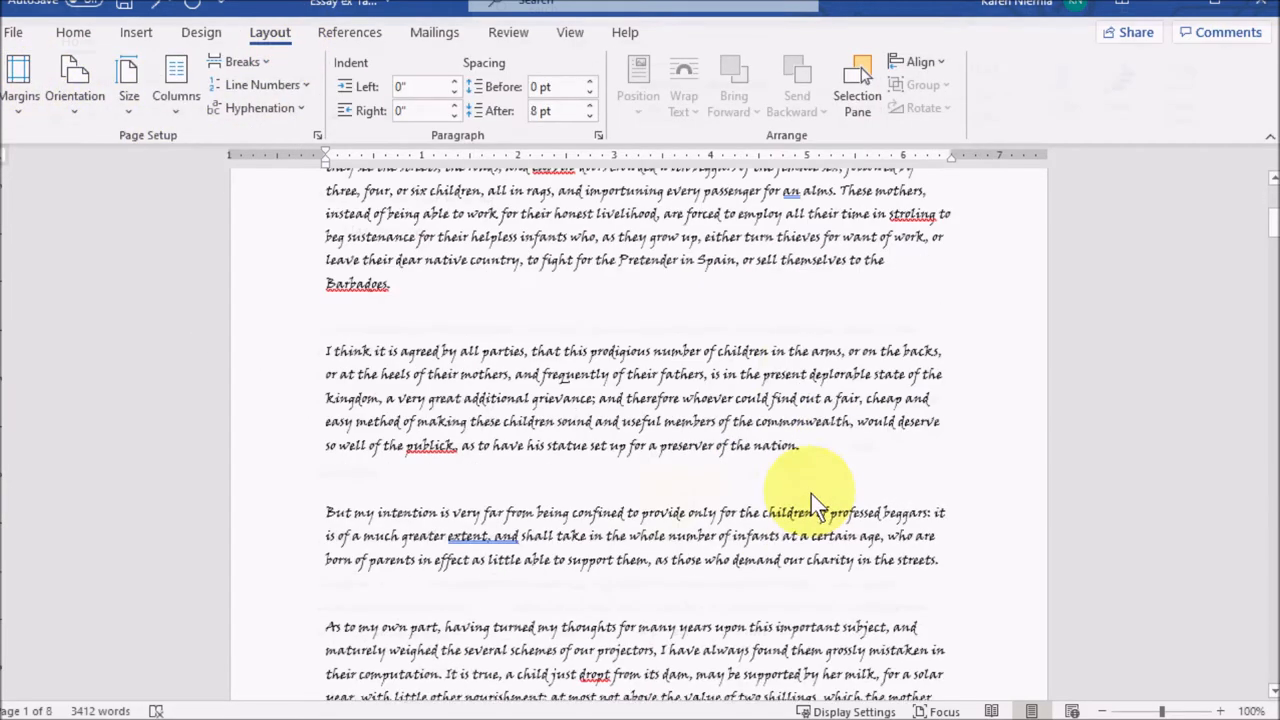
left_click(80, 40)
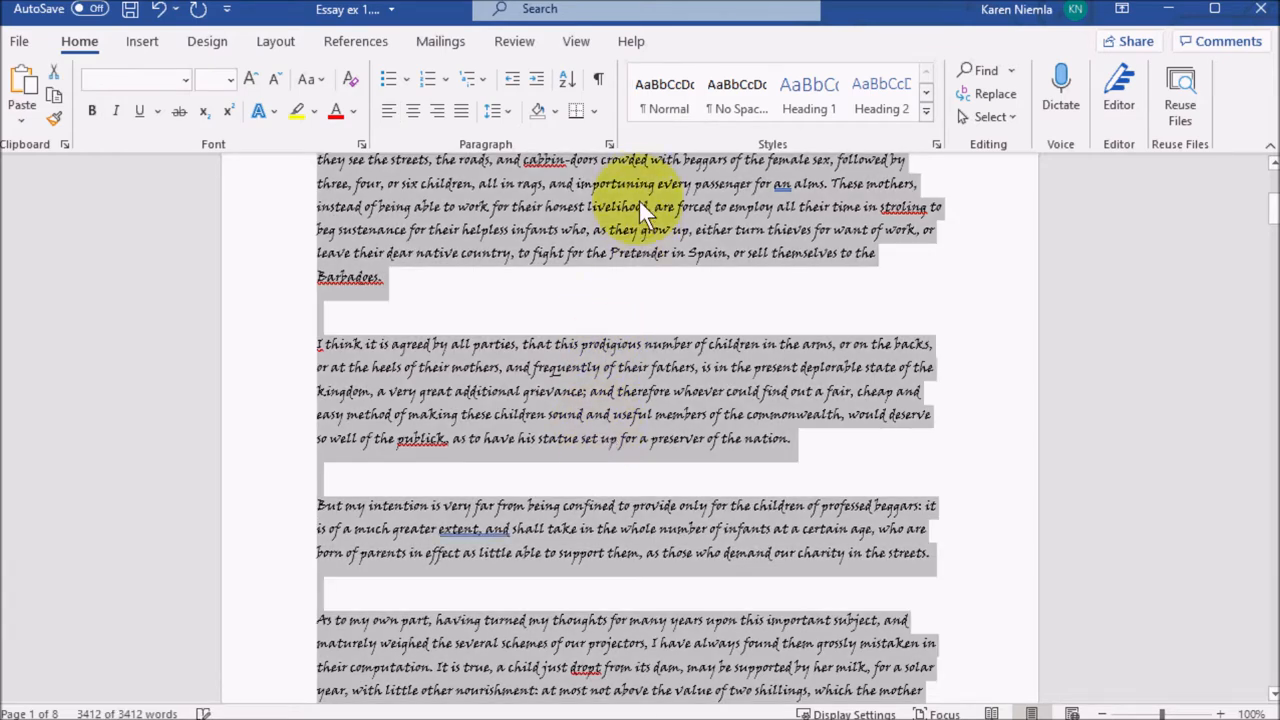
In the Paragraph dialog set Spacing After to 0, adjust same-style spacing, Line spacing Double, and apply.
left_click(608, 144)
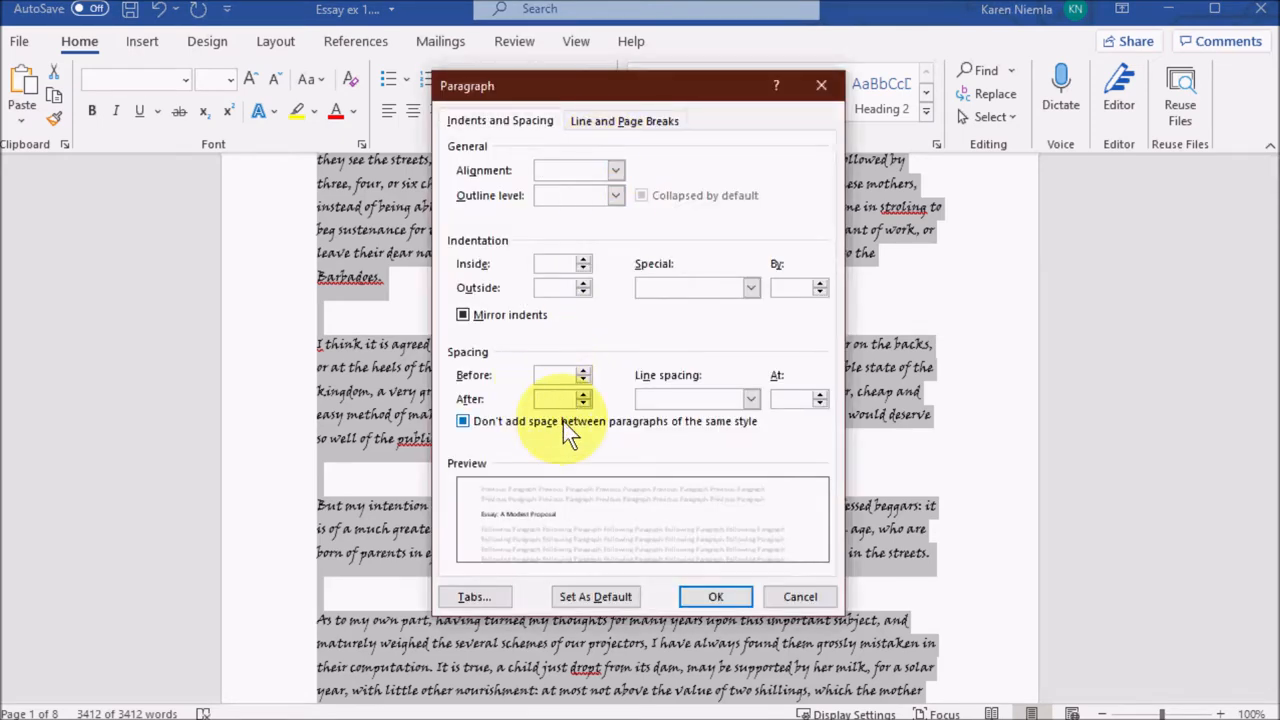
type("0")
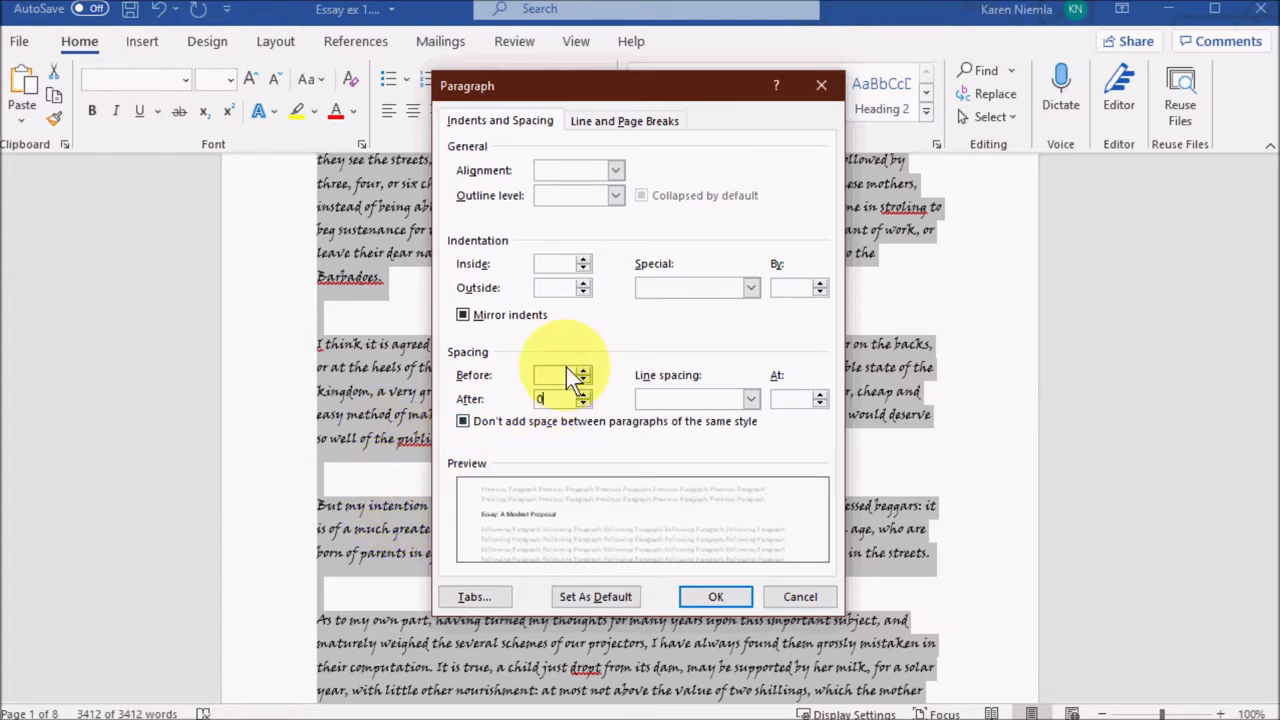
mouse_move(570, 376)
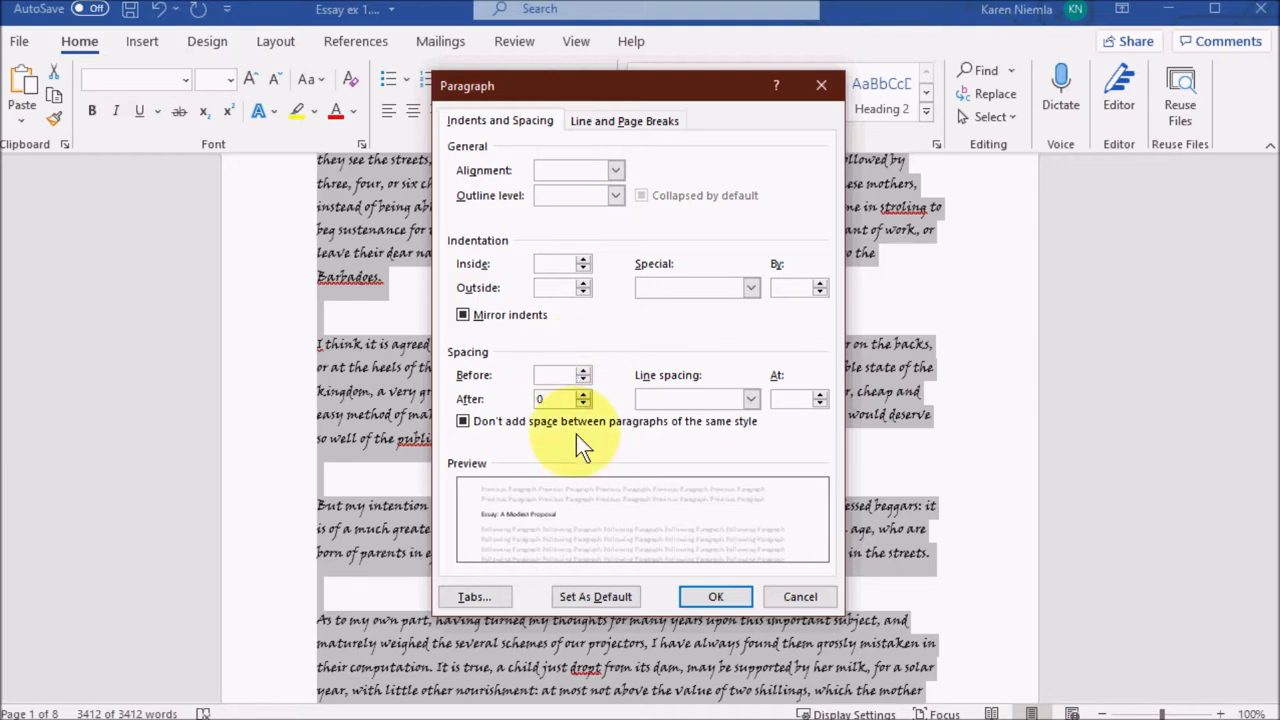
left_click(560, 398)
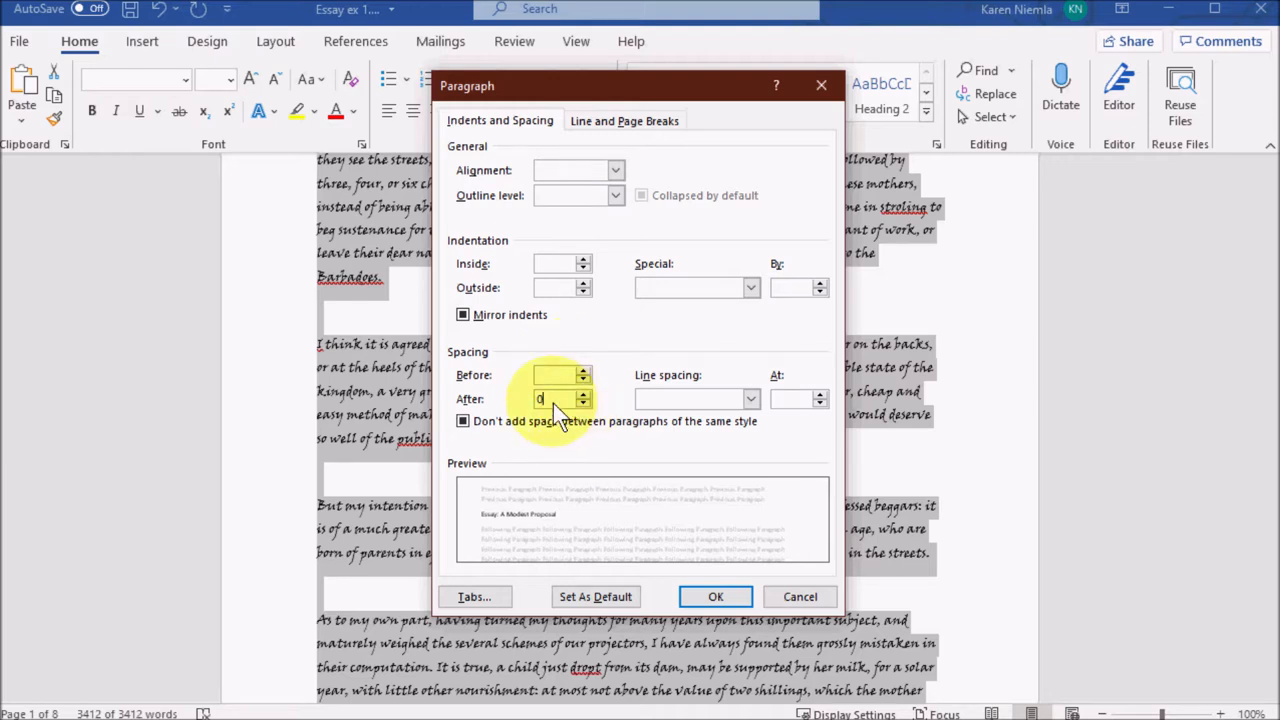
left_click(558, 400)
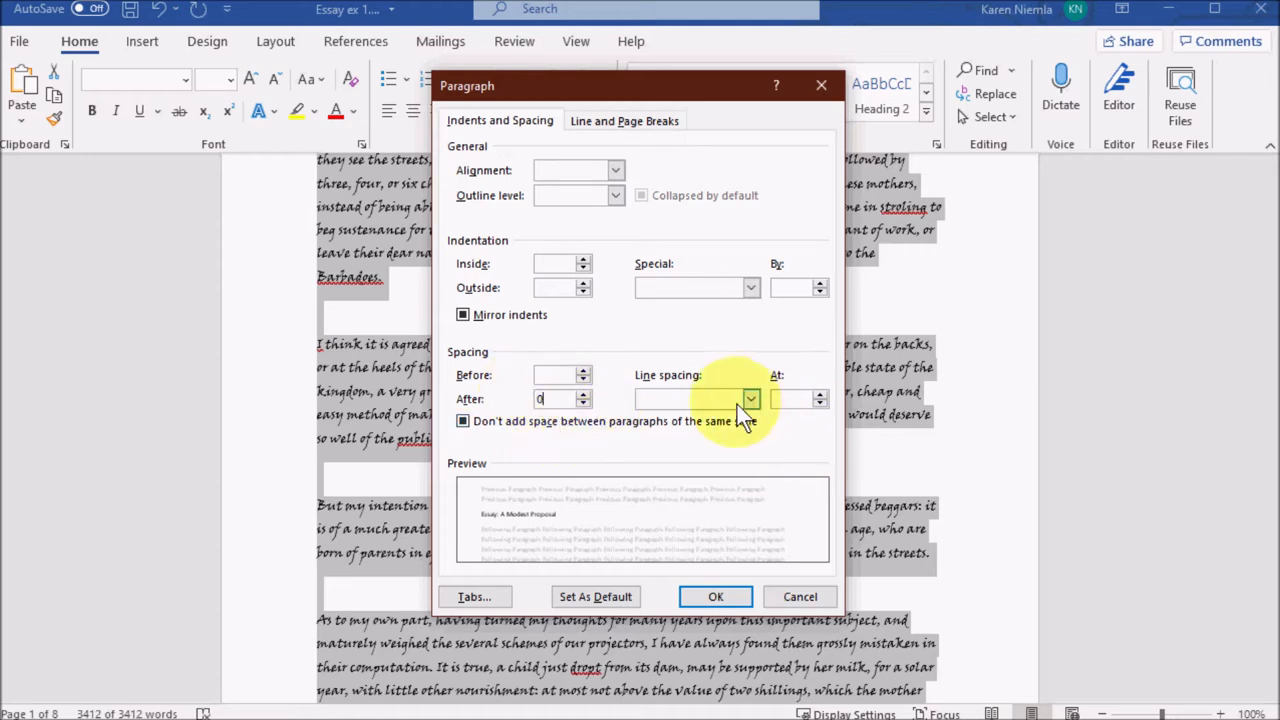
left_click(750, 398)
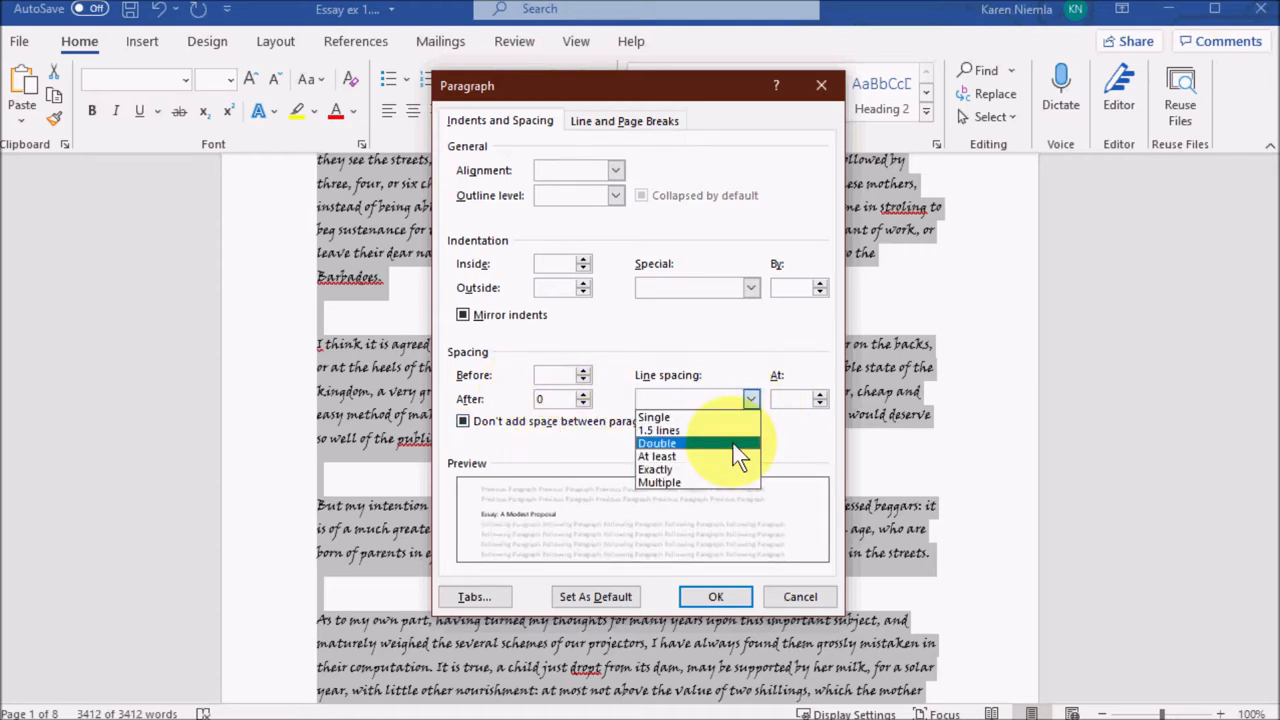
left_click(656, 442)
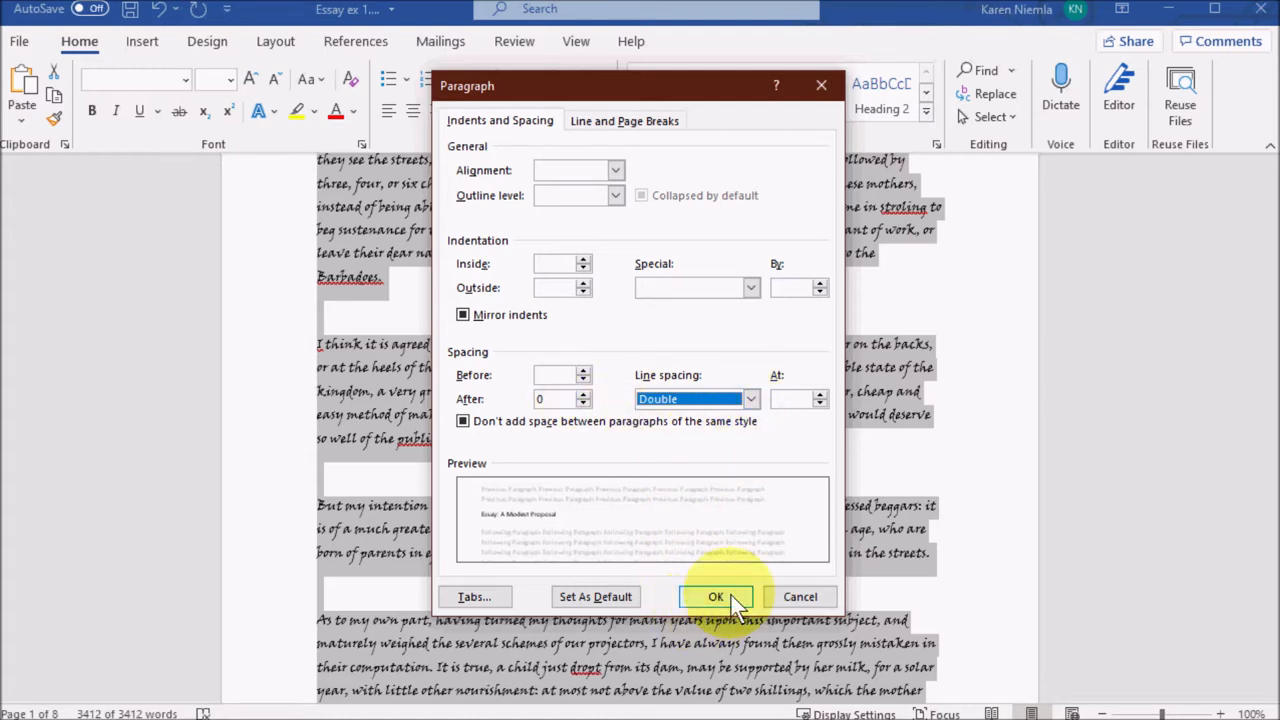
left_click(716, 596)
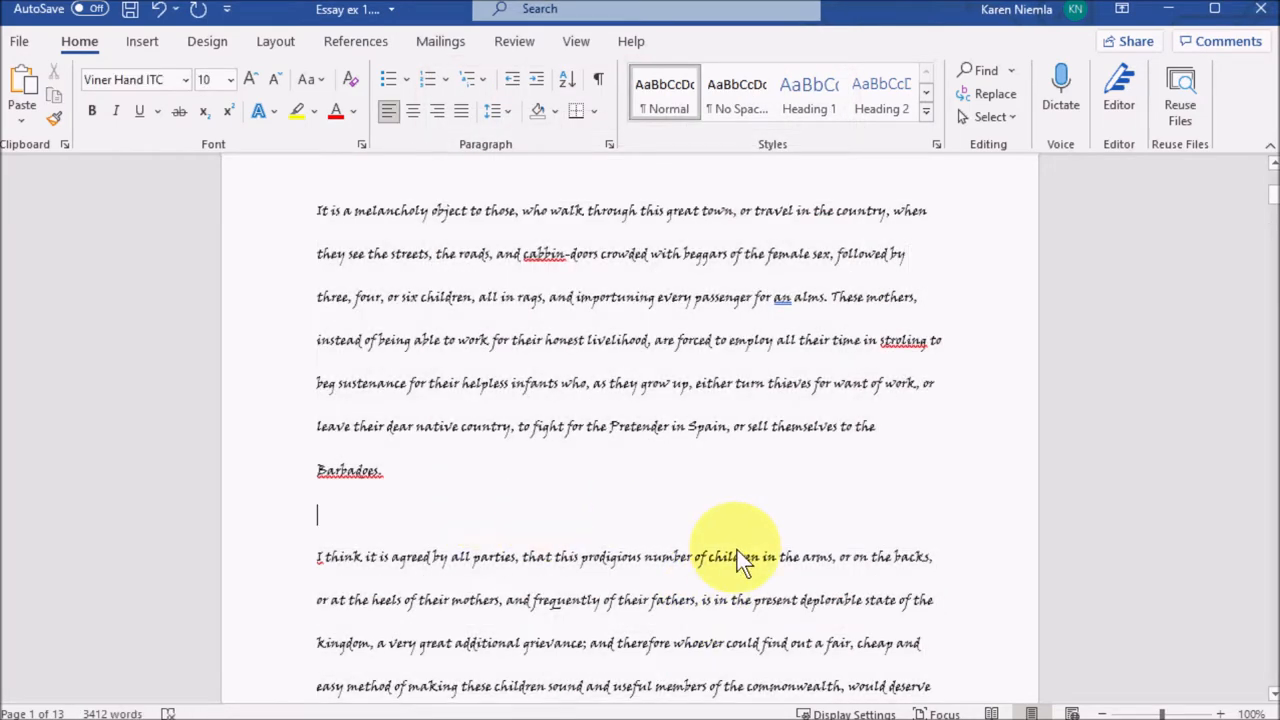
Scroll through the double-spaced essay removing blank paragraph marks between body paragraphs.
scroll("down", 3)
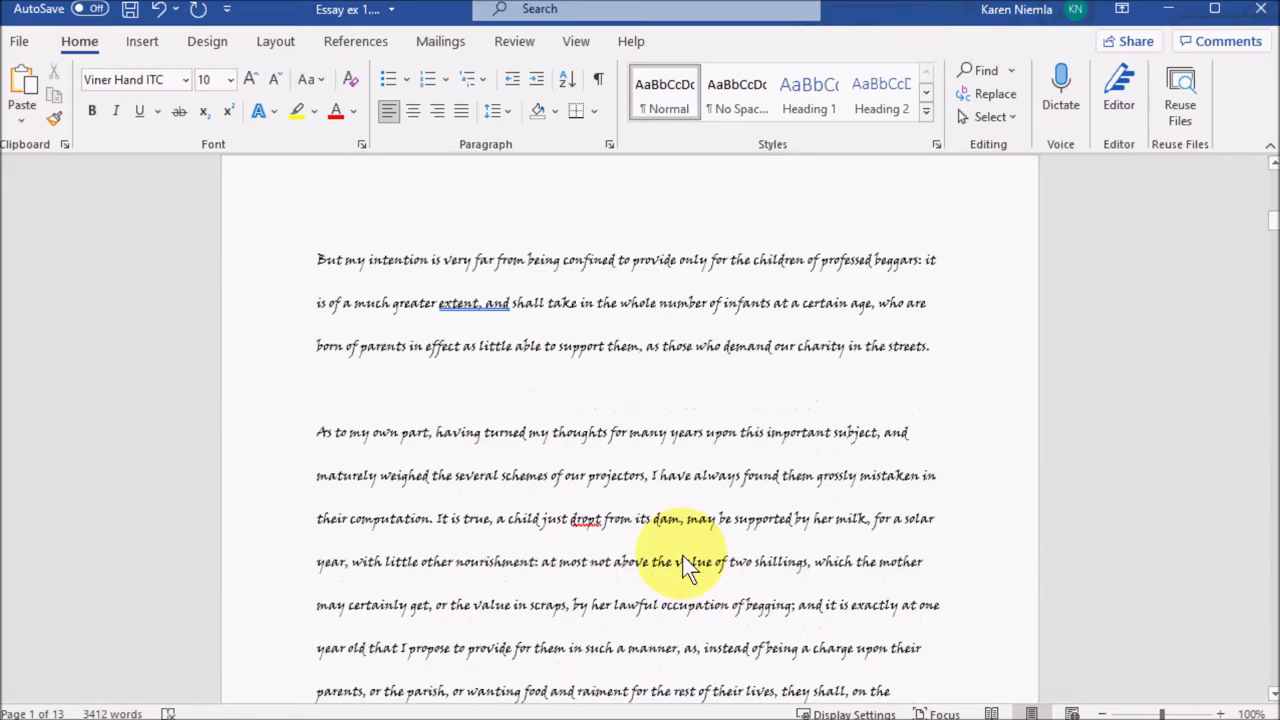
scroll("down", 3)
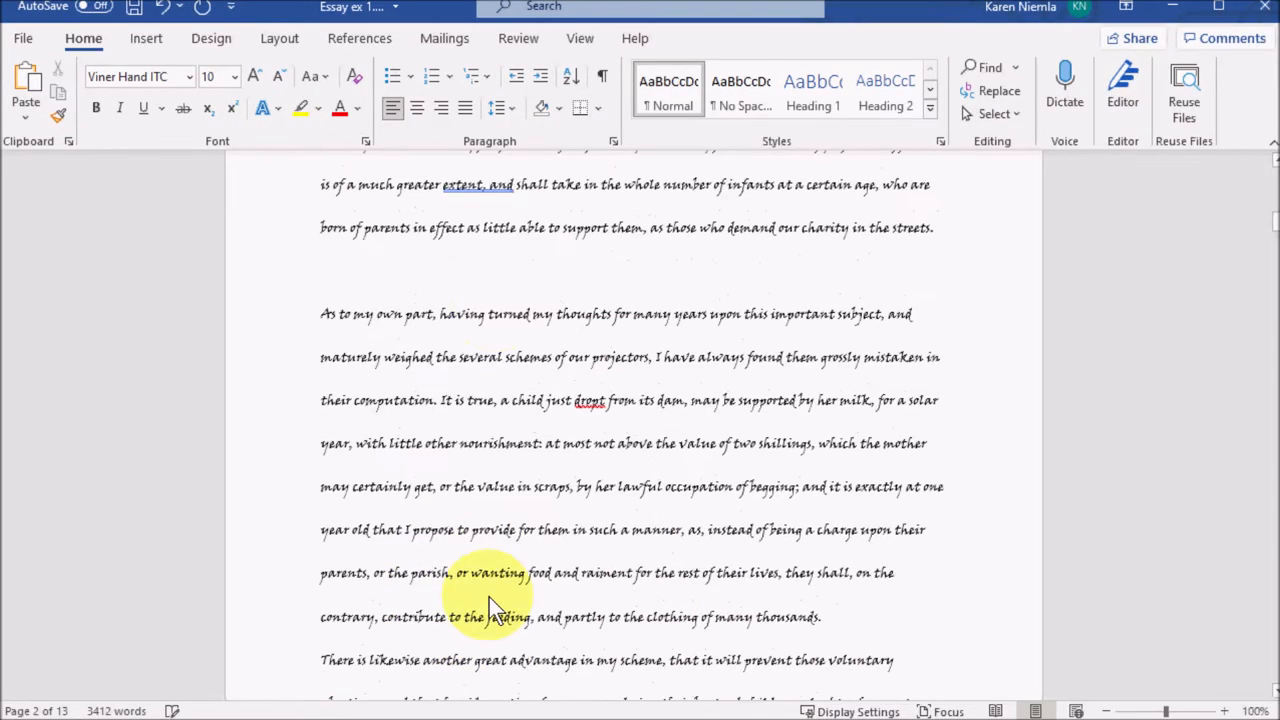
scroll("down", 3)
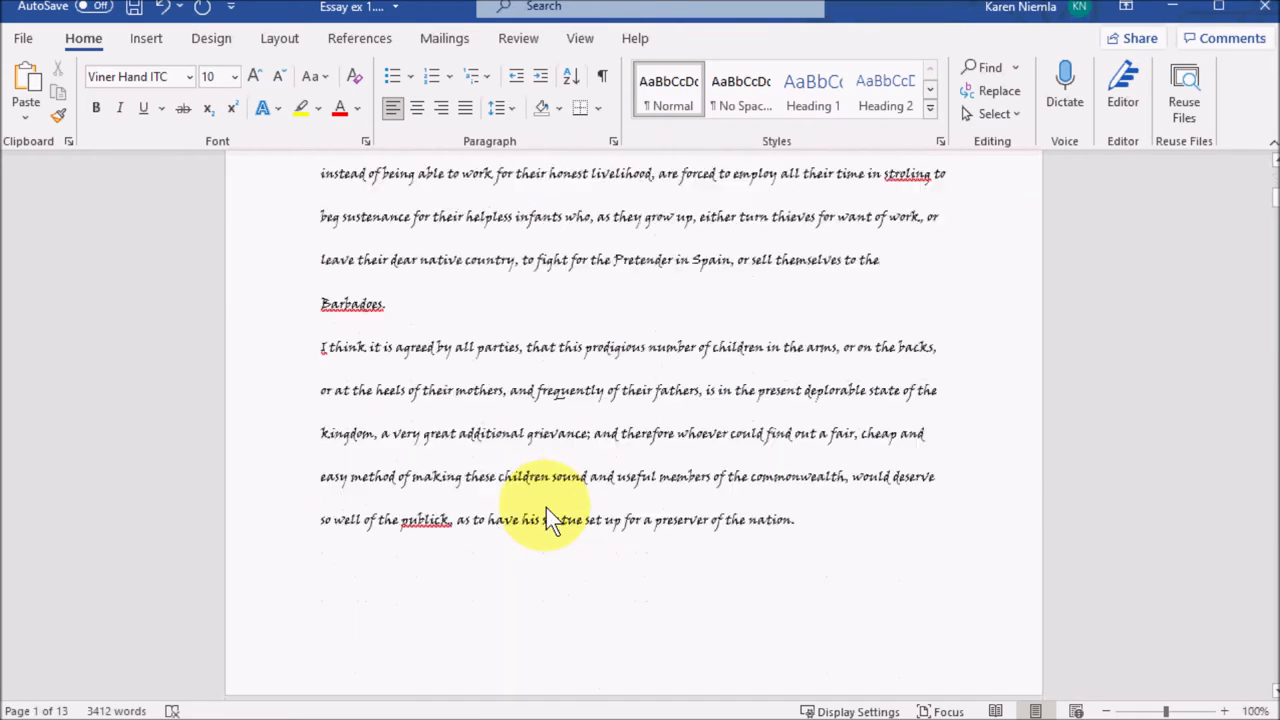
scroll("down", 3)
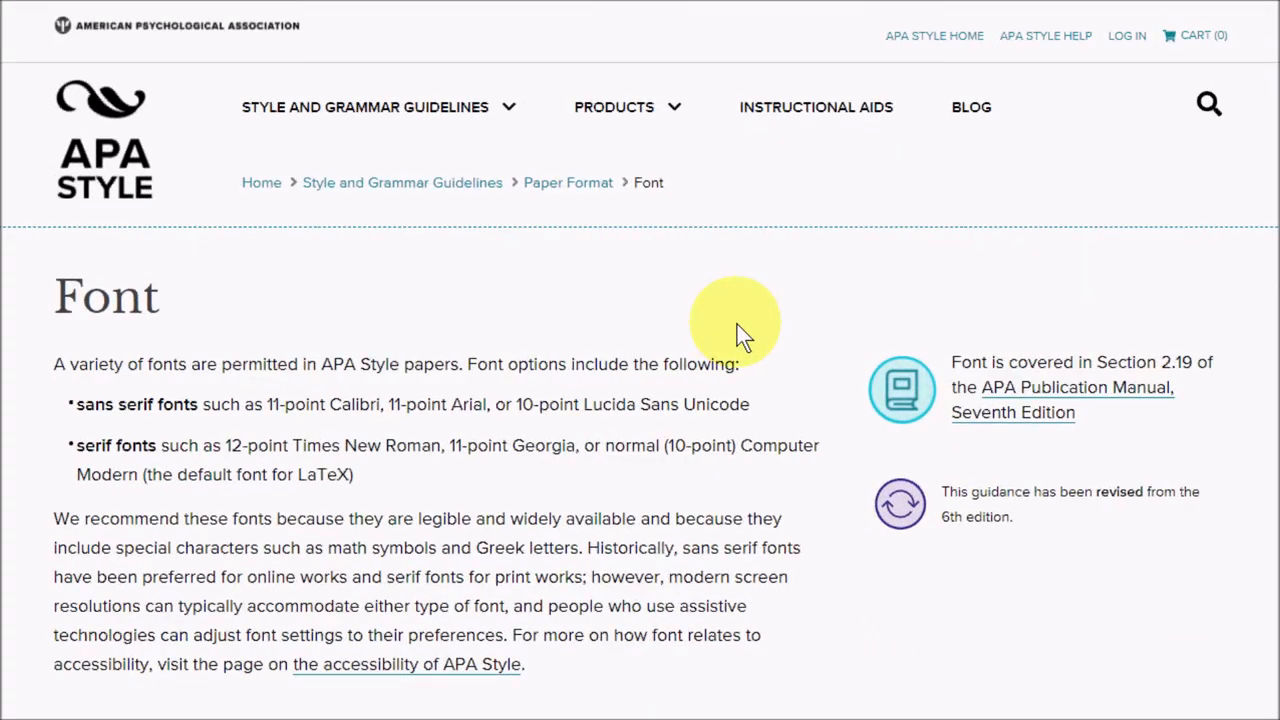
mouse_move(470, 480)
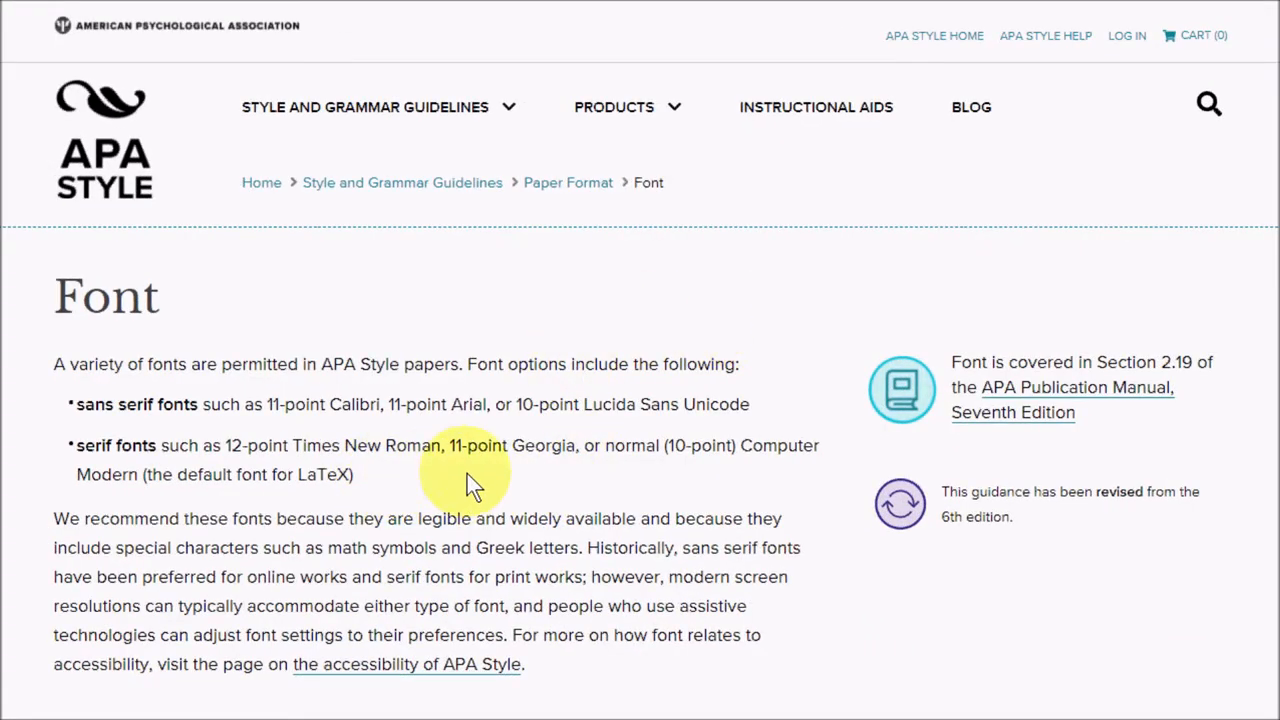
mouse_move(370, 464)
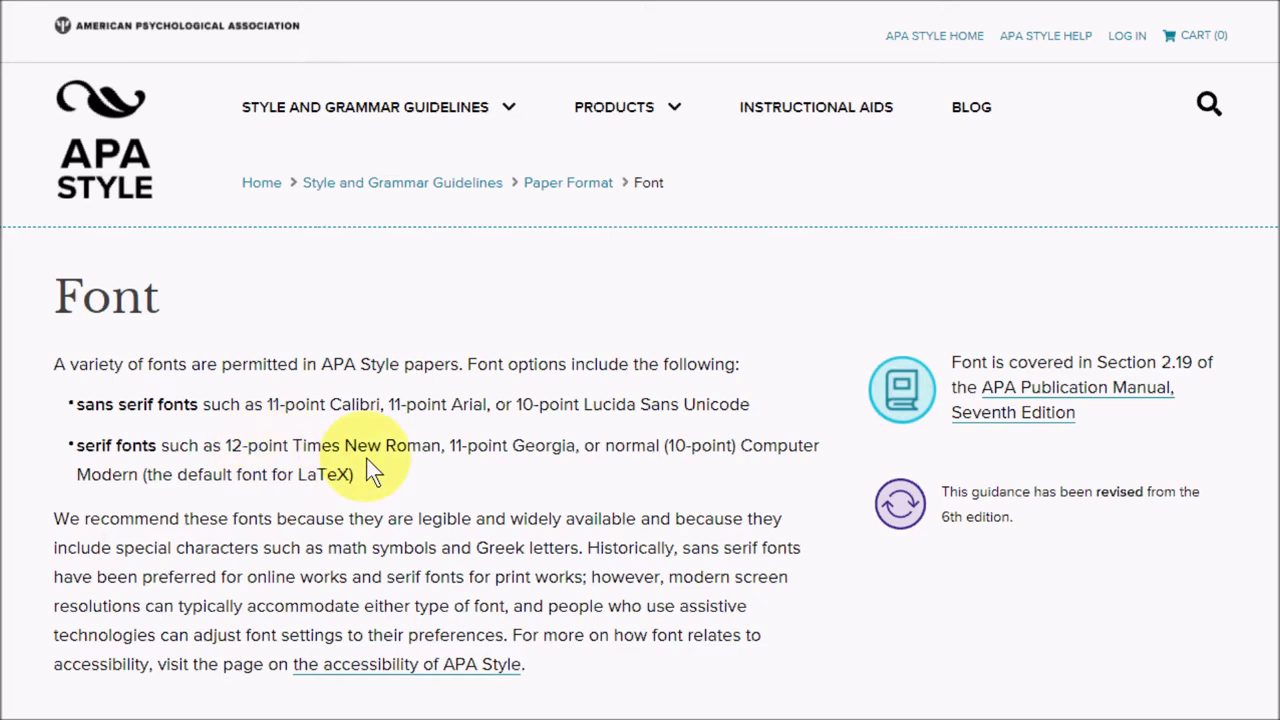
mouse_move(396, 450)
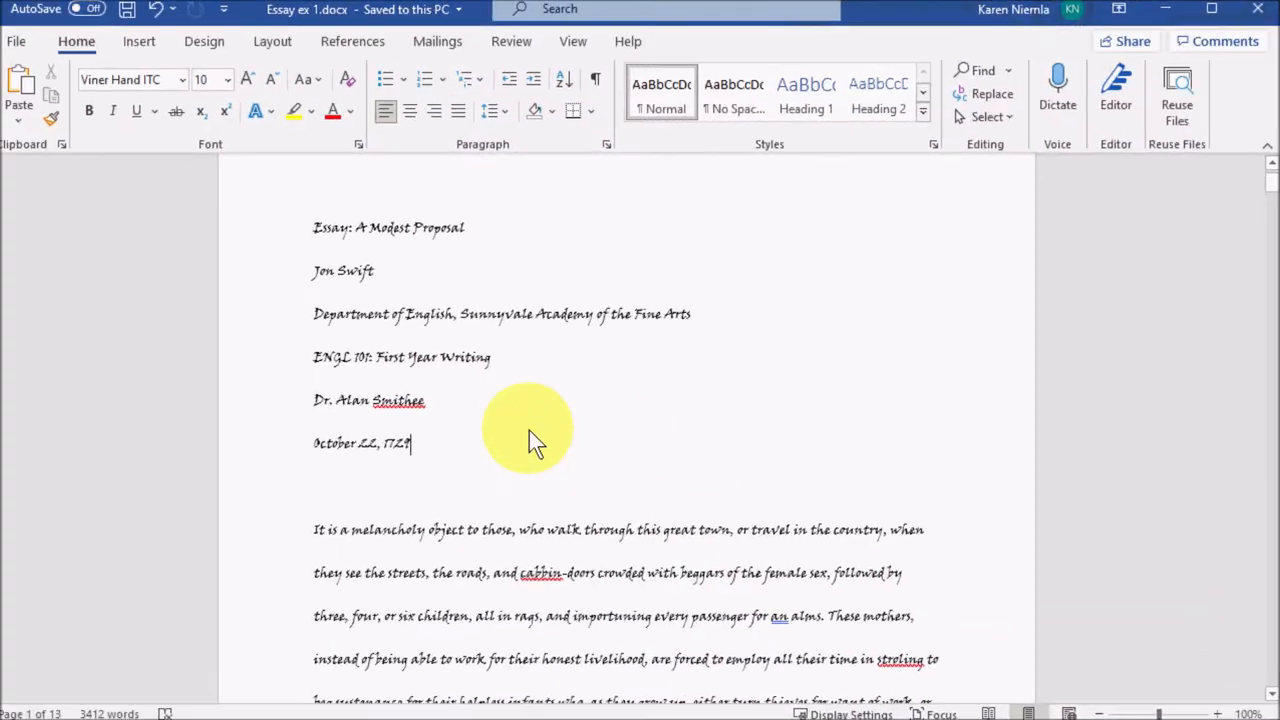
Set the selected essay text to Times New Roman, 12 point.
left_click(184, 80)
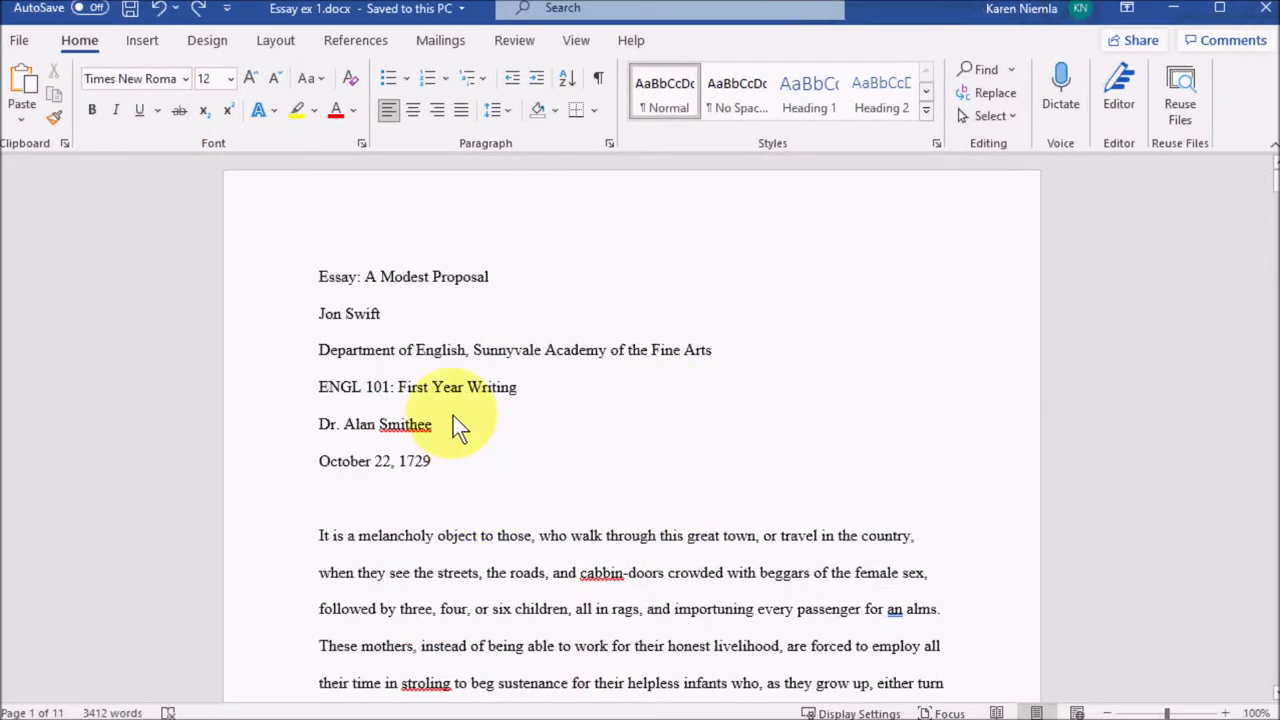
mouse_move(456, 528)
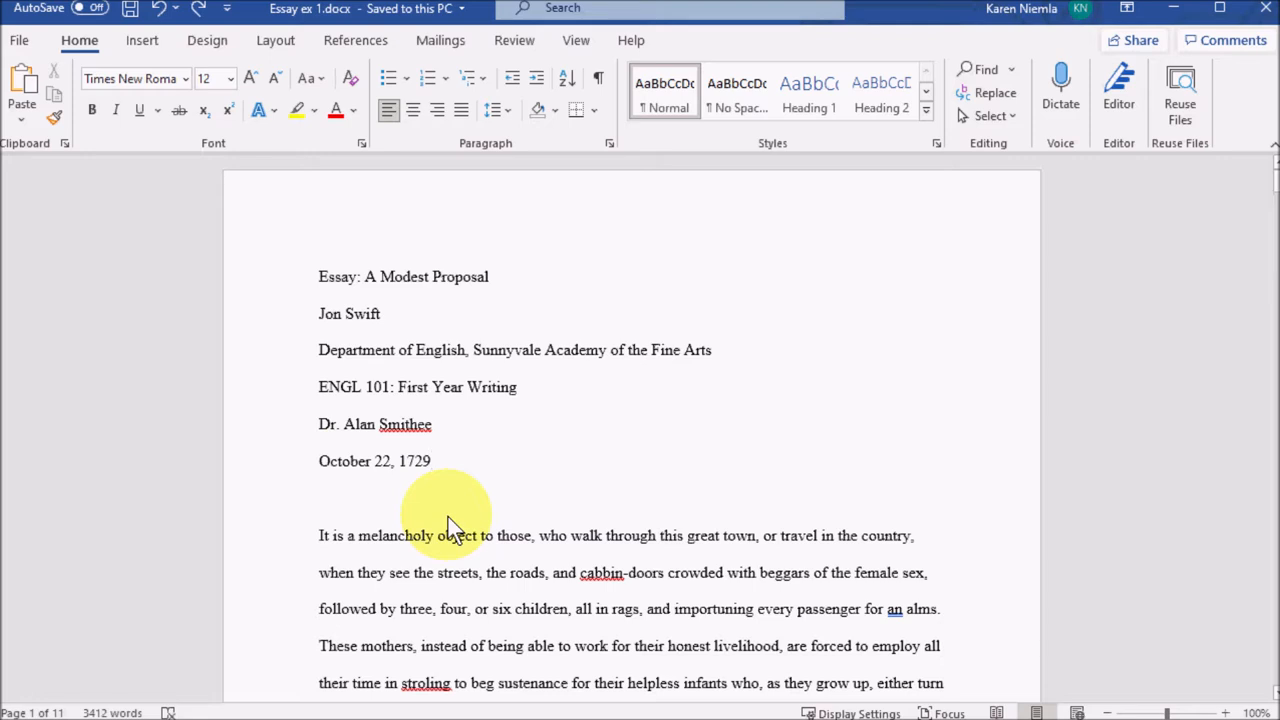
Move the body below the heading block onto its own page and centre the title-page lines.
left_click(142, 40)
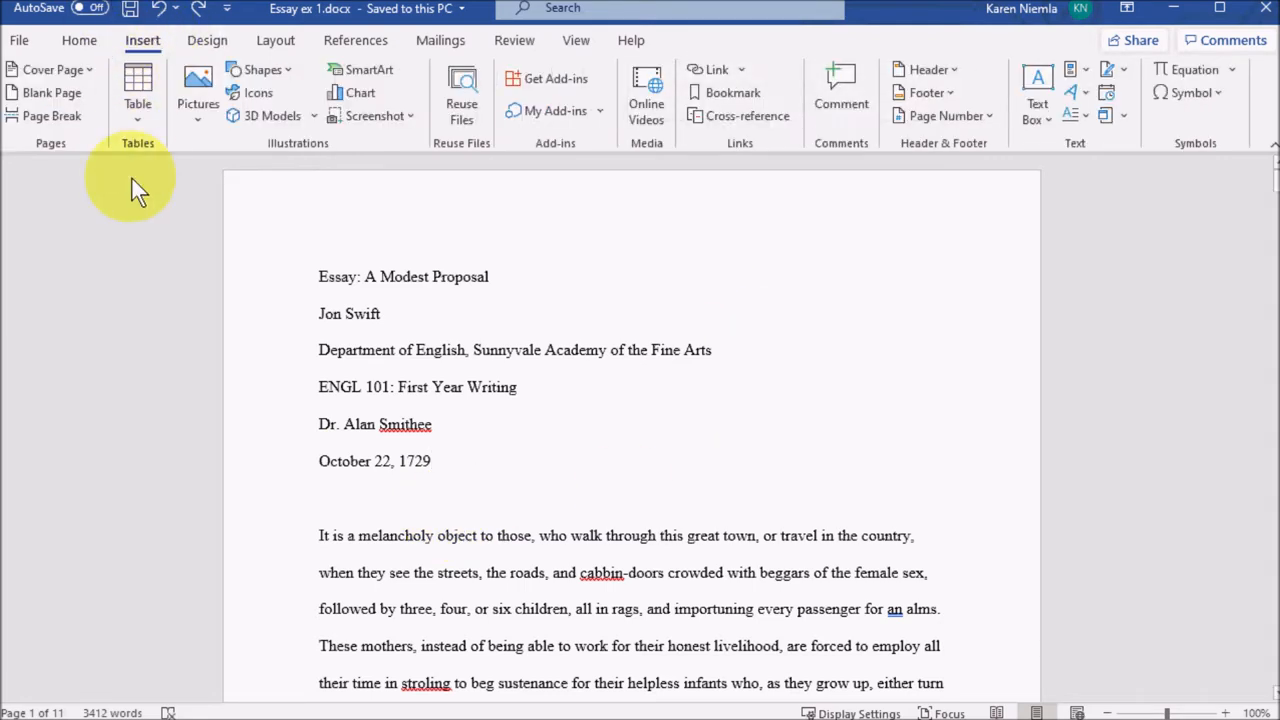
scroll("down", 3)
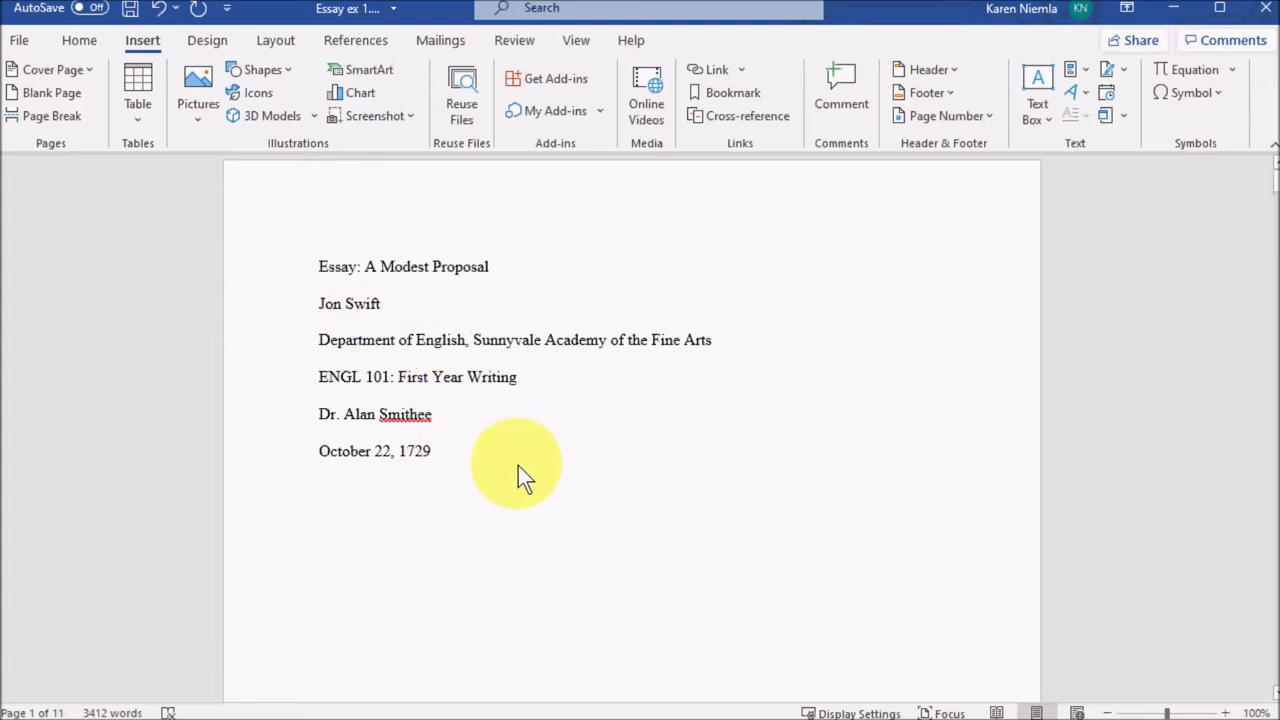
left_click(80, 40)
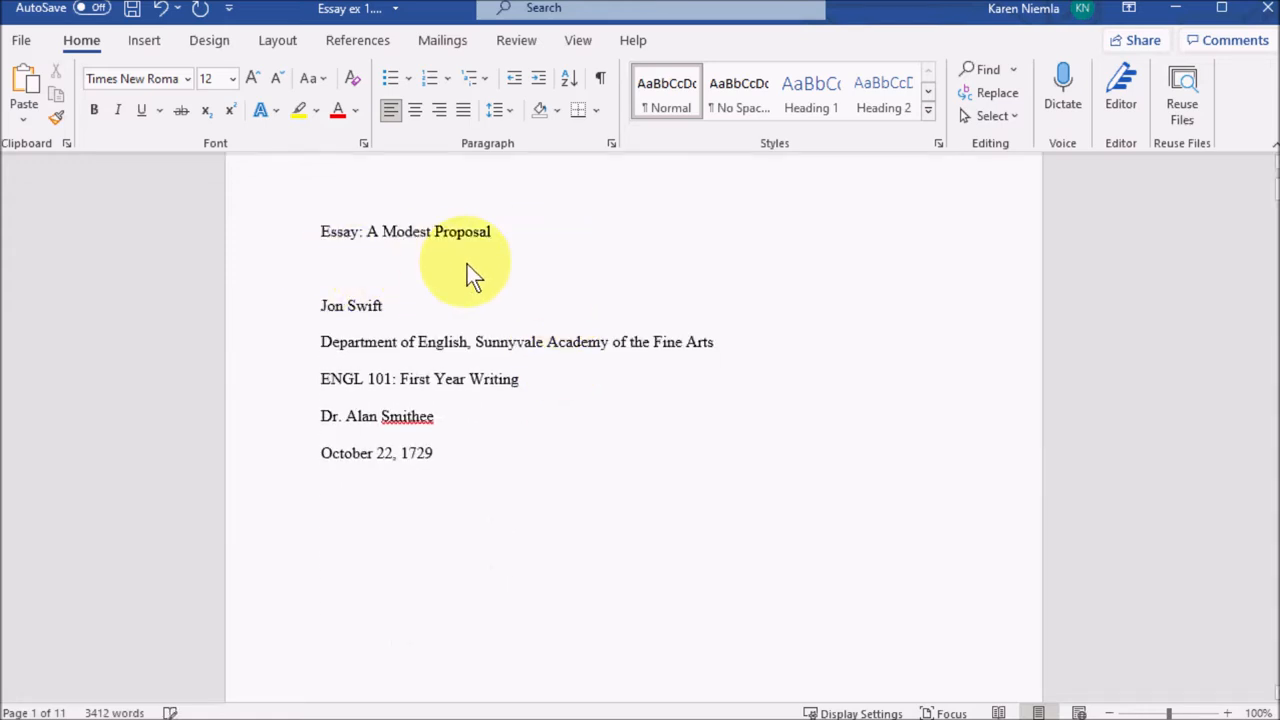
mouse_move(290, 278)
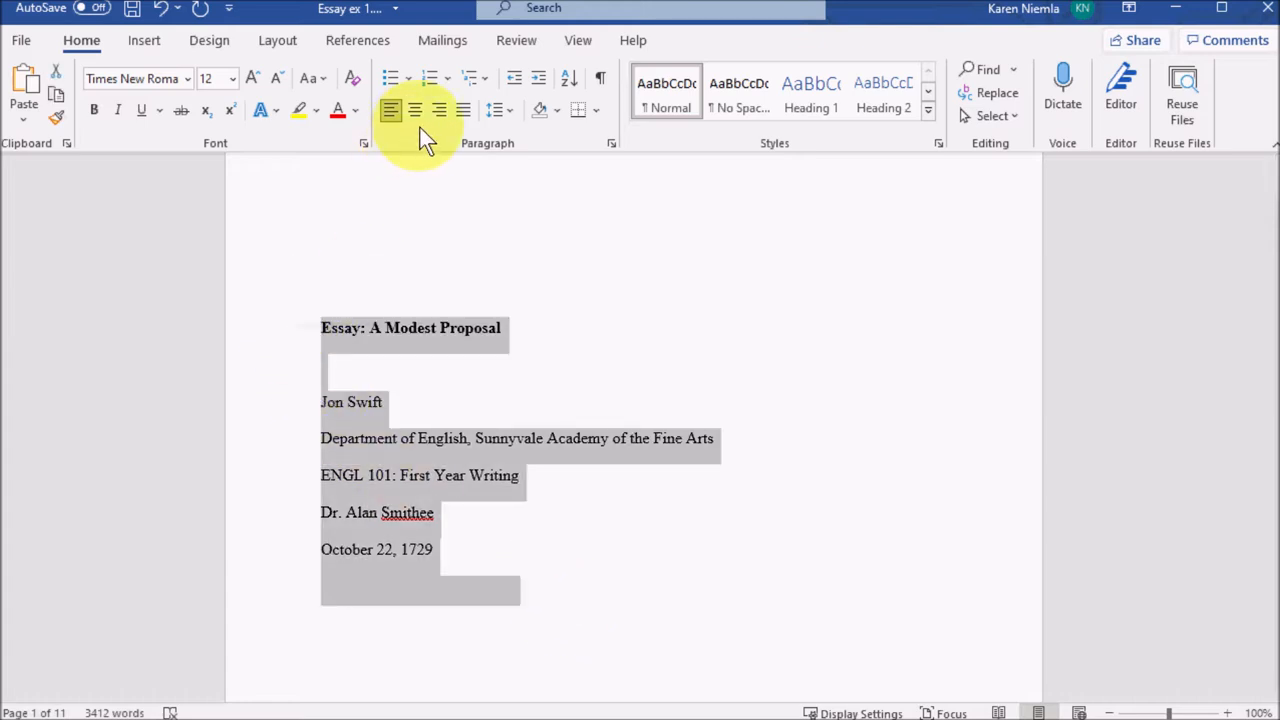
left_click(414, 110)
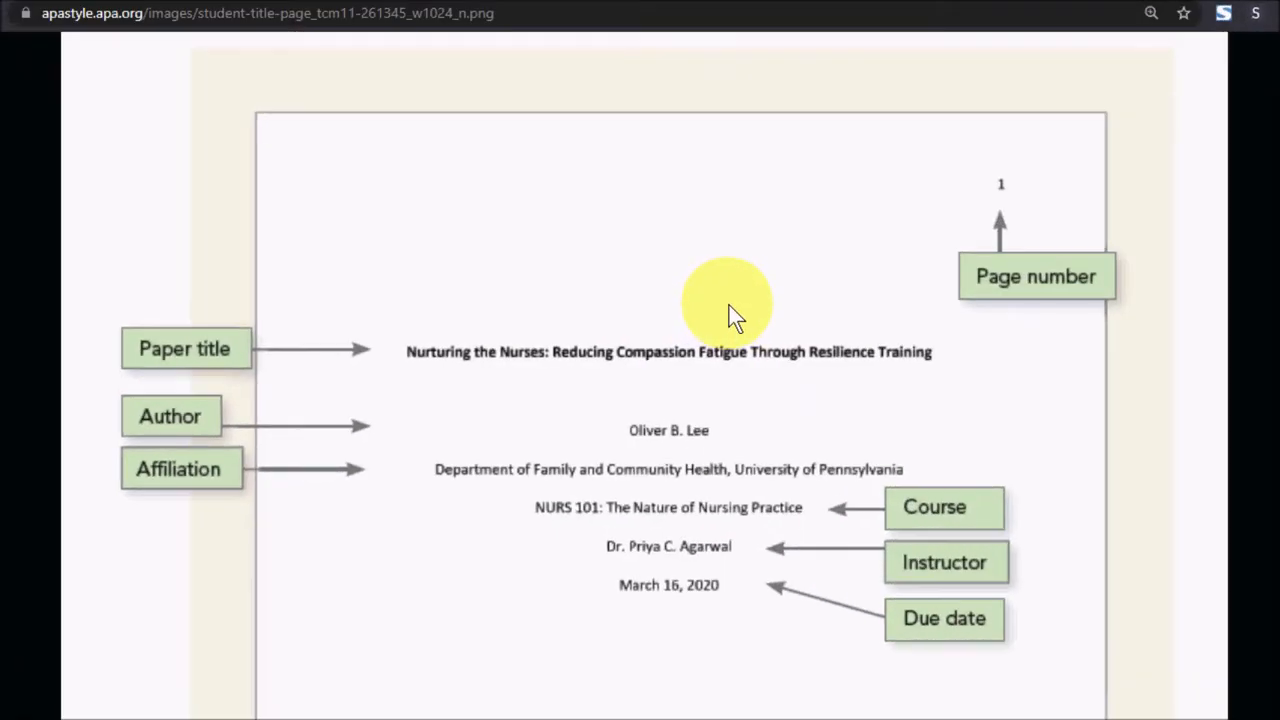
mouse_move(500, 360)
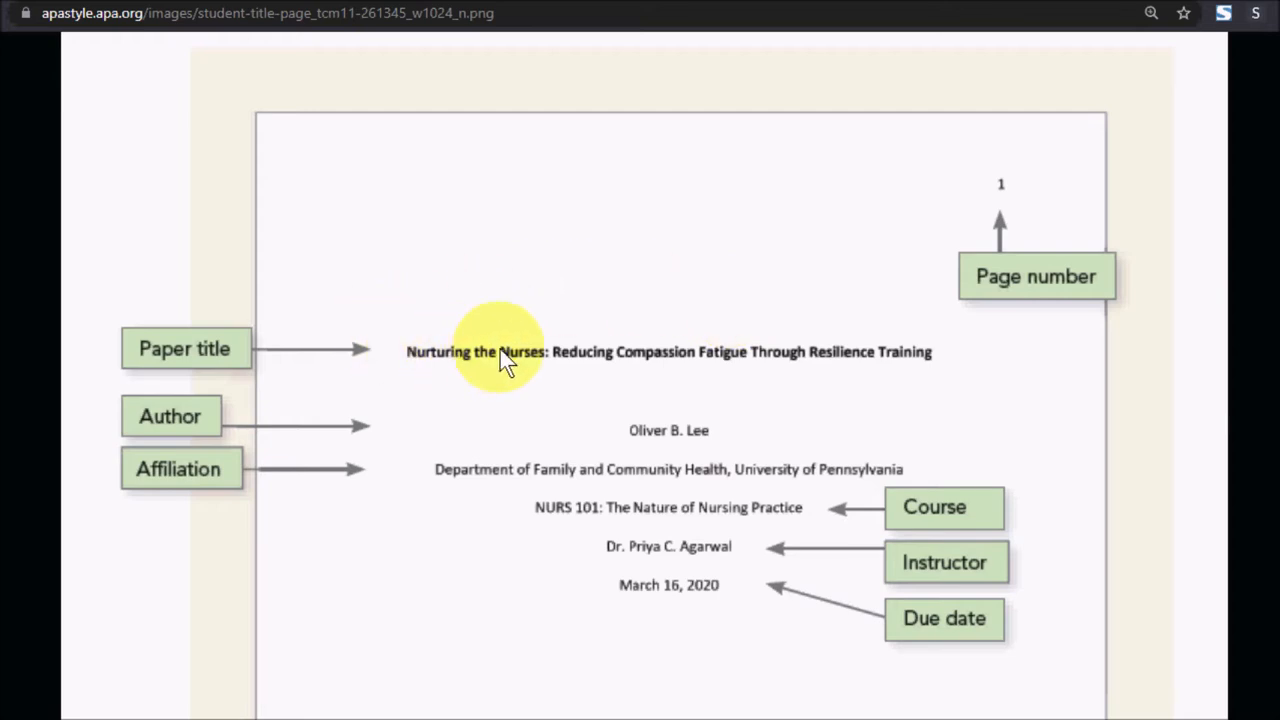
mouse_move(684, 430)
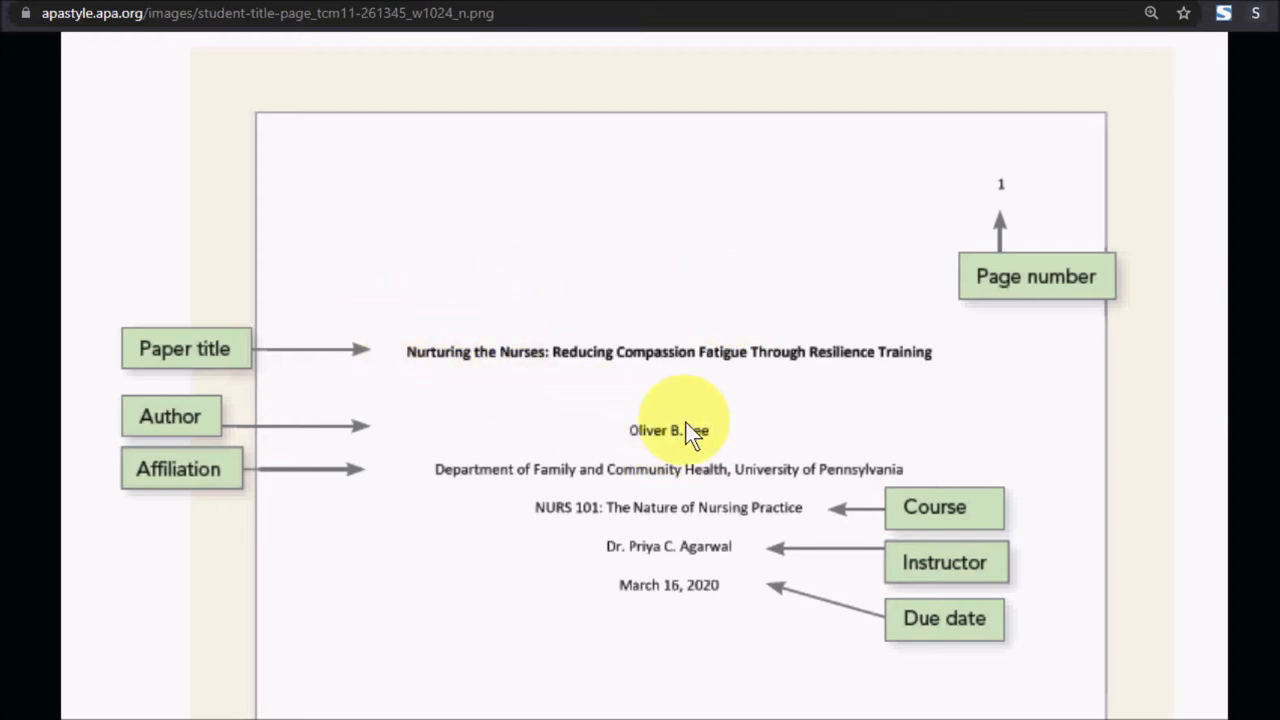
mouse_move(676, 490)
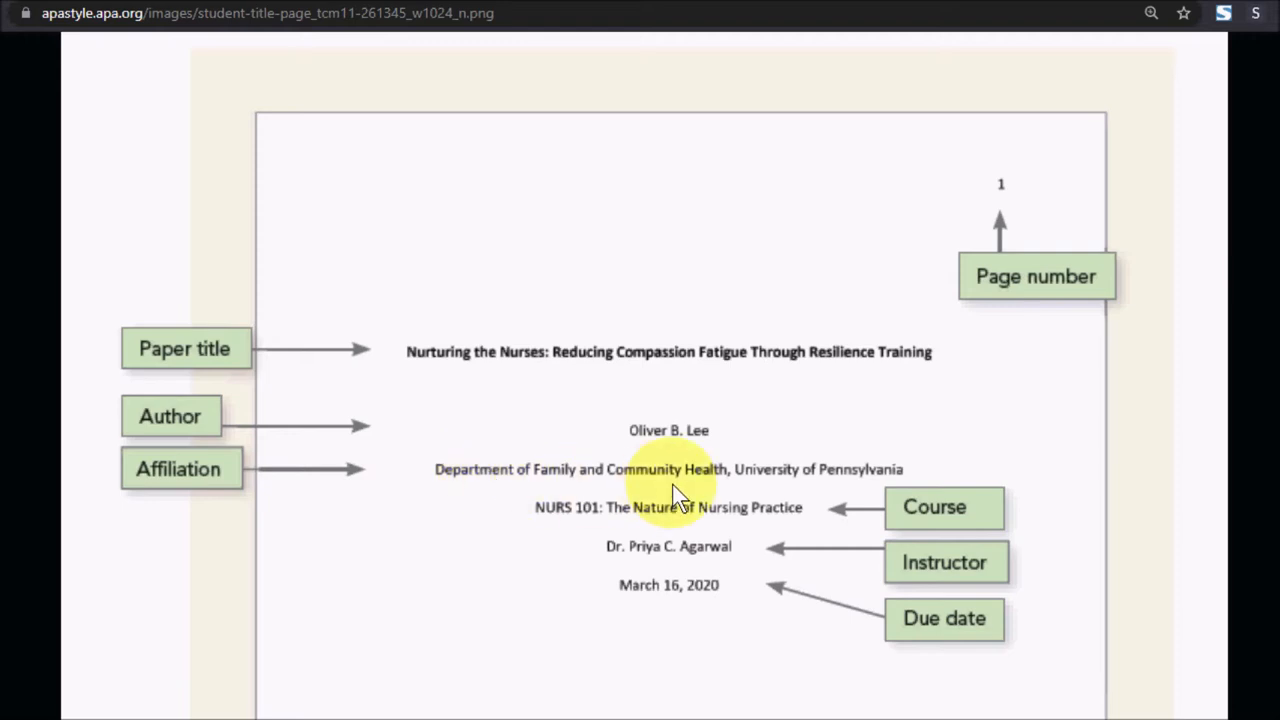
mouse_move(524, 470)
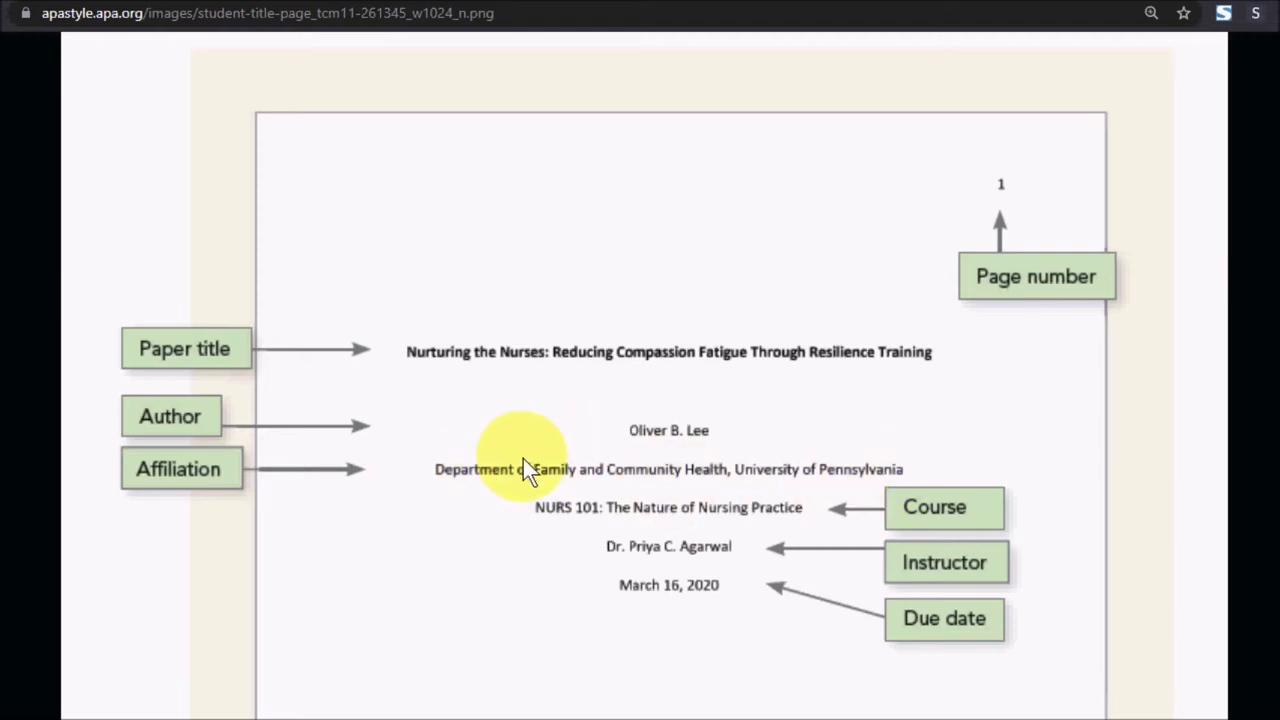
mouse_move(796, 524)
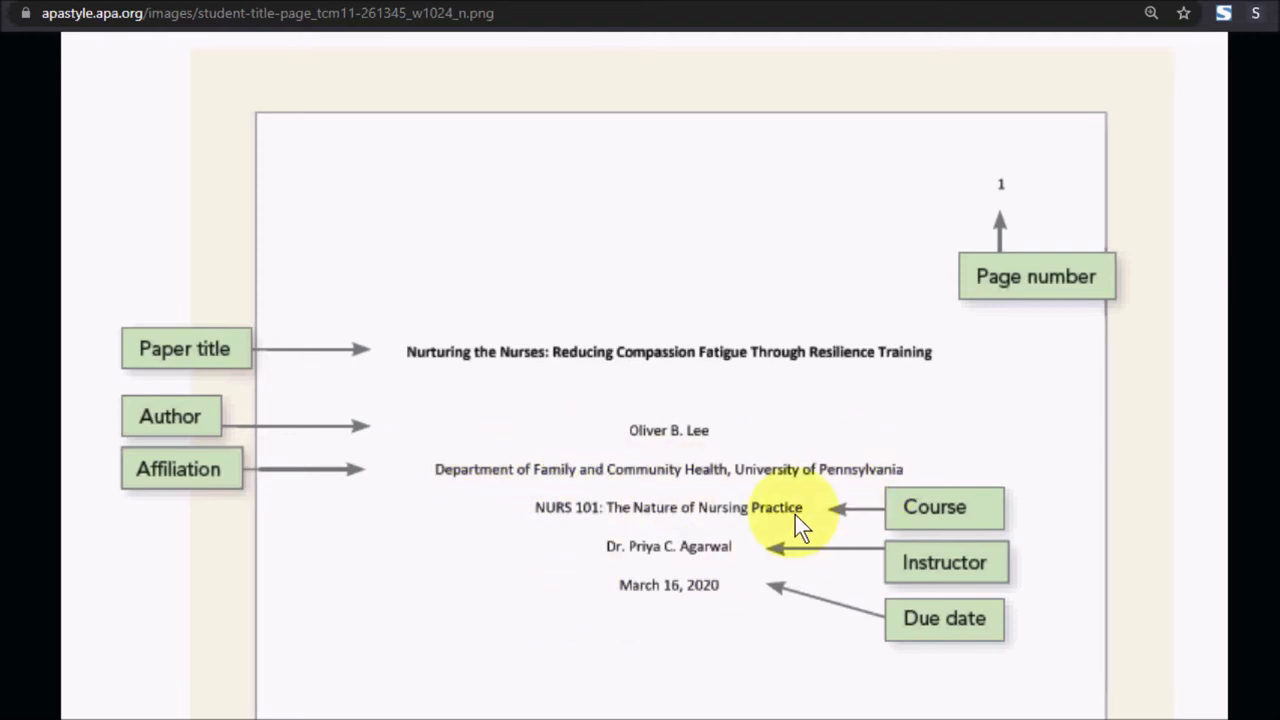
mouse_move(676, 556)
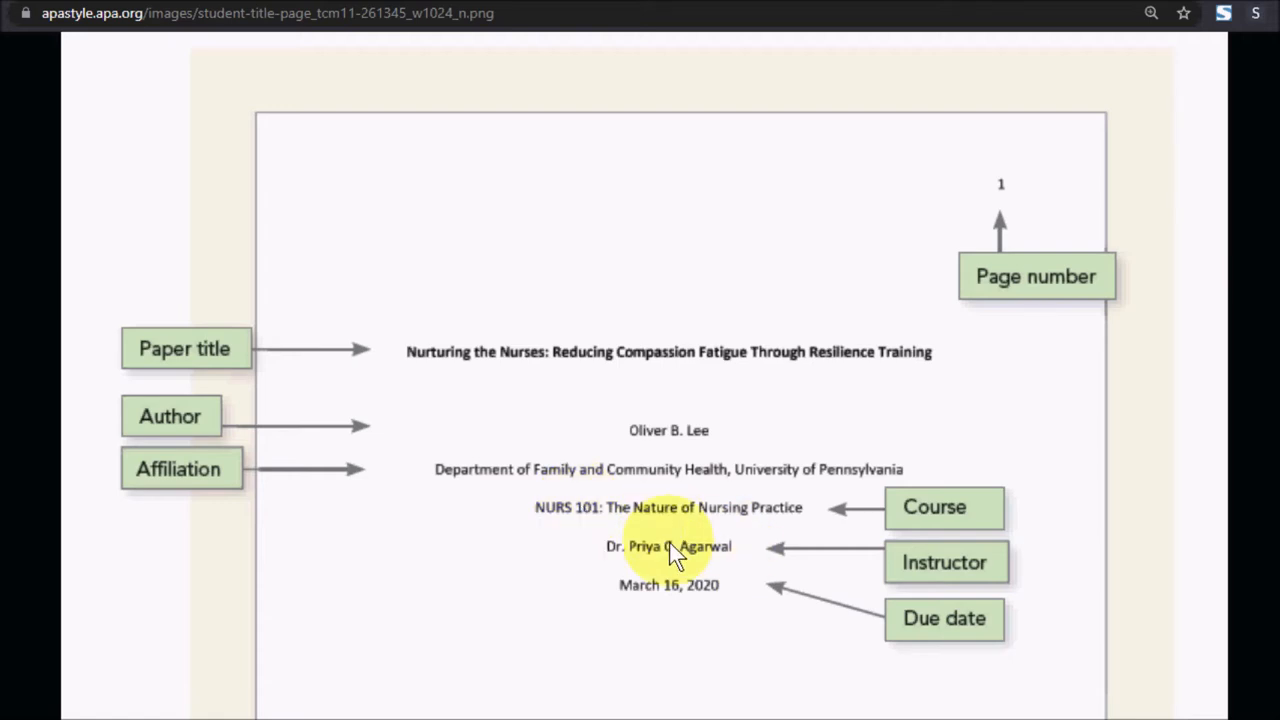
mouse_move(658, 598)
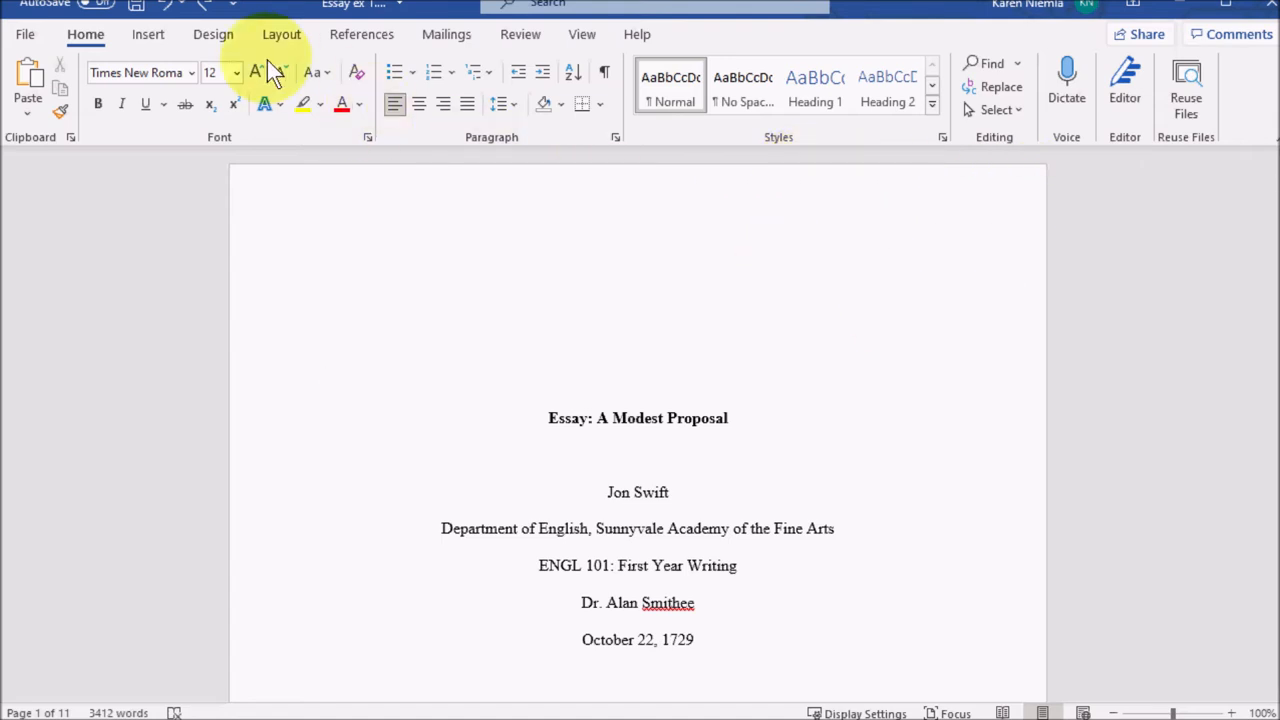
Insert a Plain Number 3 page number at the top right of every page.
left_click(148, 32)
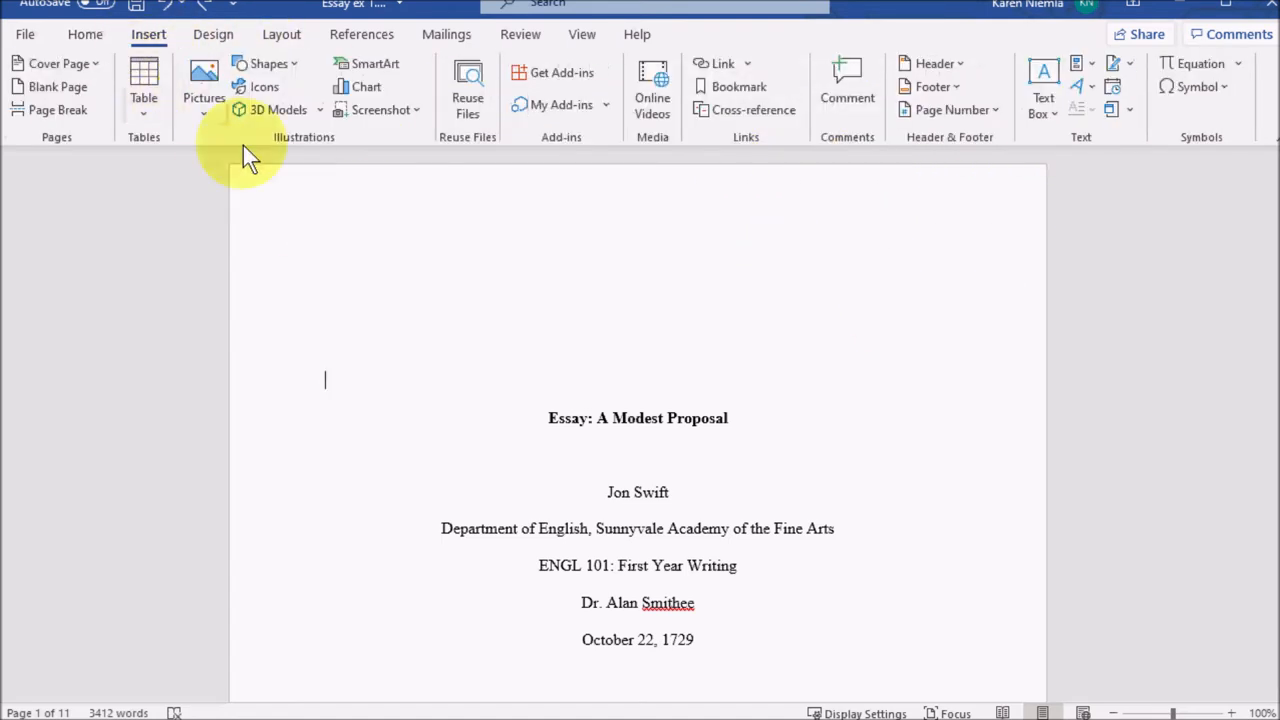
left_click(950, 108)
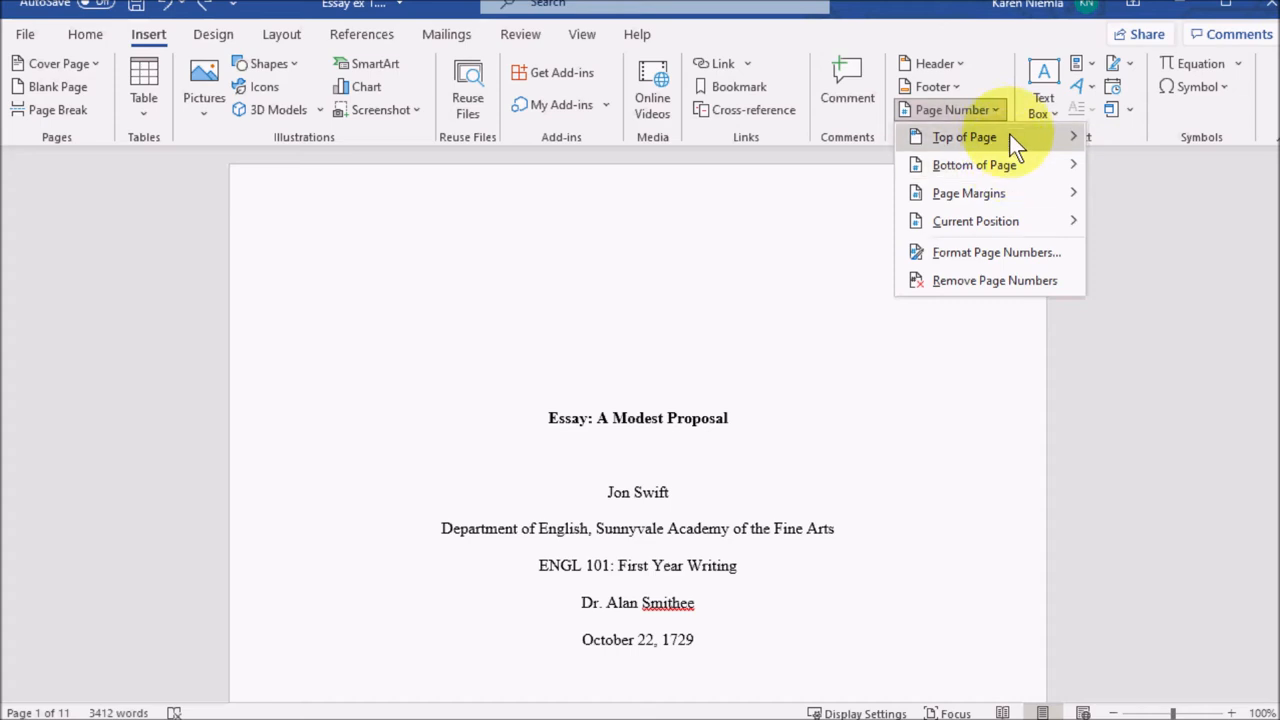
left_click(964, 136)
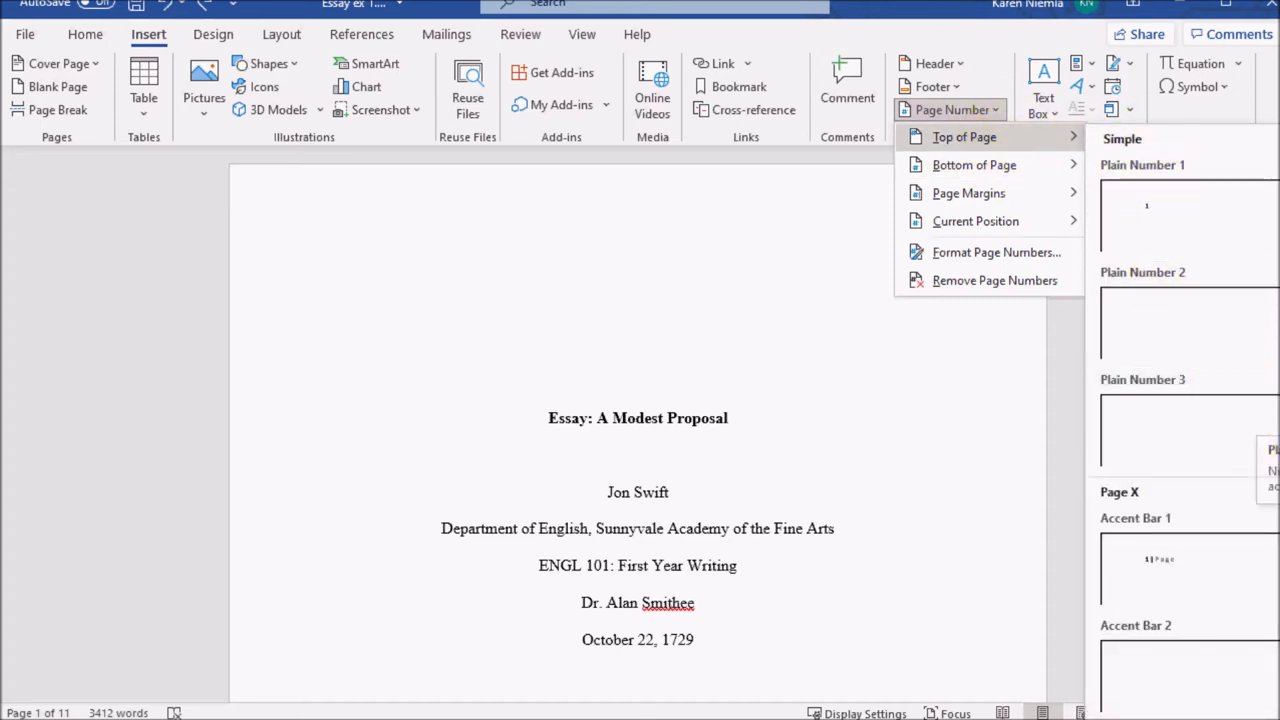
mouse_move(1190, 424)
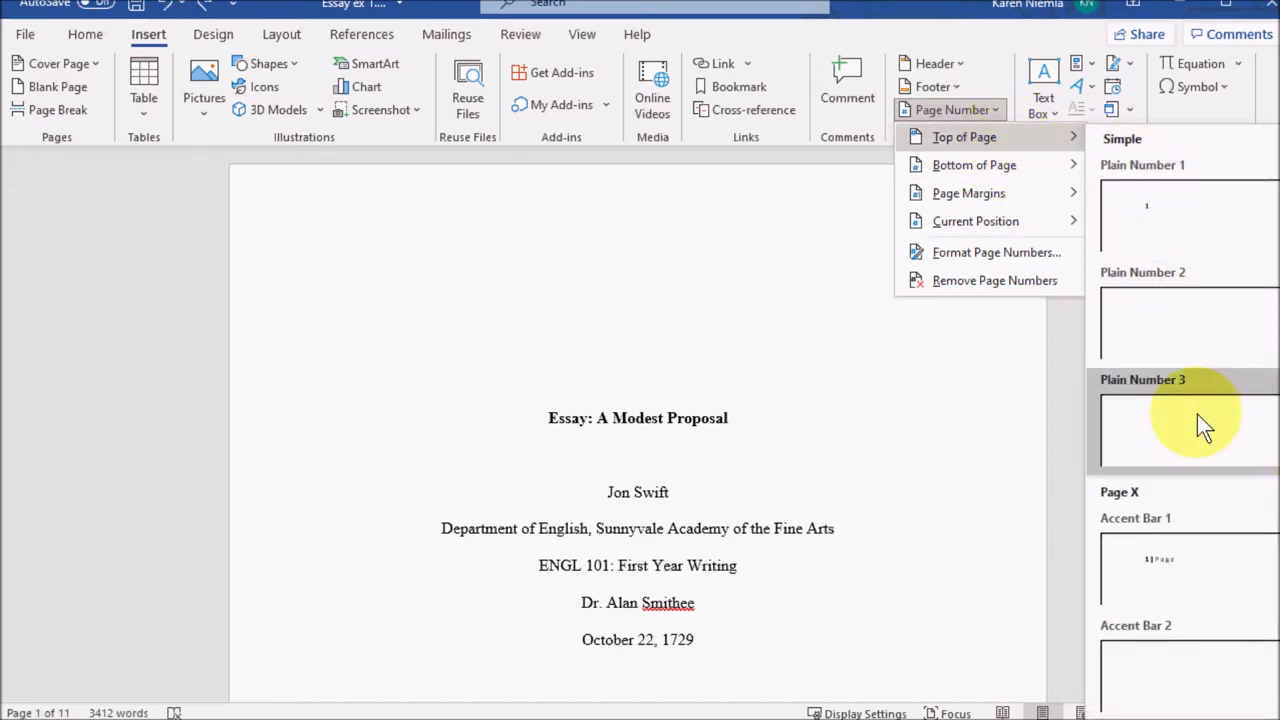
left_click(1190, 424)
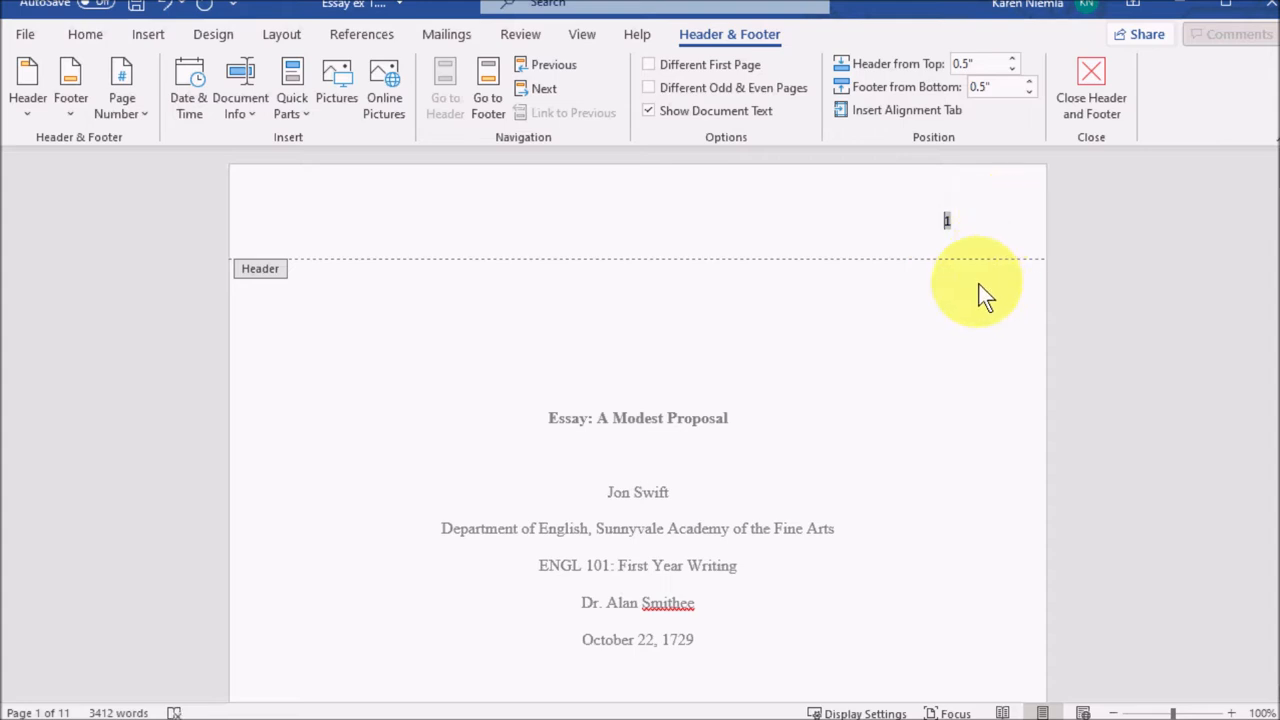
mouse_move(1224, 270)
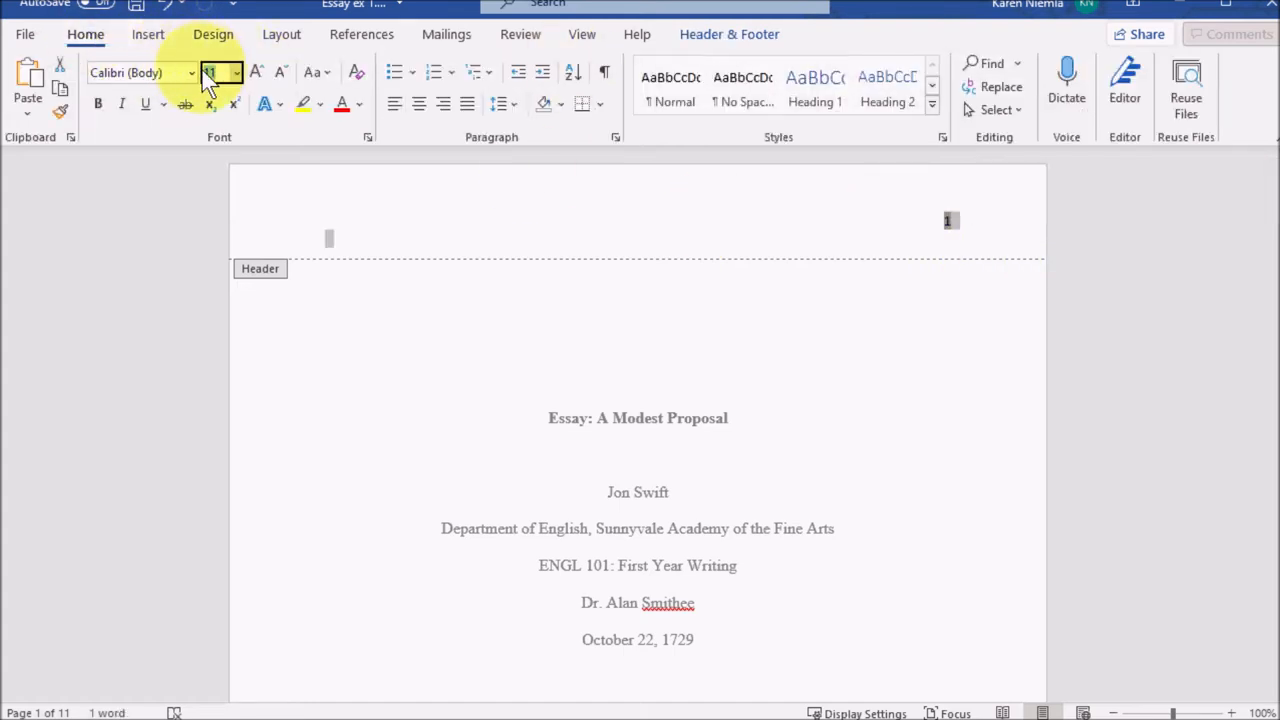
Set the header page number to Times New Roman and enlarge its size to match the essay.
left_click(140, 72)
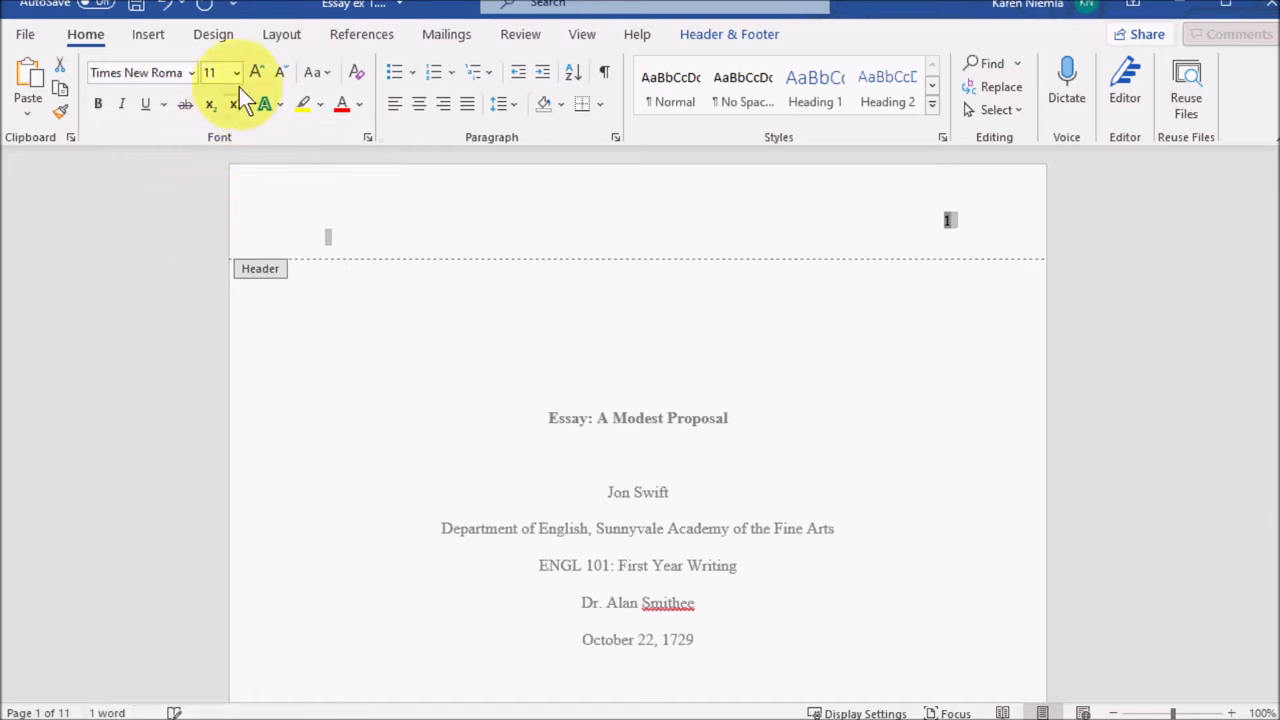
left_click(236, 66)
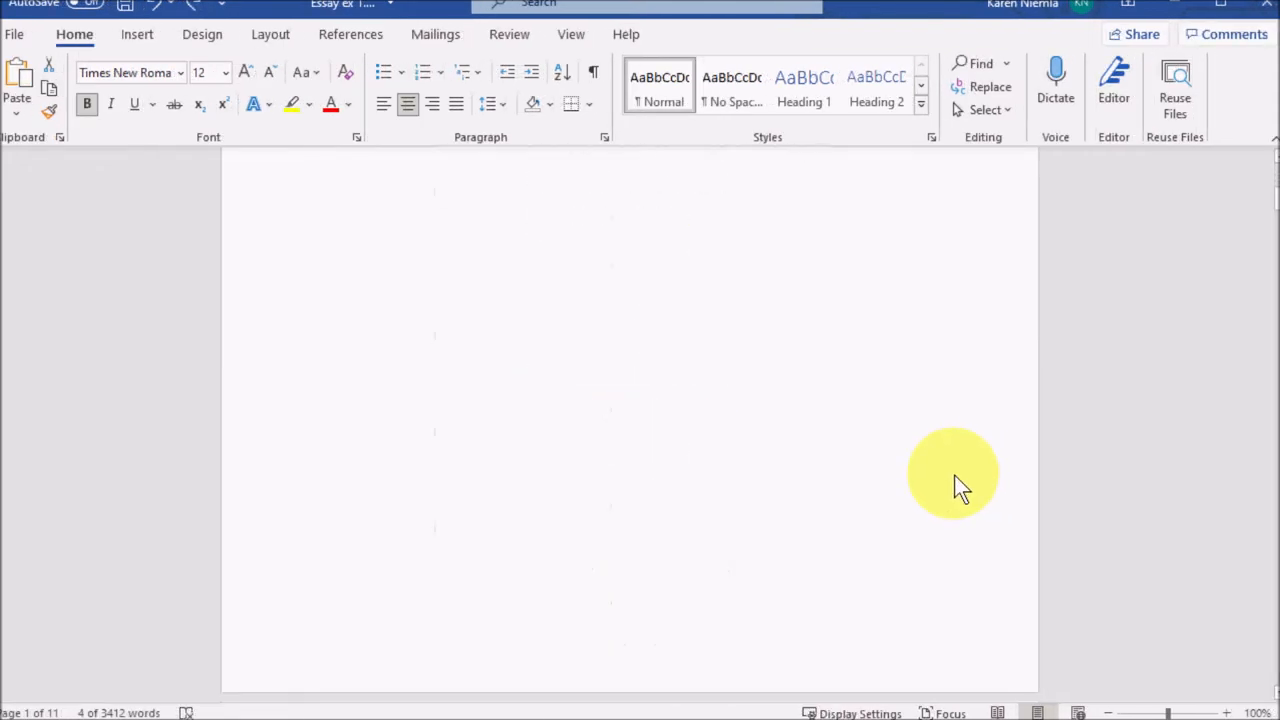
Scroll to page 2 where the bold 'Essay: A Modest Proposal' title sits above the first paragraph.
scroll("down", 3)
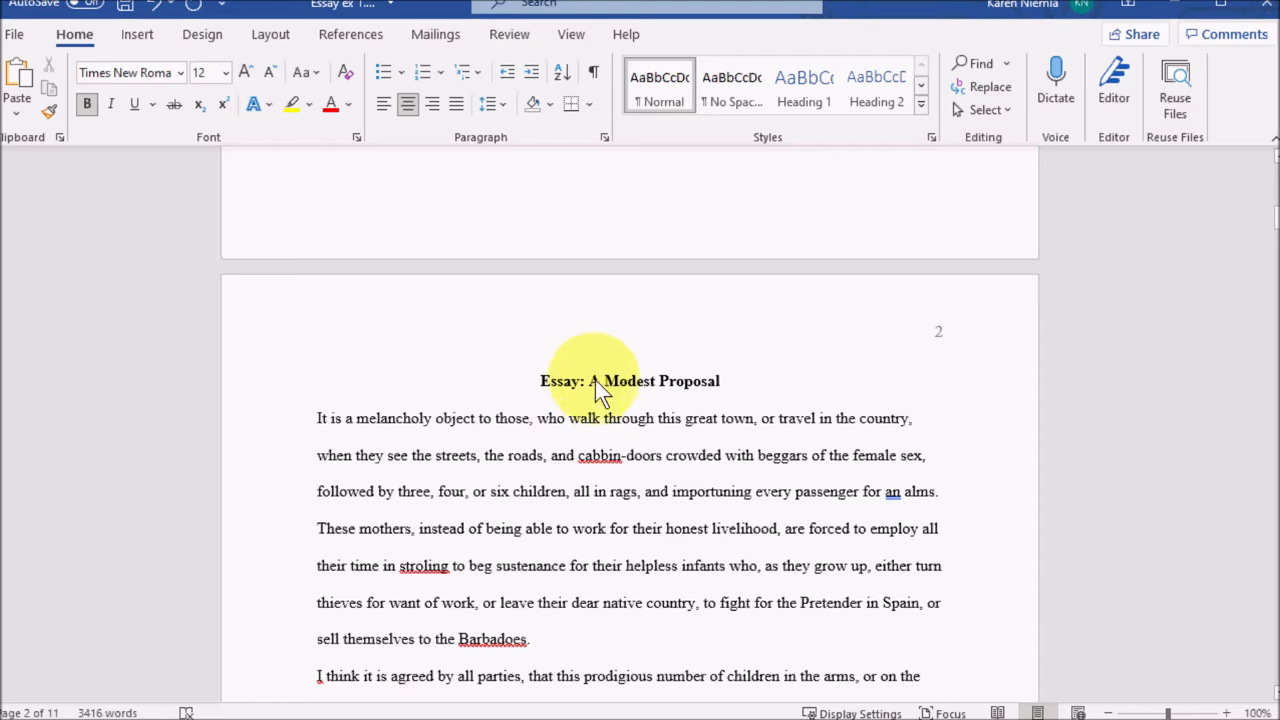
mouse_move(564, 390)
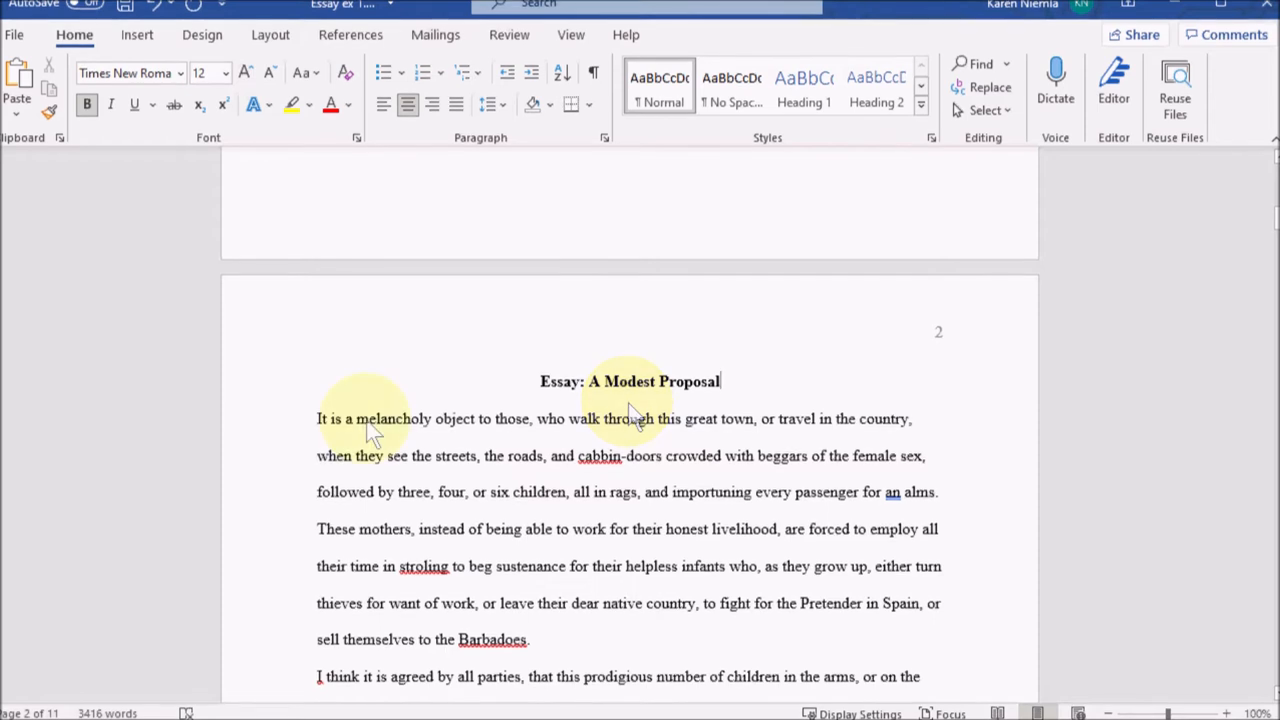
mouse_move(316, 418)
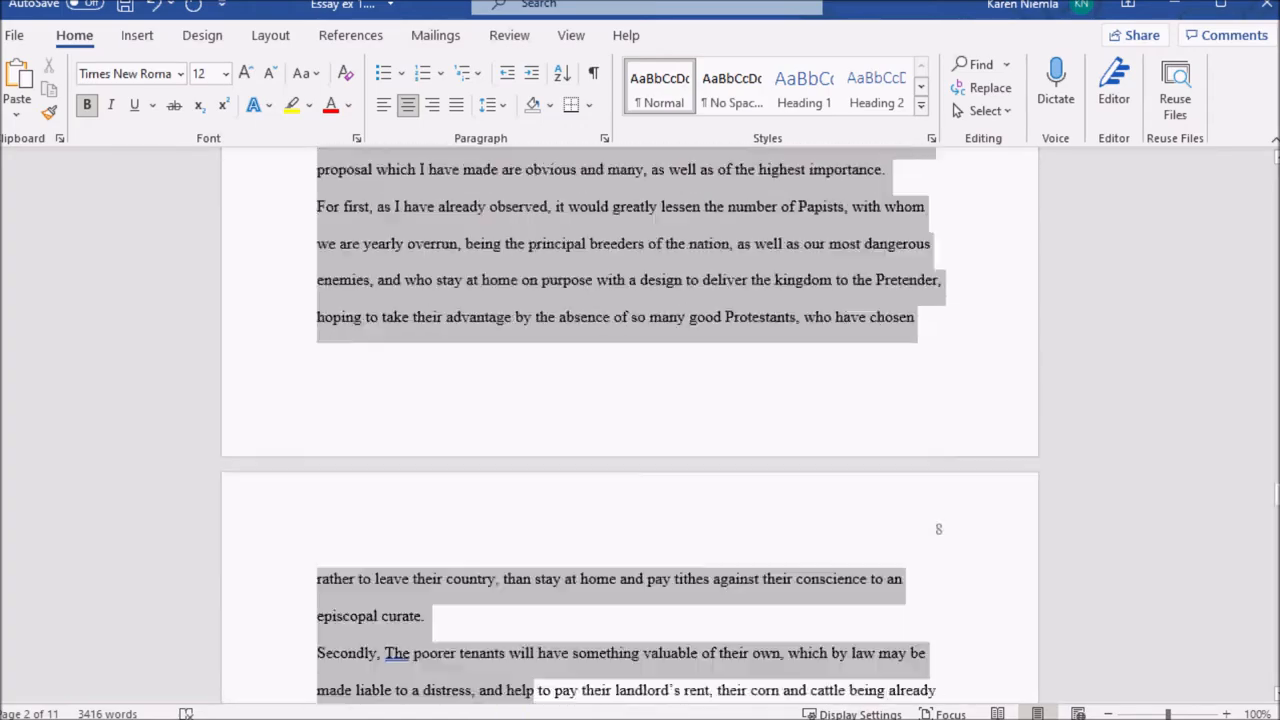
scroll("down", 3)
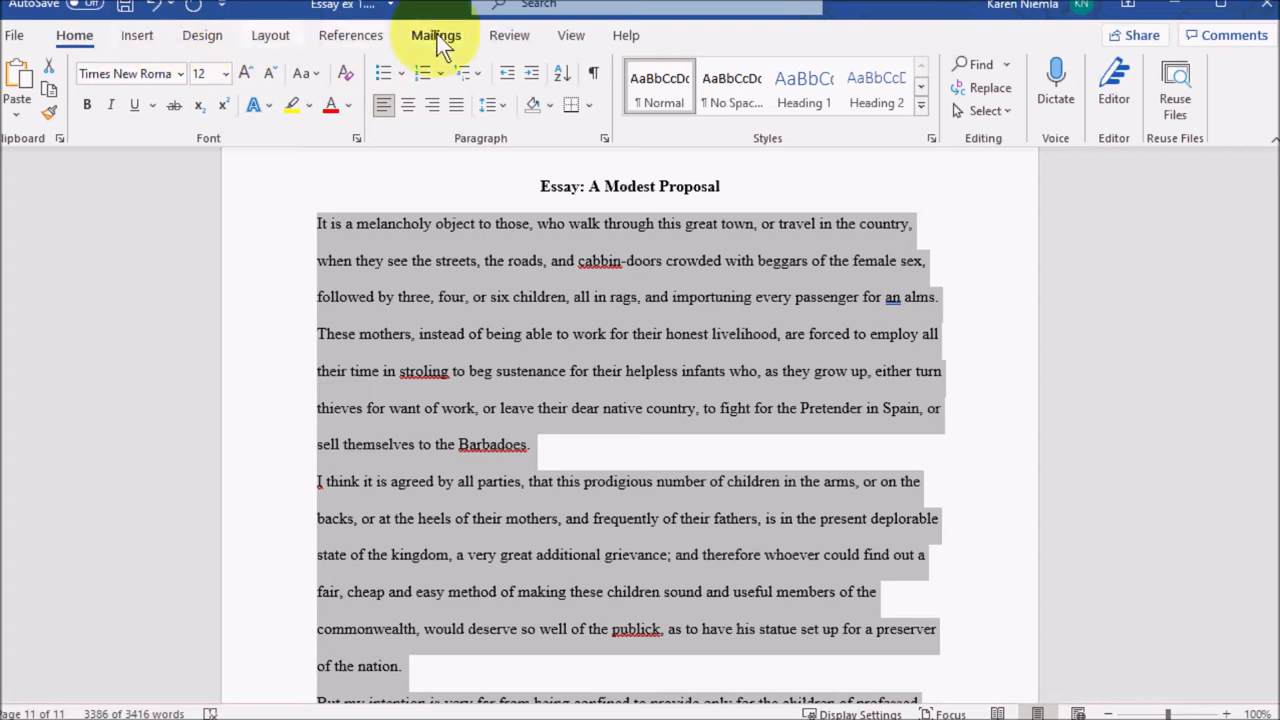
left_click(572, 36)
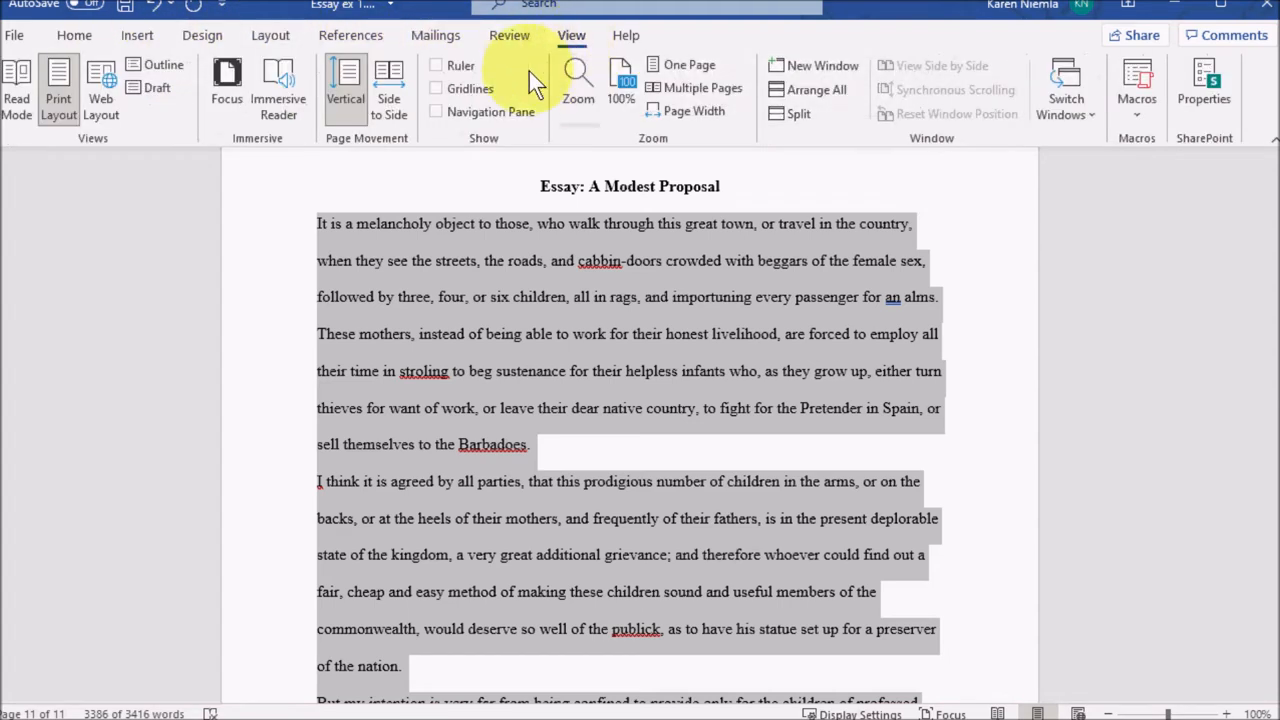
left_click(436, 64)
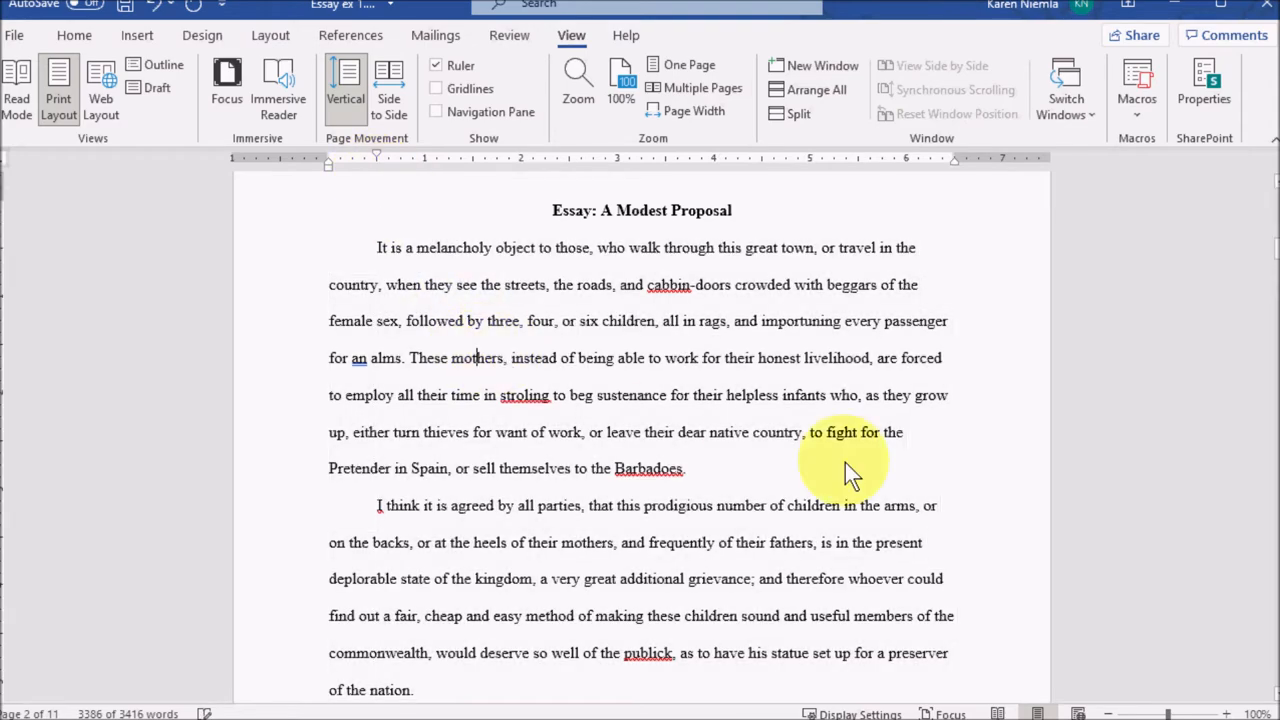
scroll("down", 3)
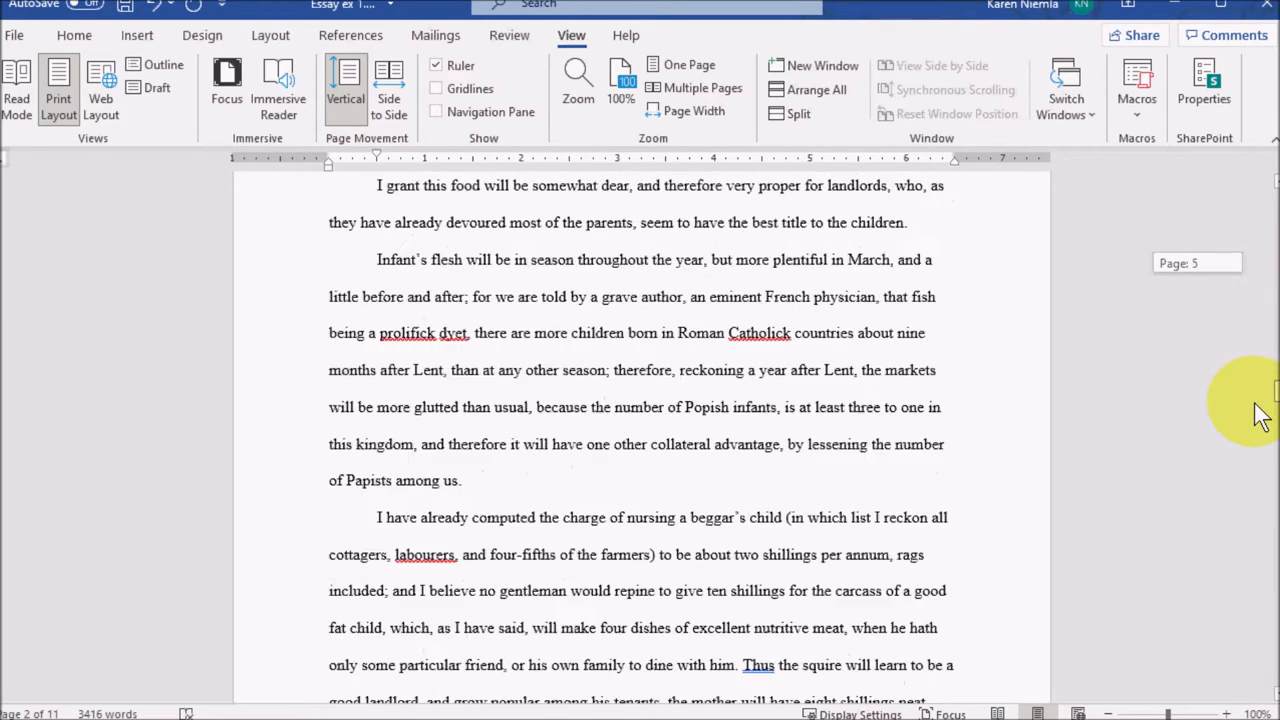
scroll("down", 3)
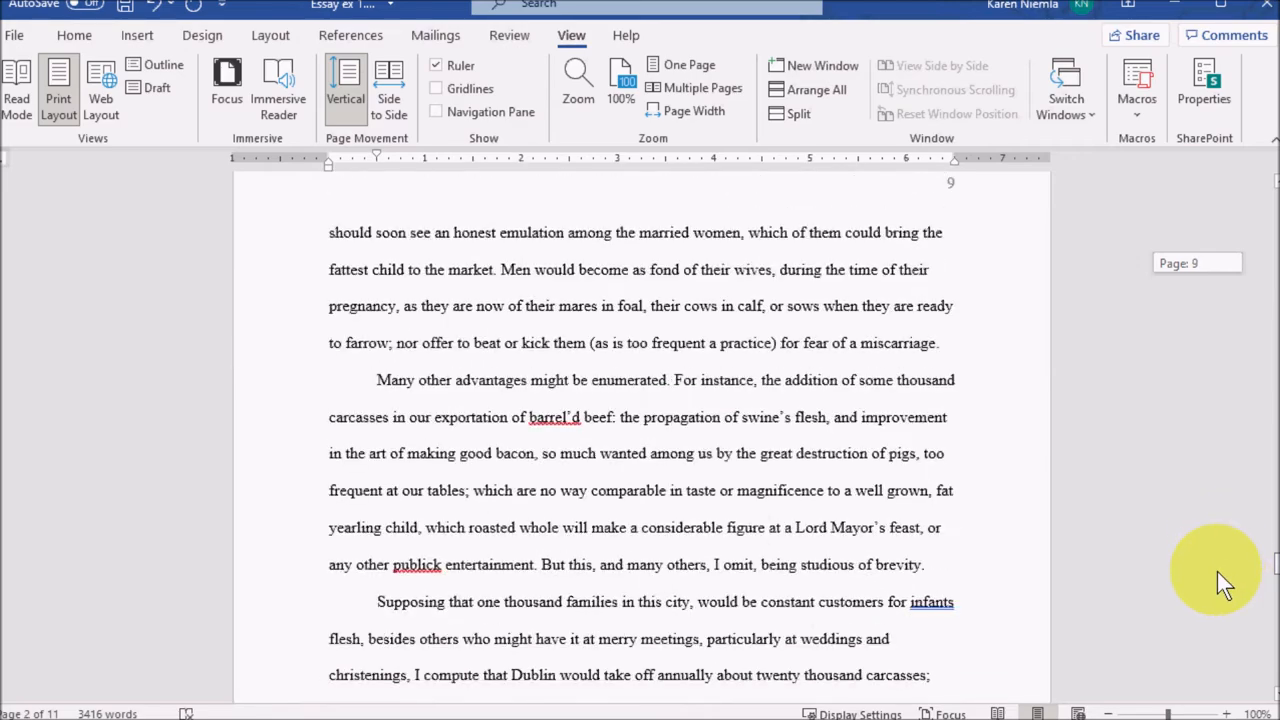
scroll("down", 3)
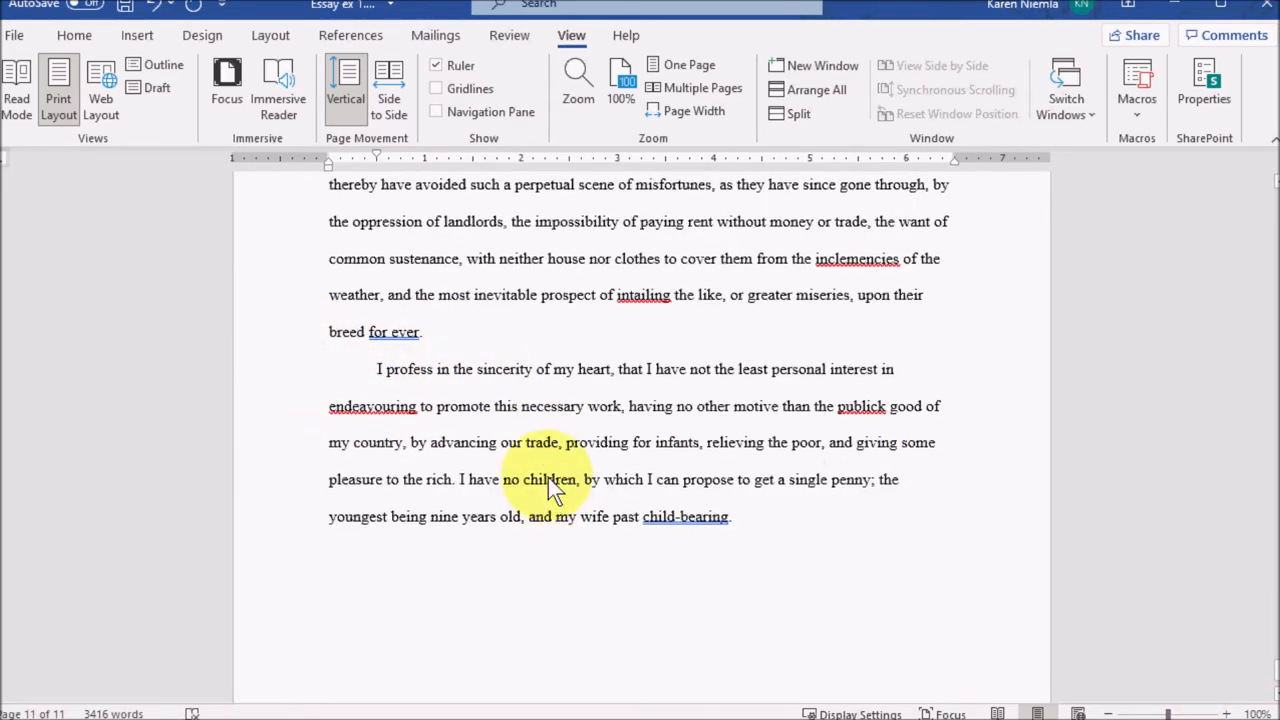
scroll("up", 3)
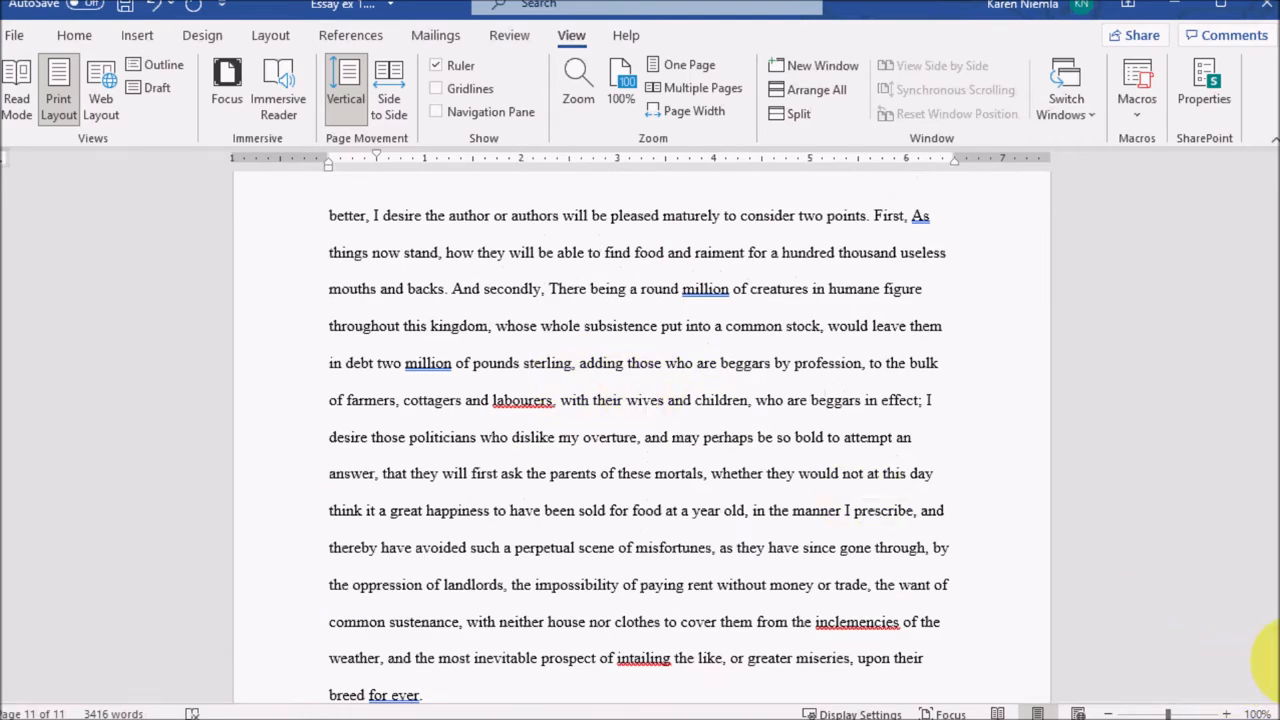
scroll("down", 3)
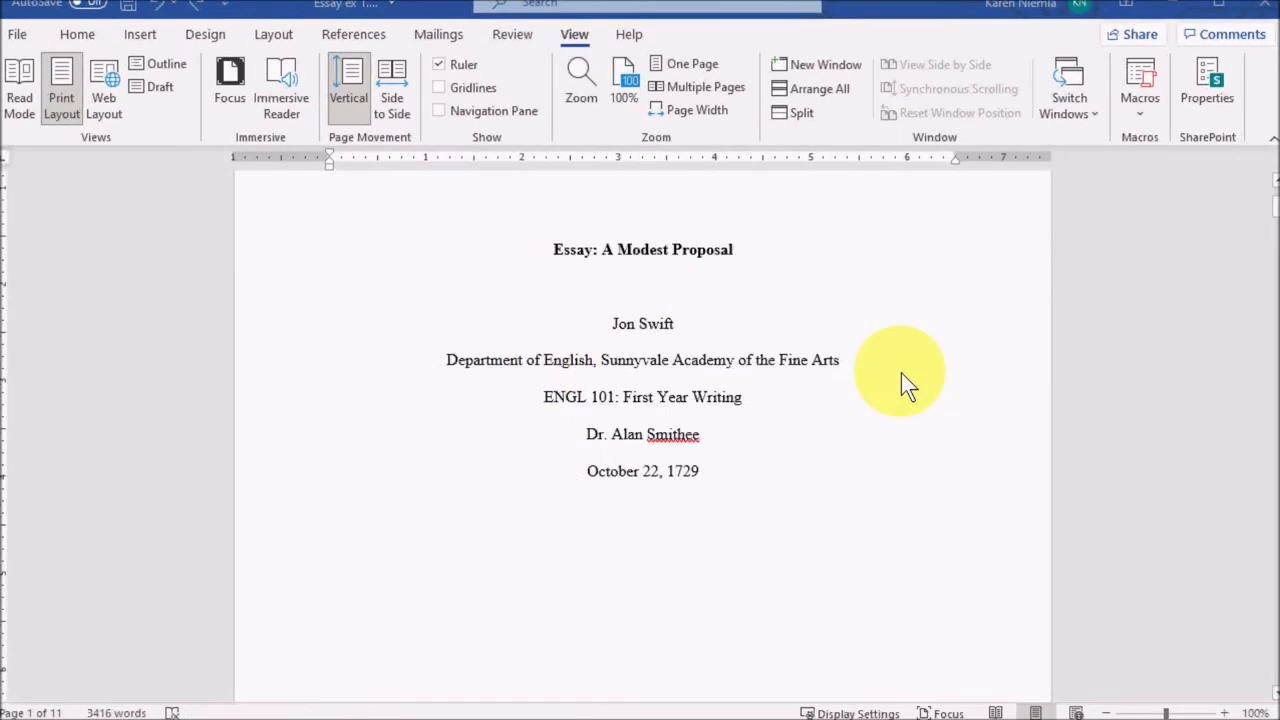
scroll("down", 3)
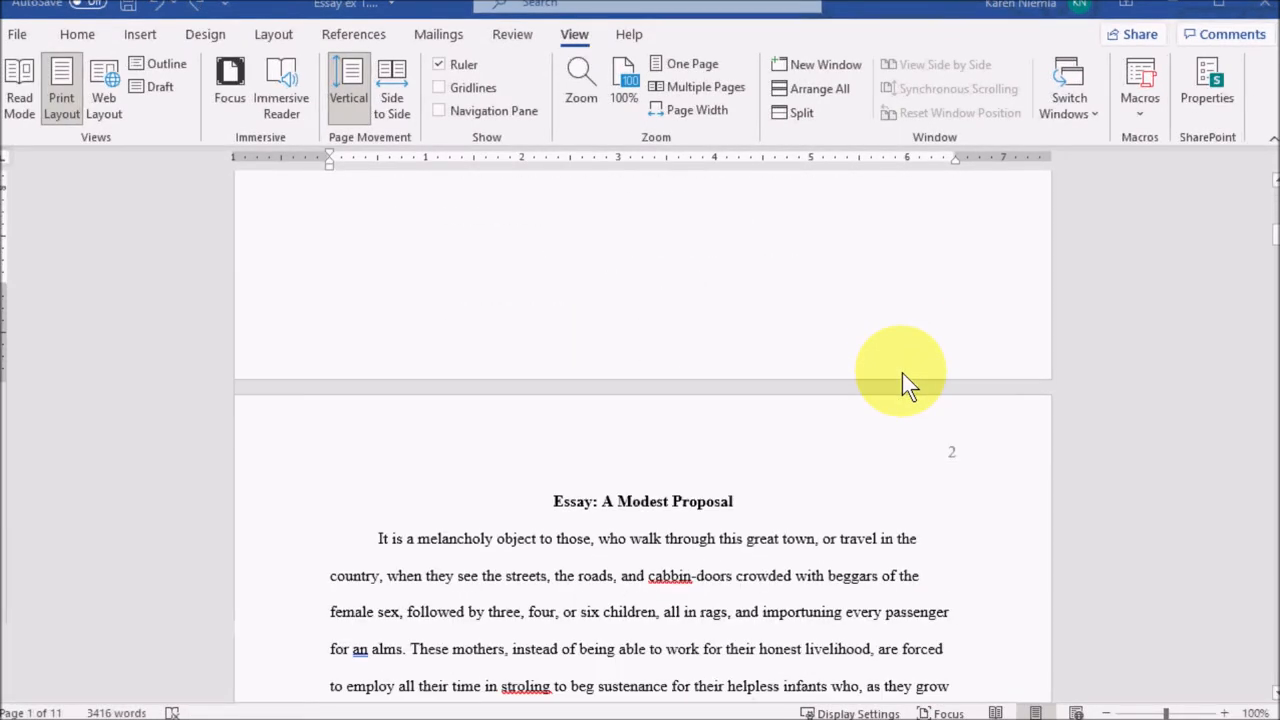
scroll("down", 3)
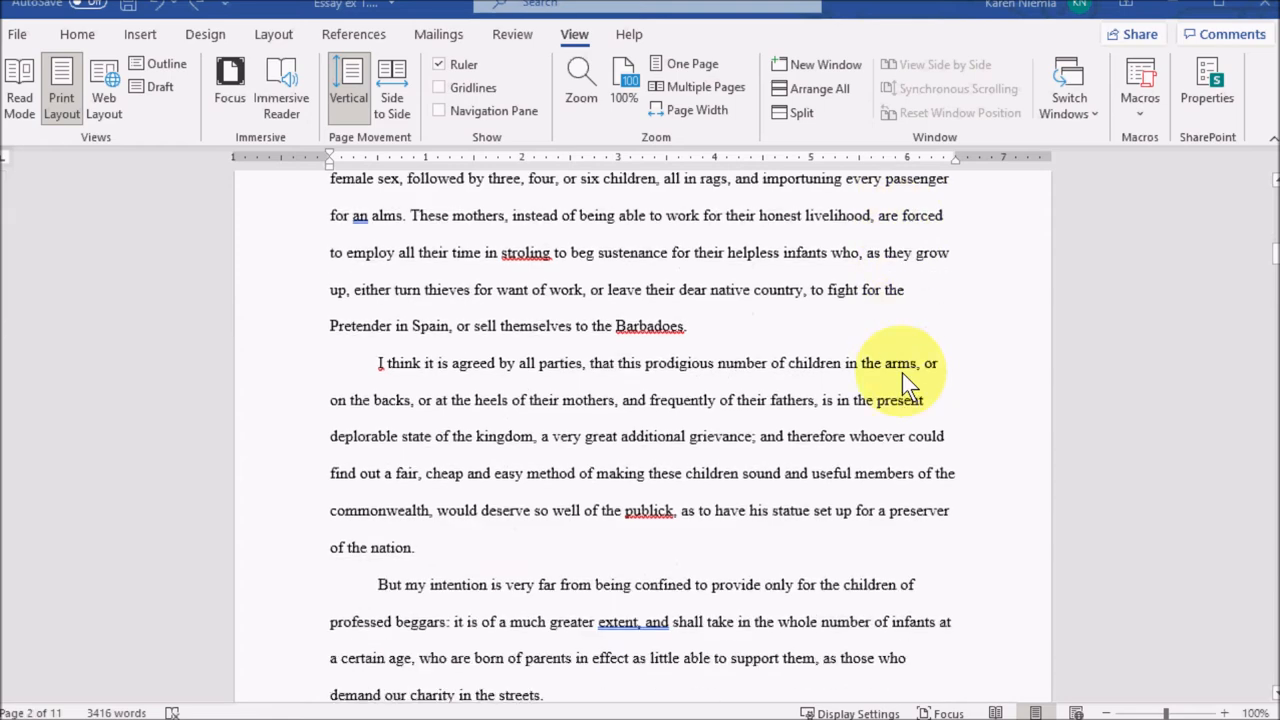
scroll("down", 3)
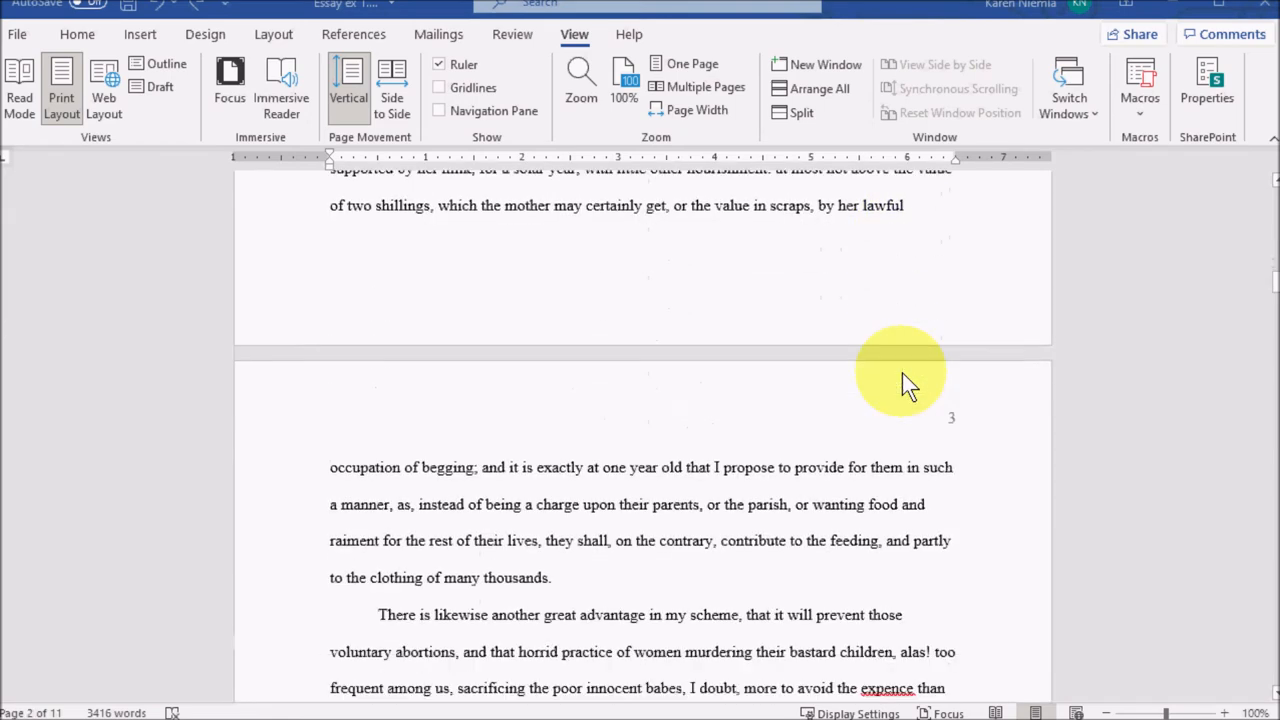
scroll("down", 3)
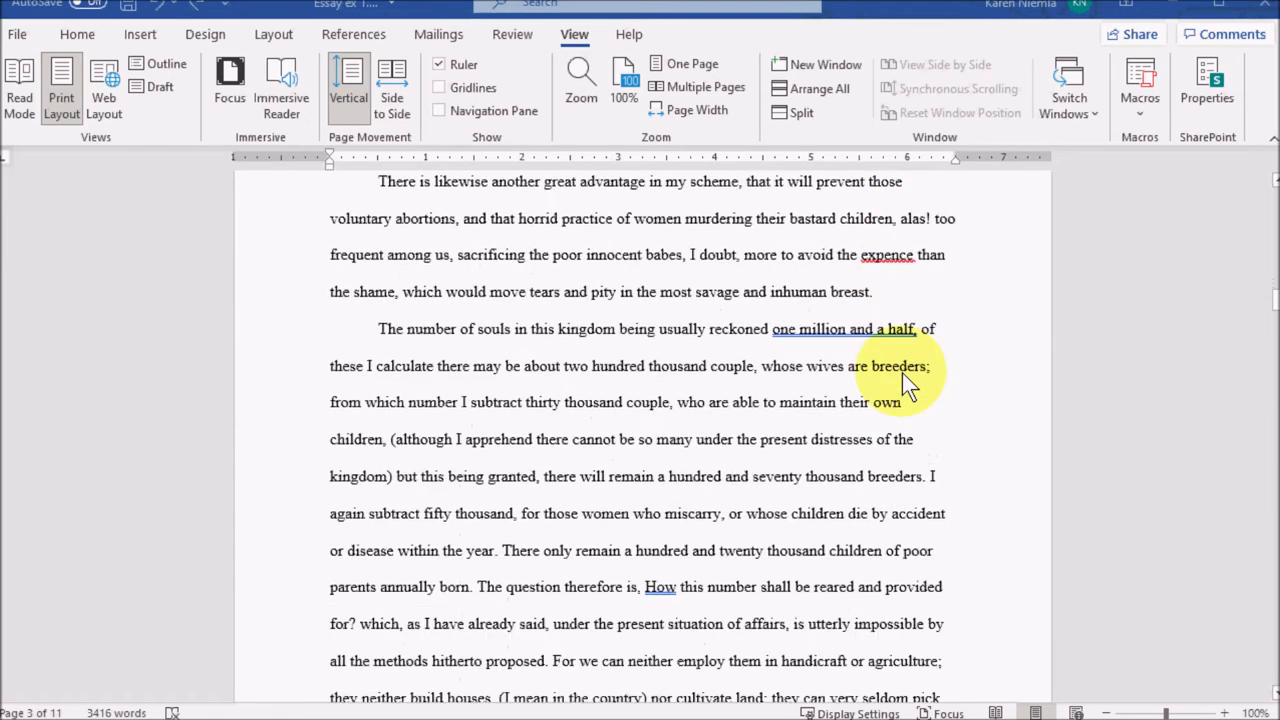
scroll("down", 3)
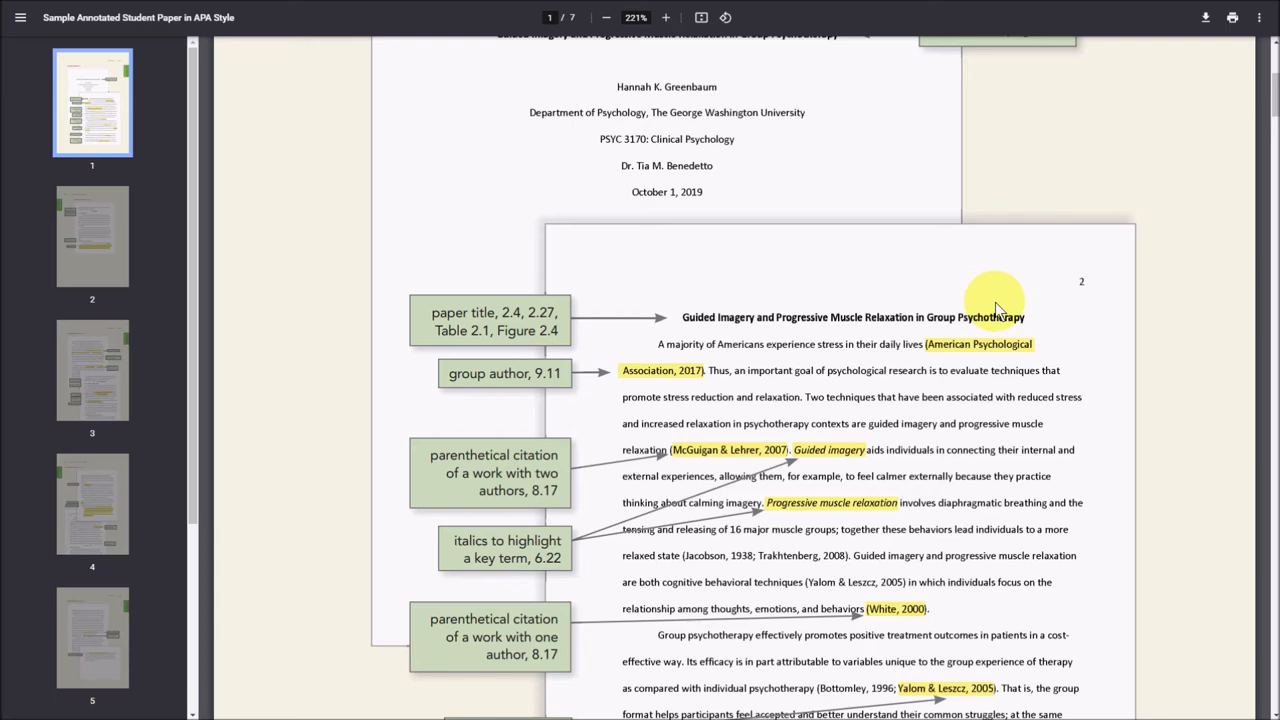
Scroll the annotated APA sample paper to page 2's citation and first-person annotations.
scroll("down", 3)
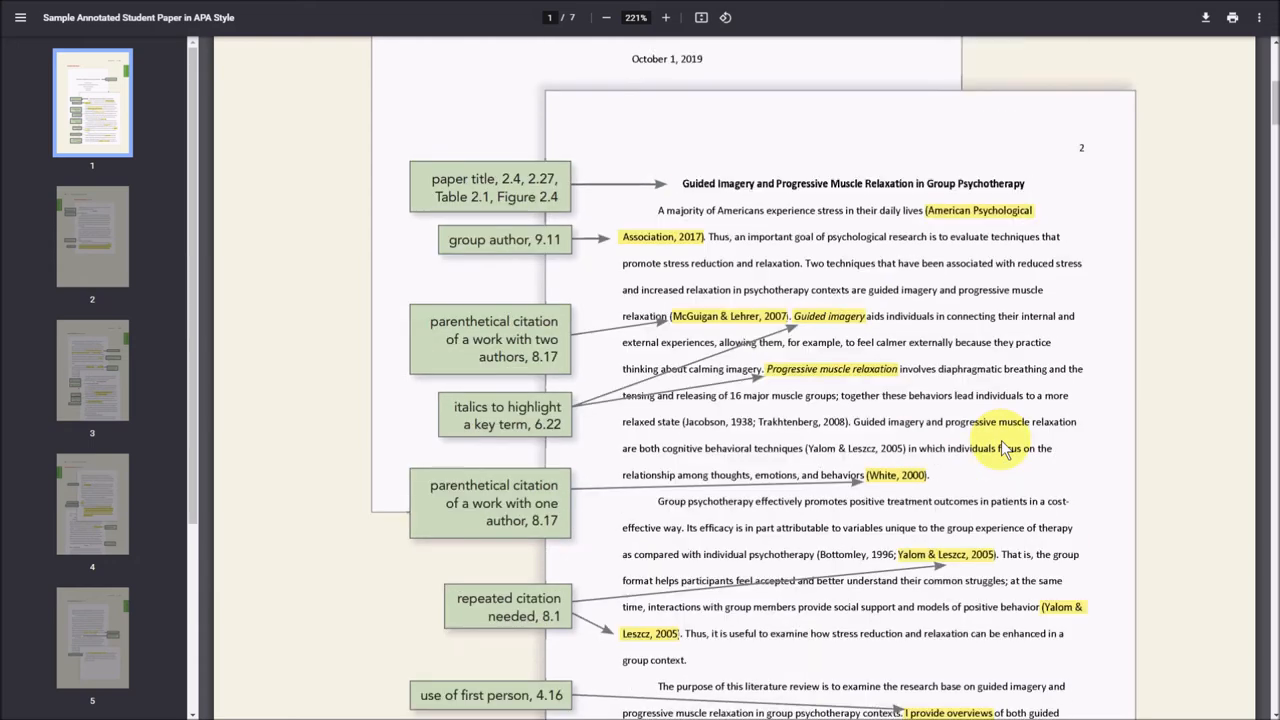
scroll("down", 3)
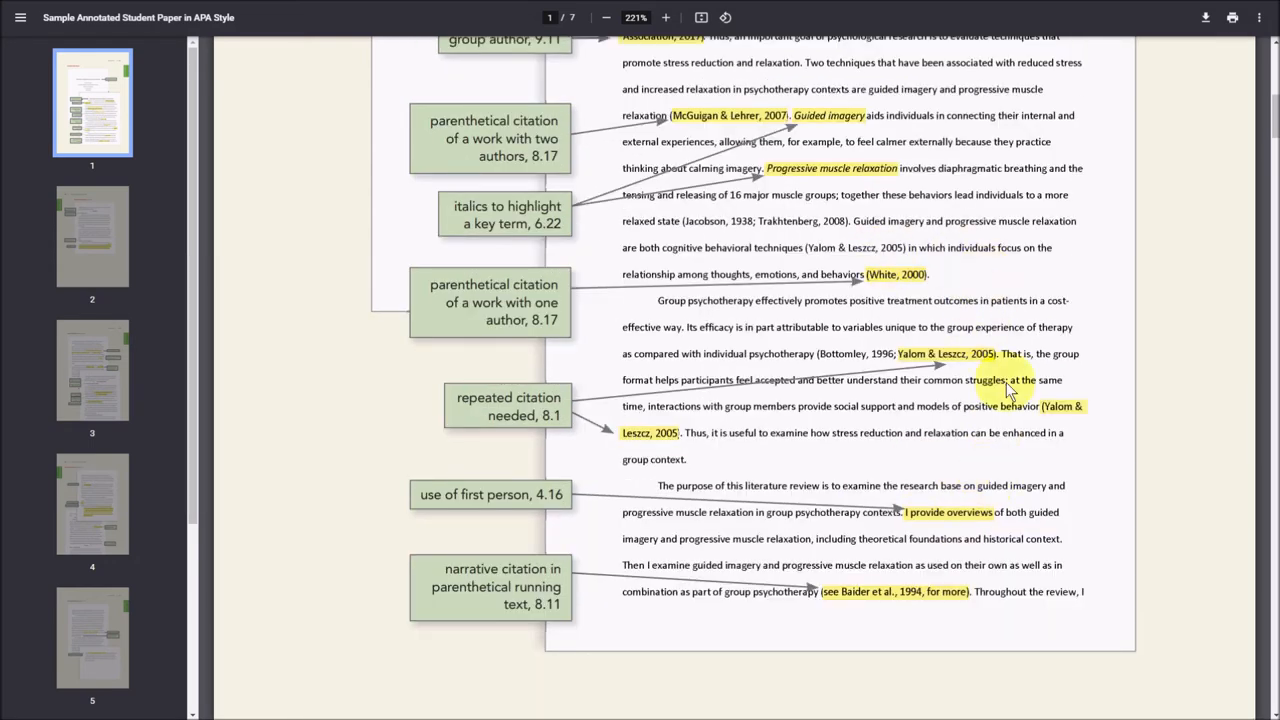
Magnify the annotated sample paper so the citation annotations read clearly.
left_click(664, 16)
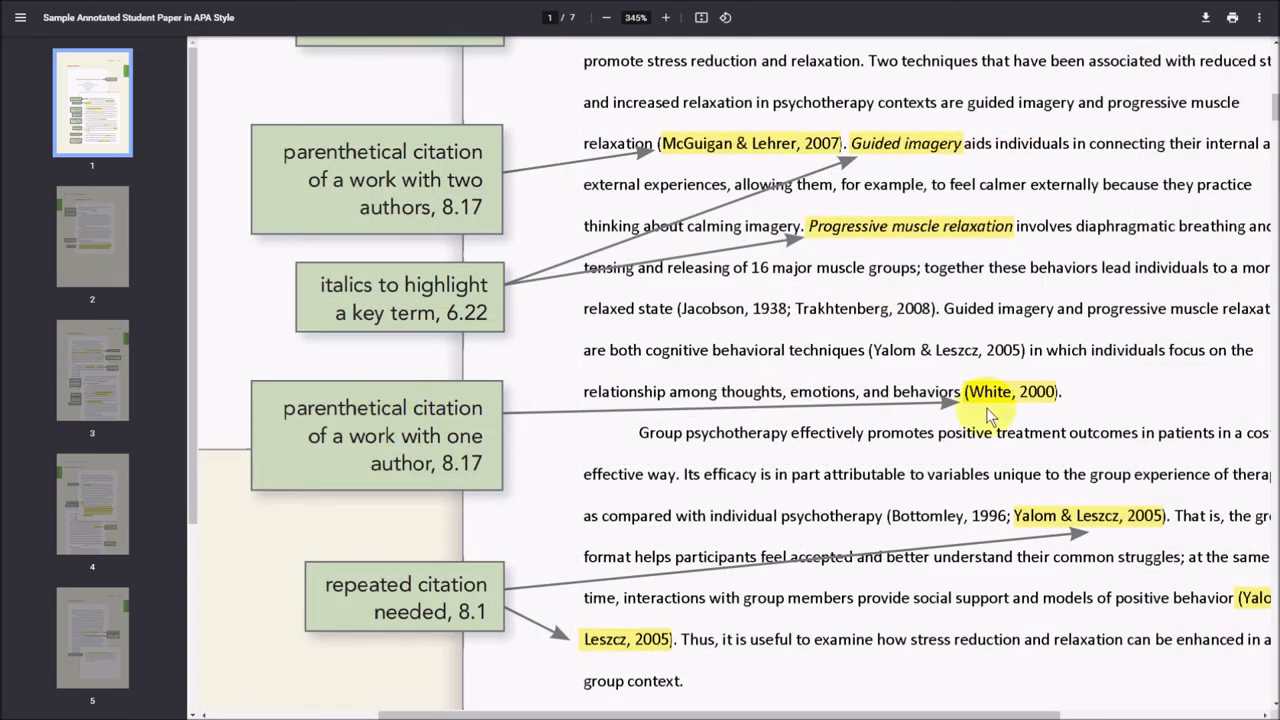
mouse_move(1070, 398)
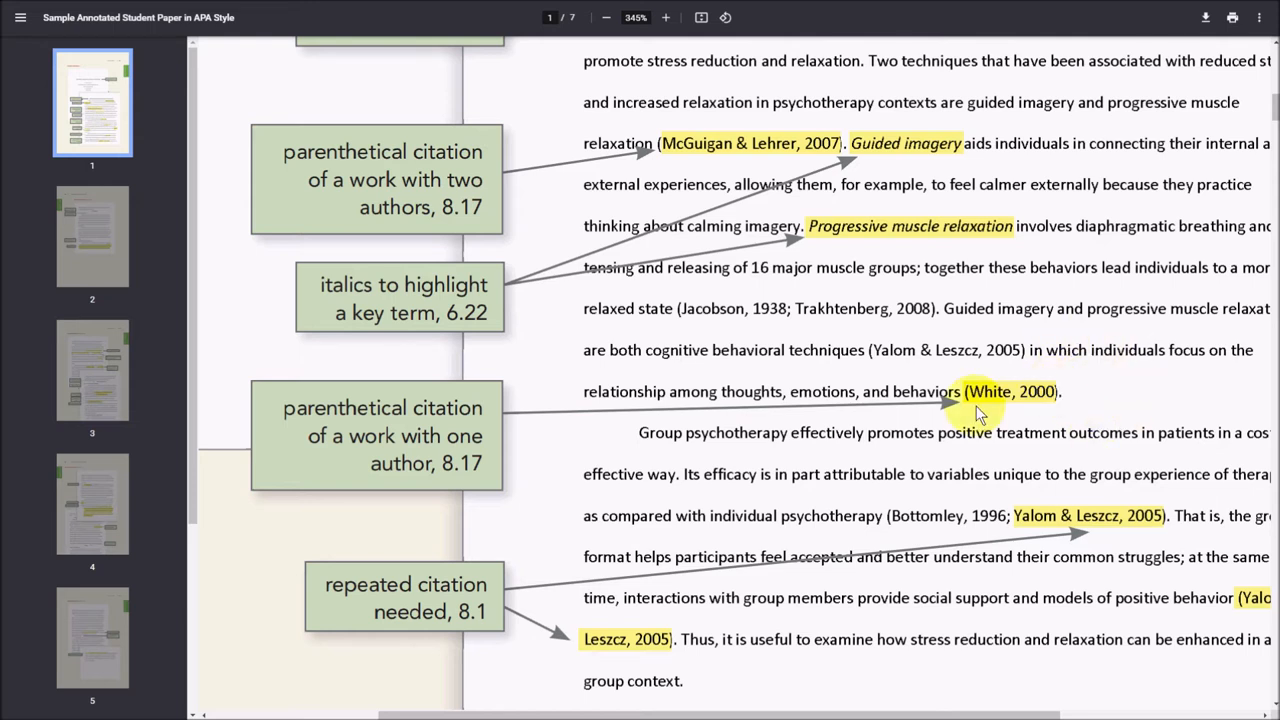
mouse_move(1050, 360)
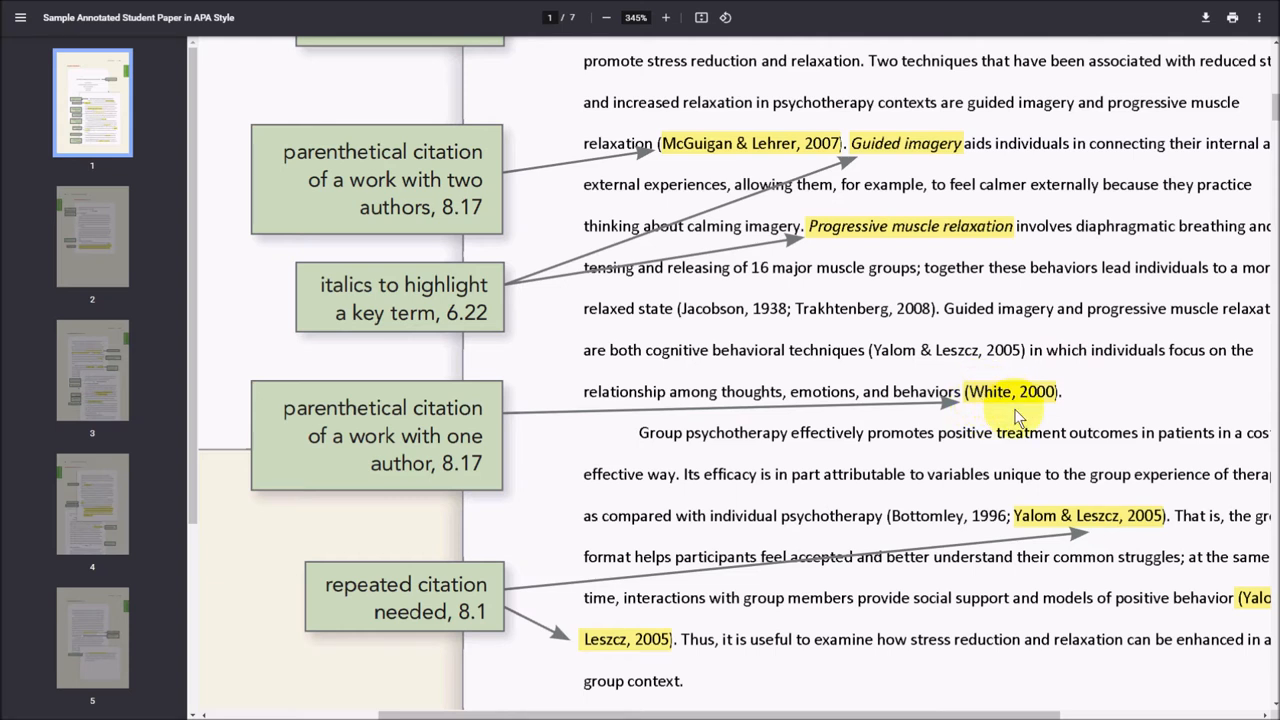
mouse_move(1068, 390)
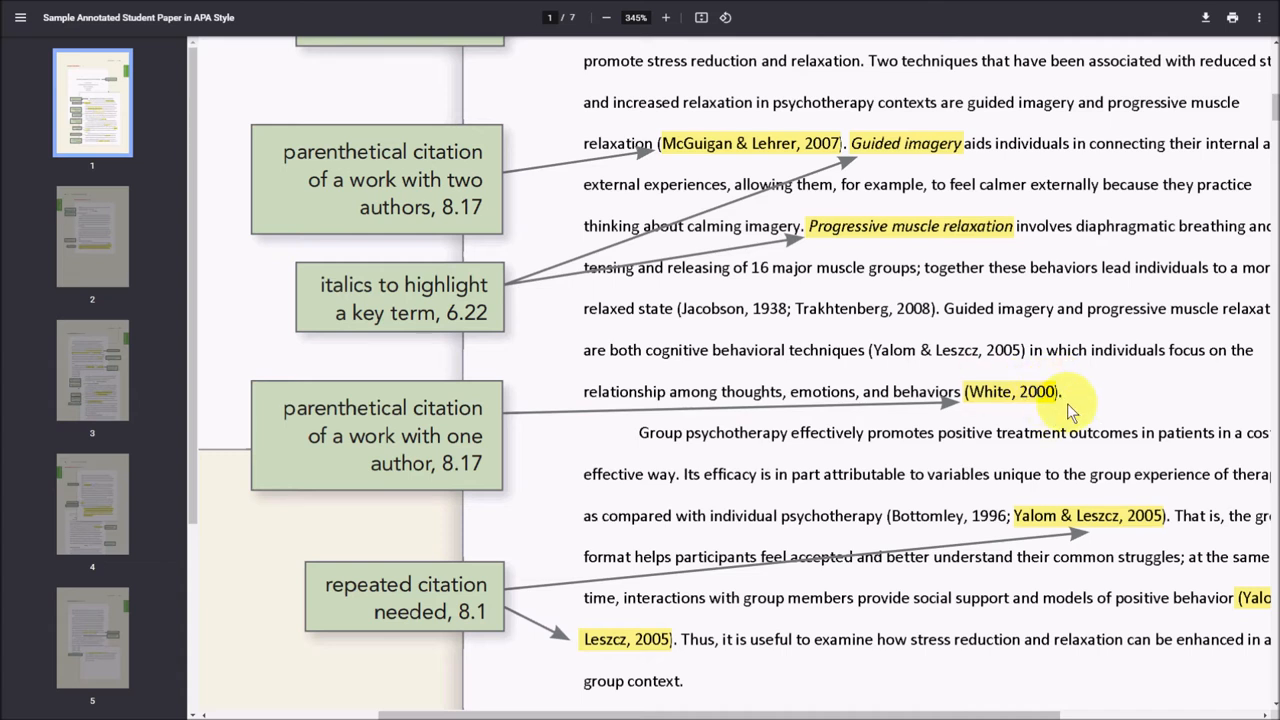
mouse_move(1064, 400)
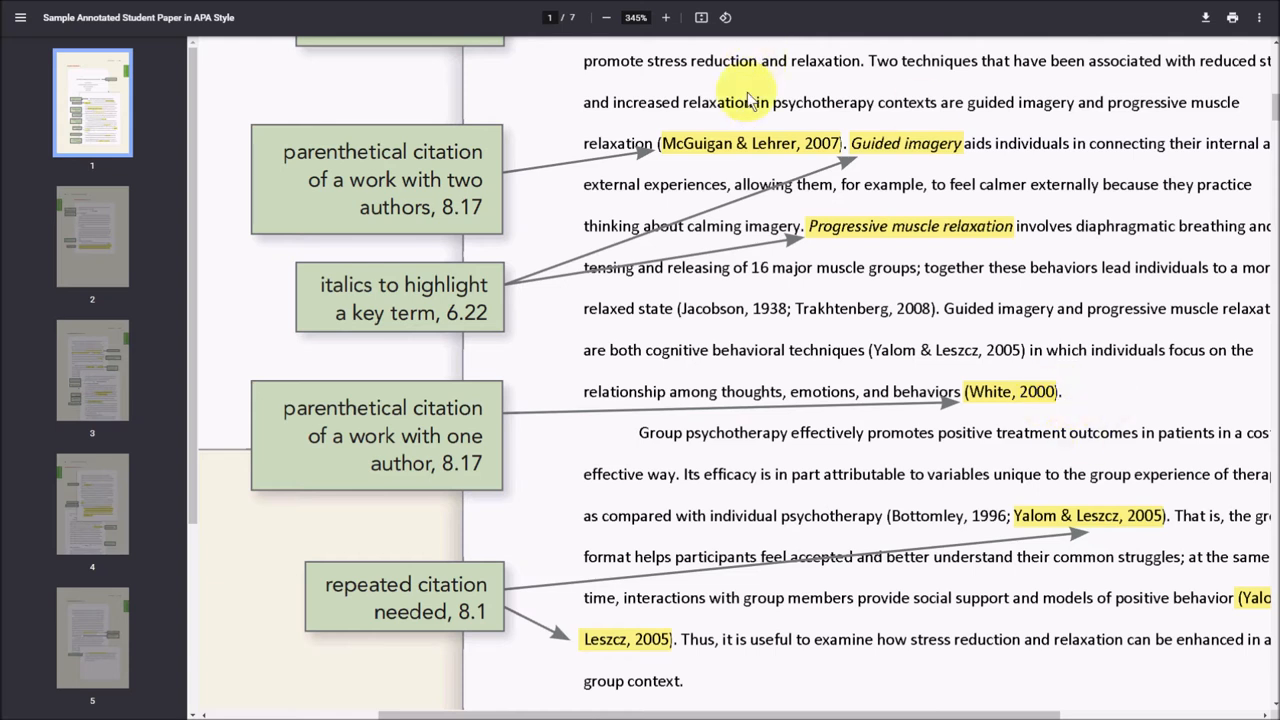
mouse_move(700, 148)
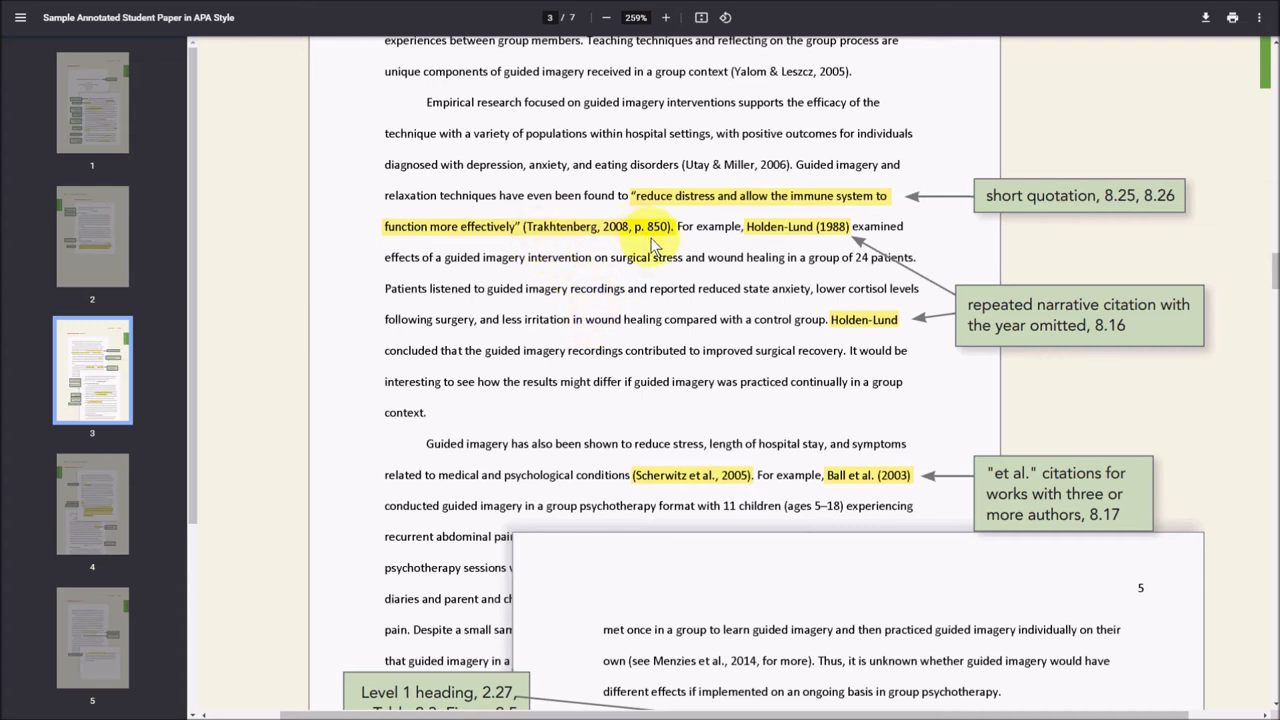
mouse_move(664, 276)
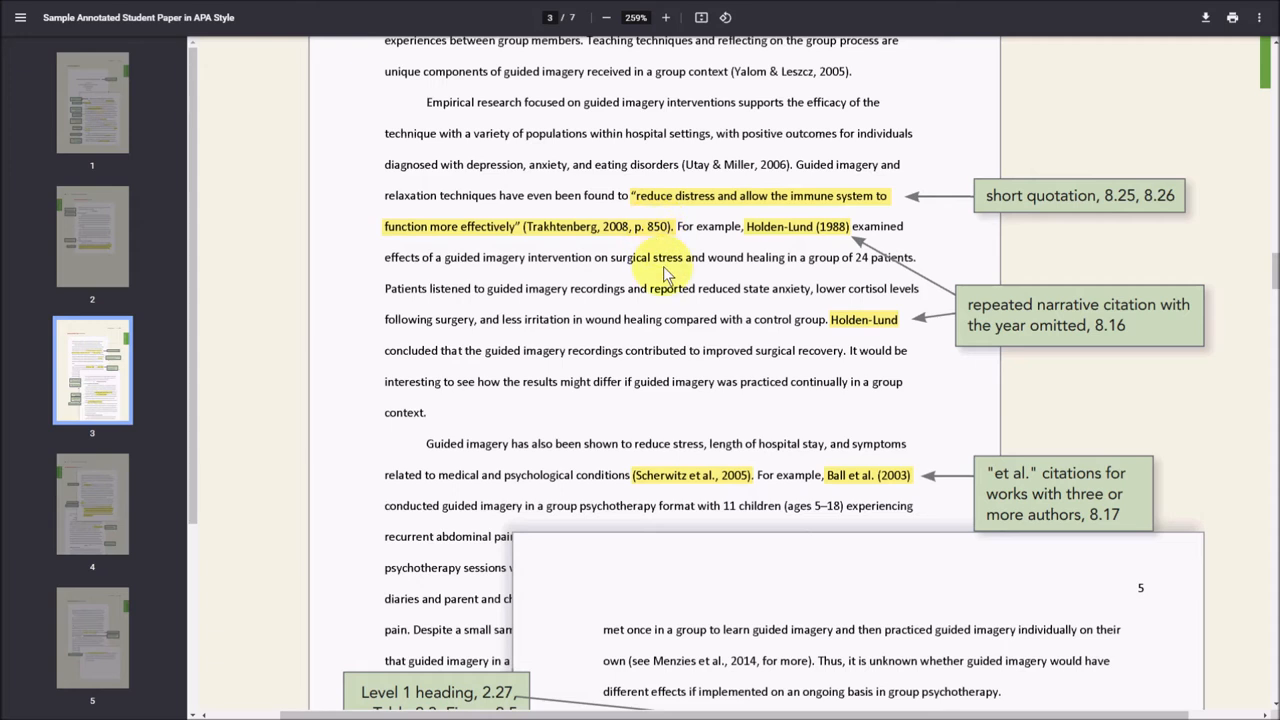
mouse_move(802, 278)
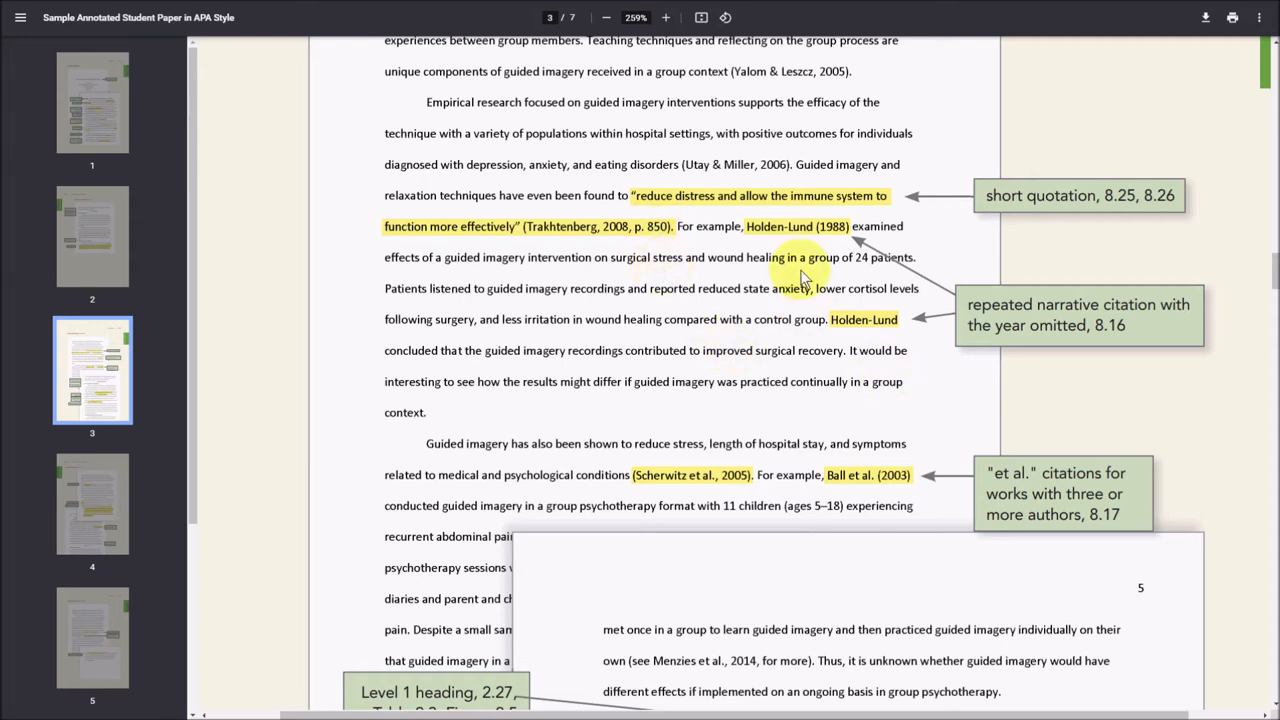
mouse_move(868, 364)
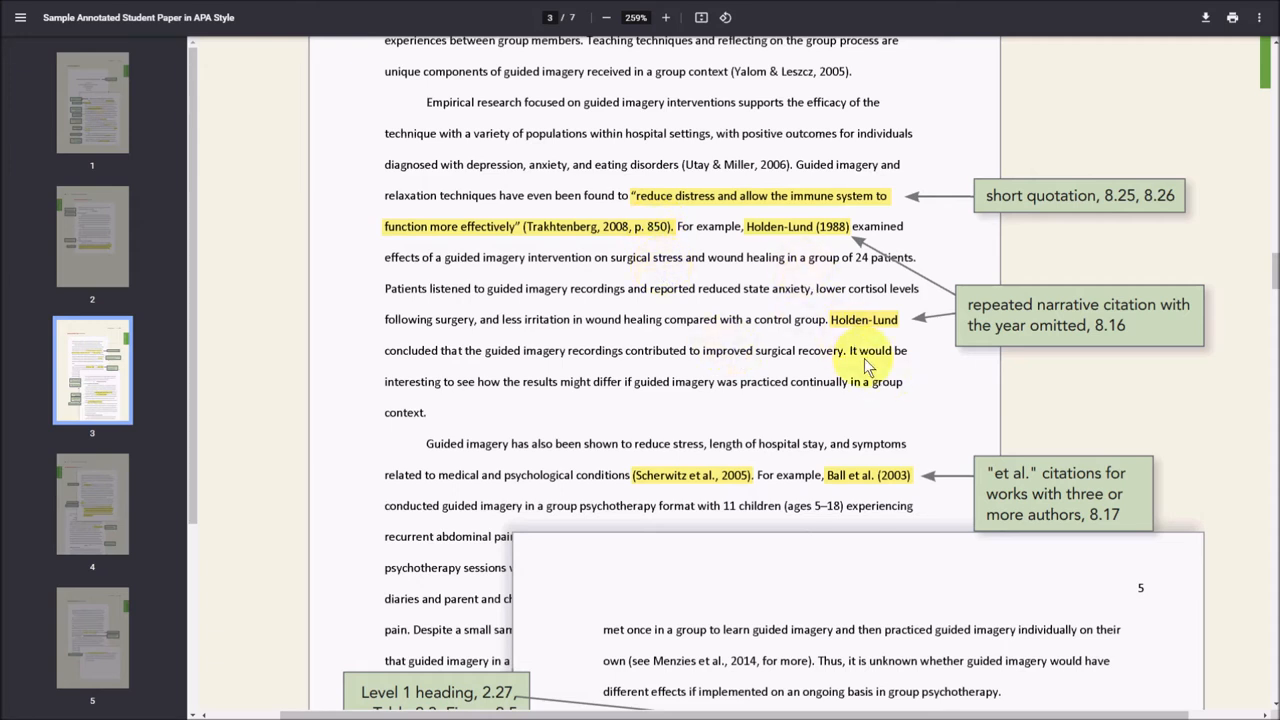
mouse_move(862, 320)
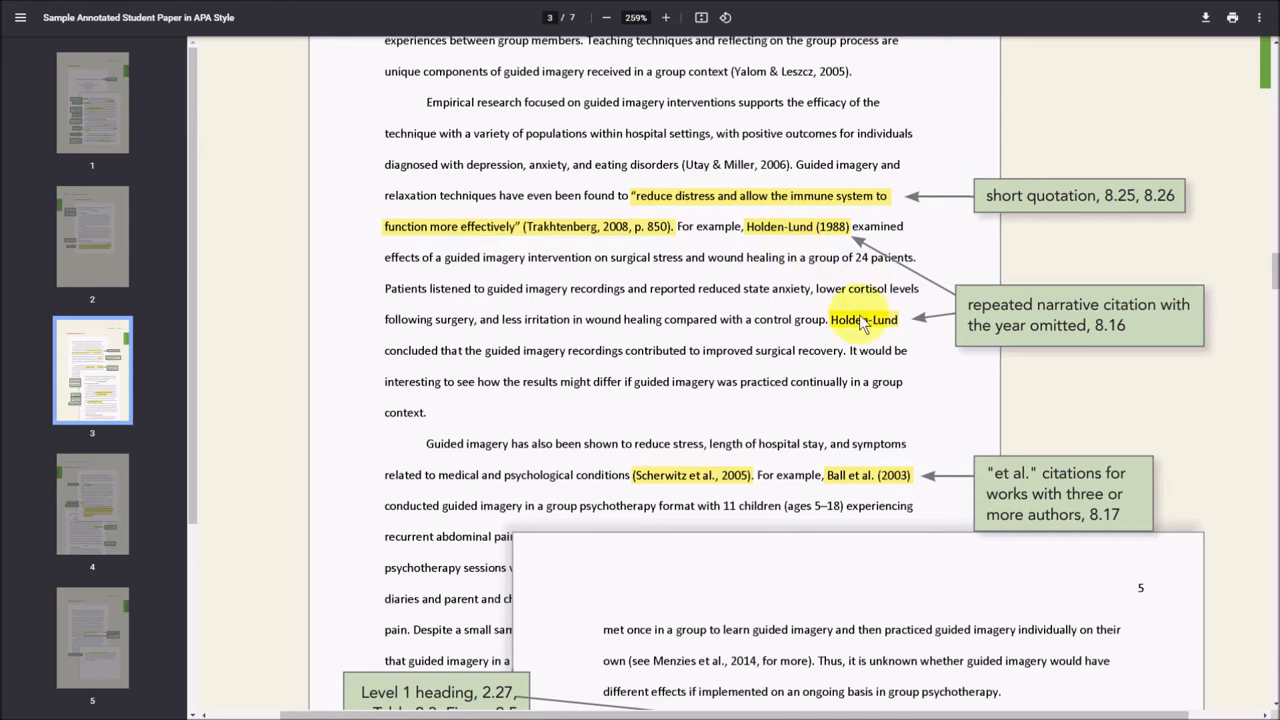
mouse_move(842, 370)
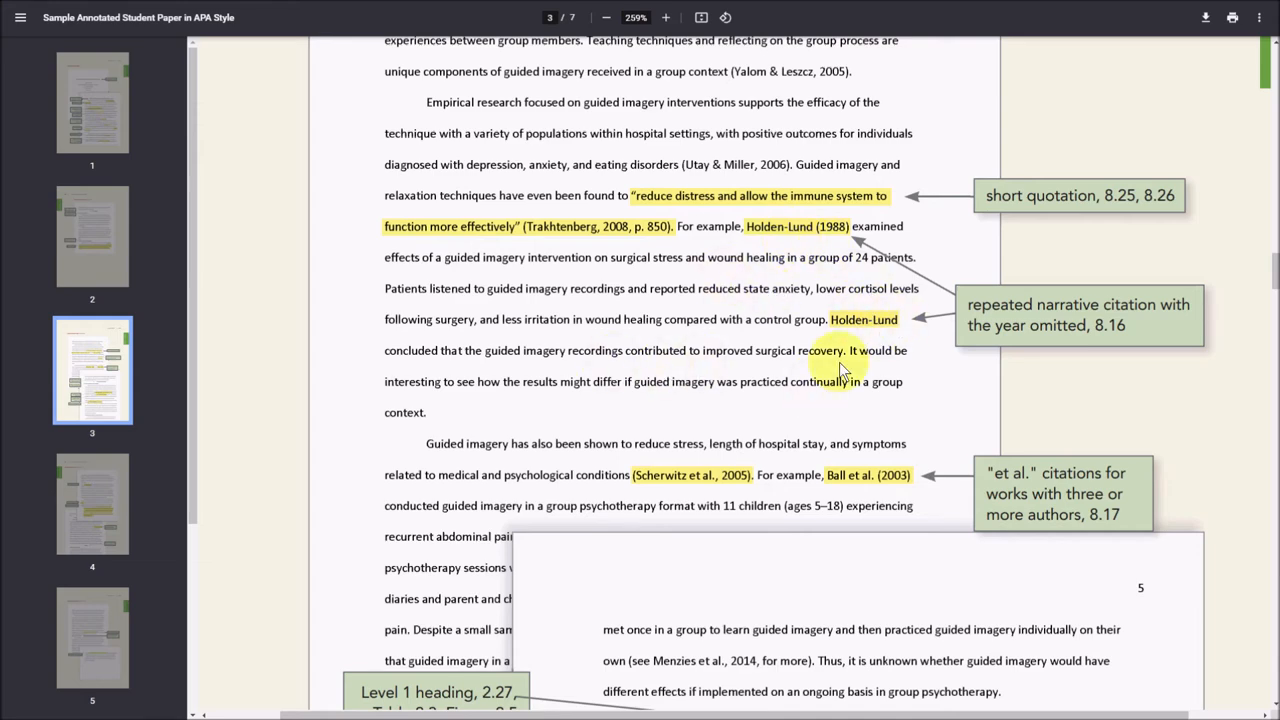
Scroll the sample paper down to page 4's paraphrase and quotation annotations.
scroll("down", 3)
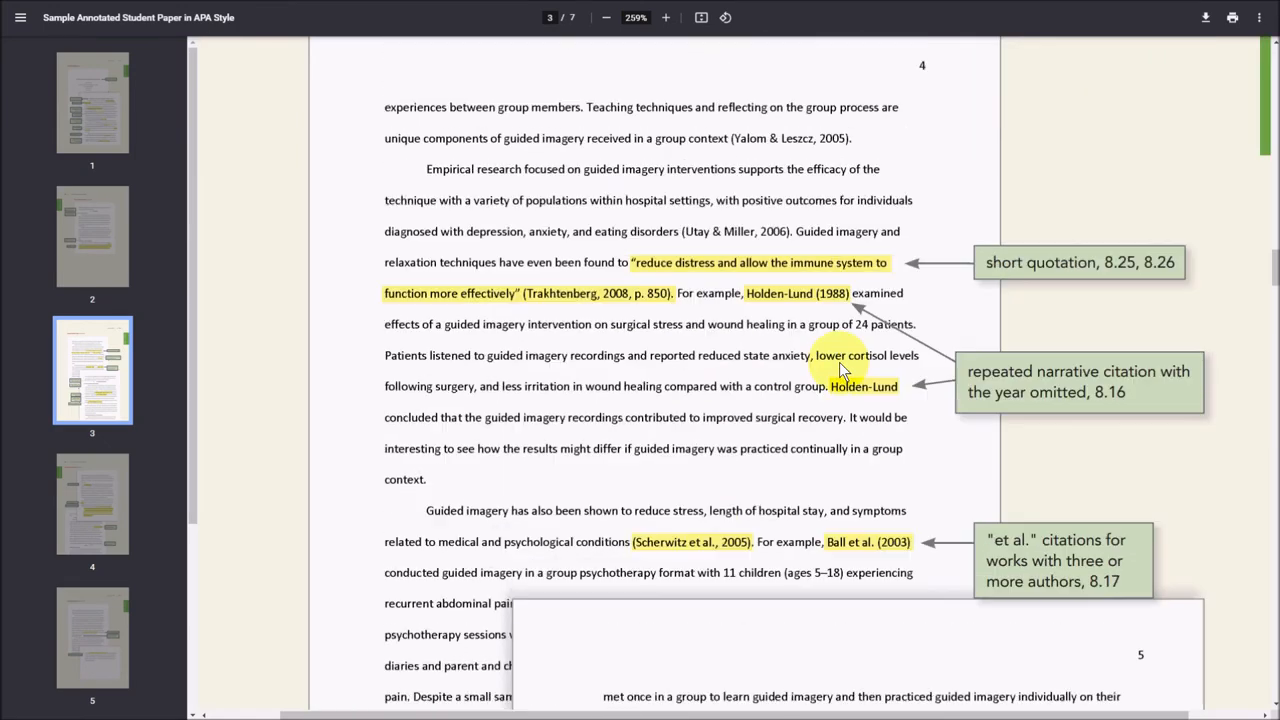
scroll("down", 3)
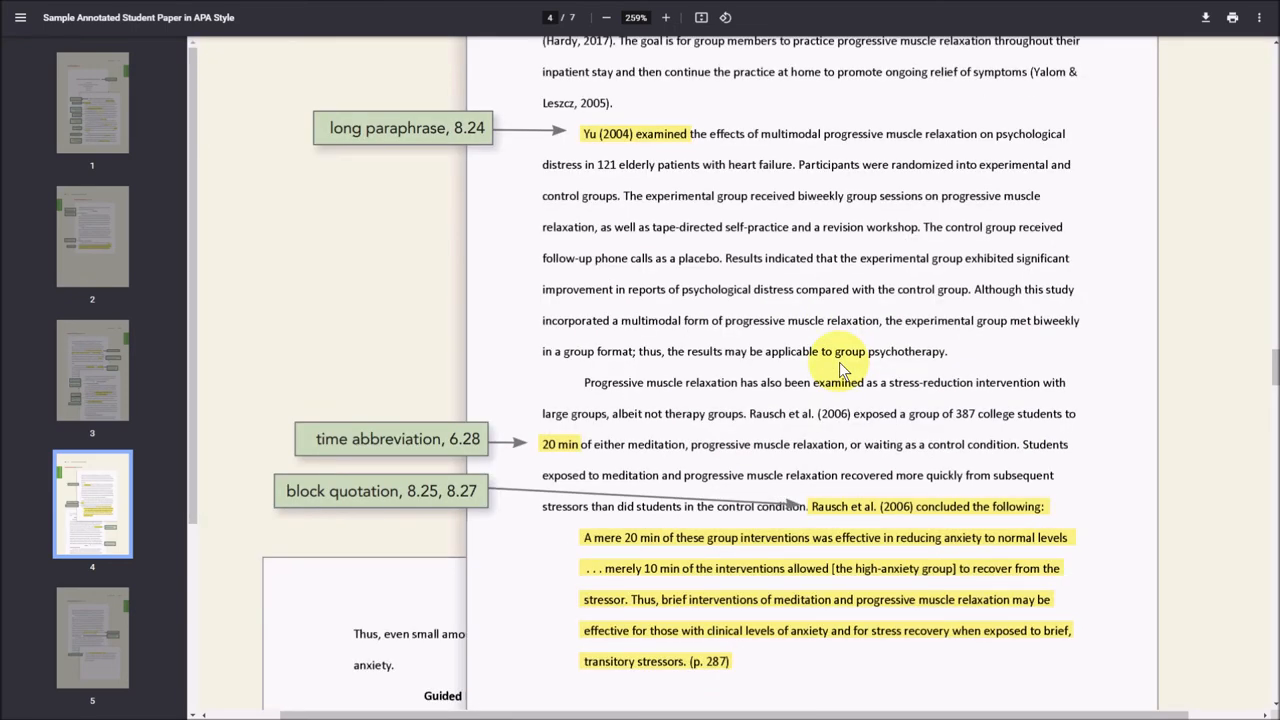
mouse_move(790, 384)
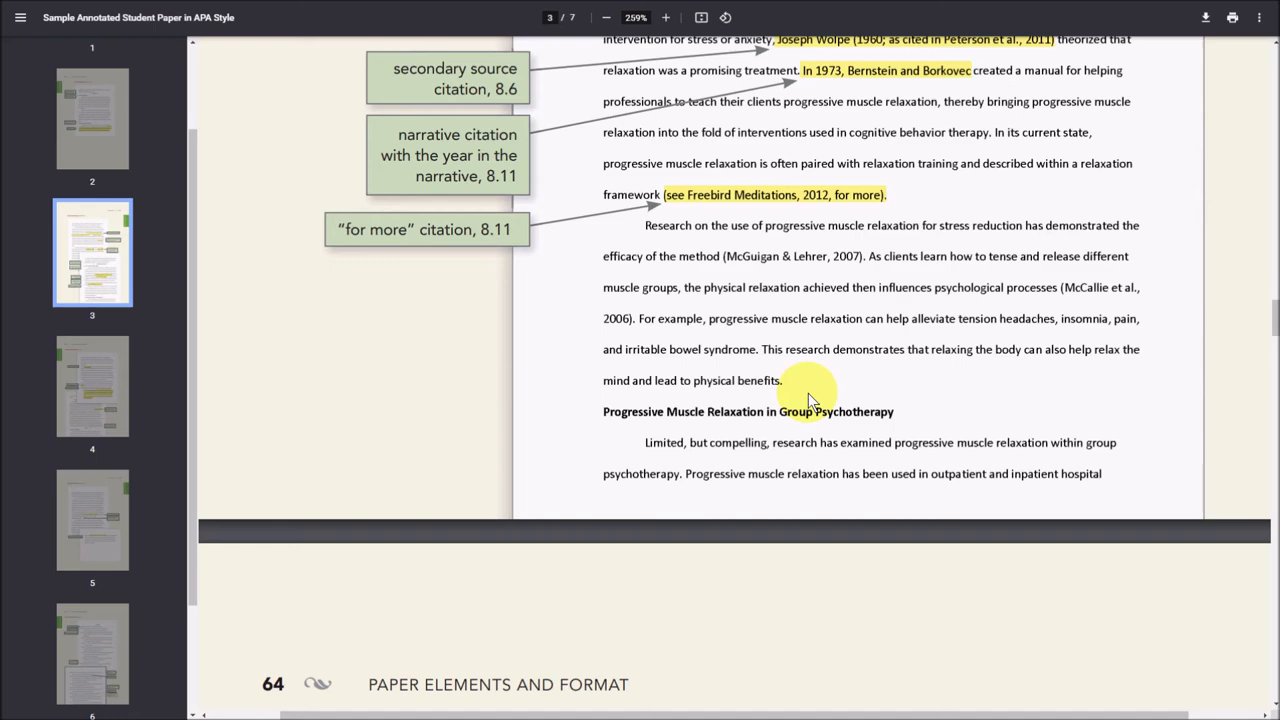
Scroll through page 4's block quotation example down to the annotated References page.
scroll("down", 3)
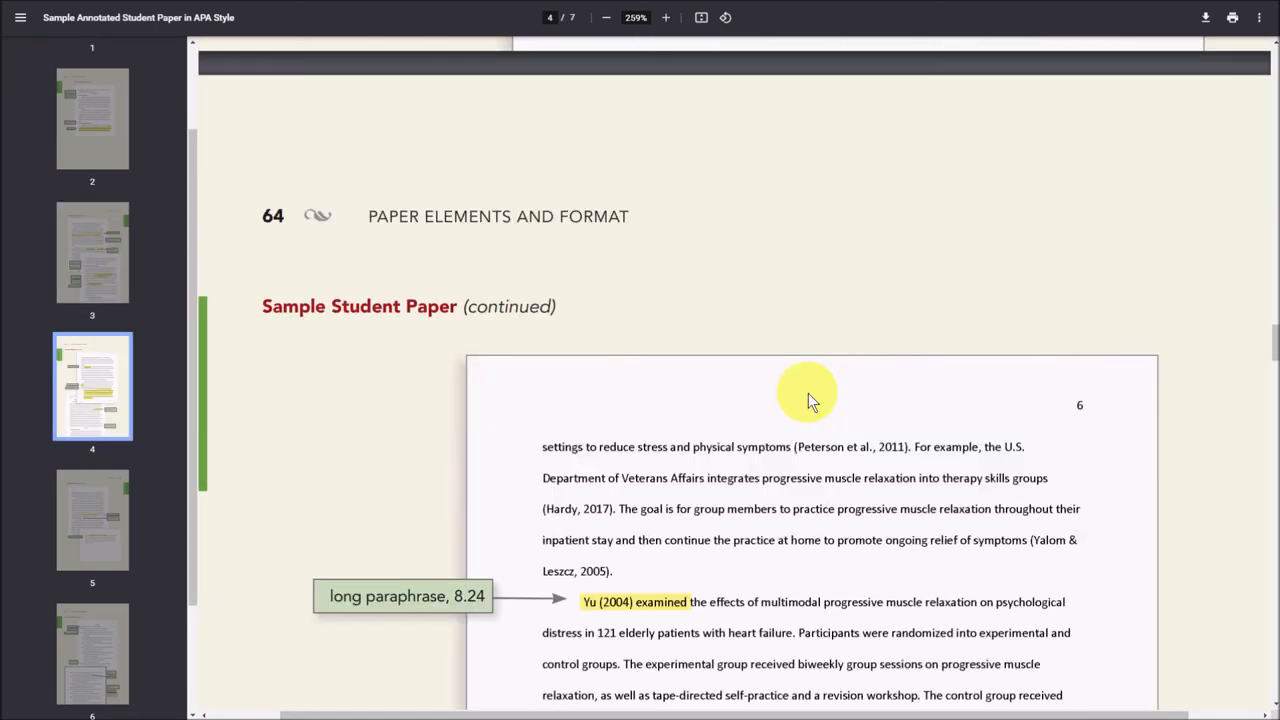
scroll("down", 3)
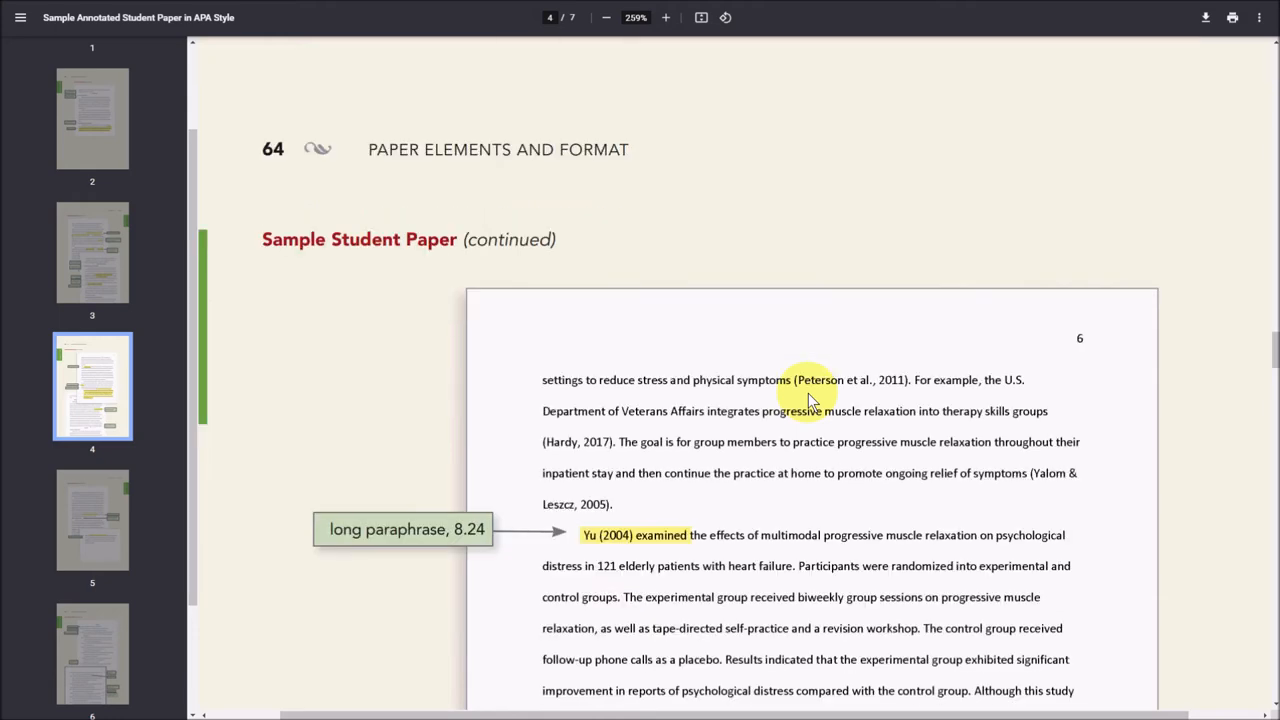
scroll("down", 3)
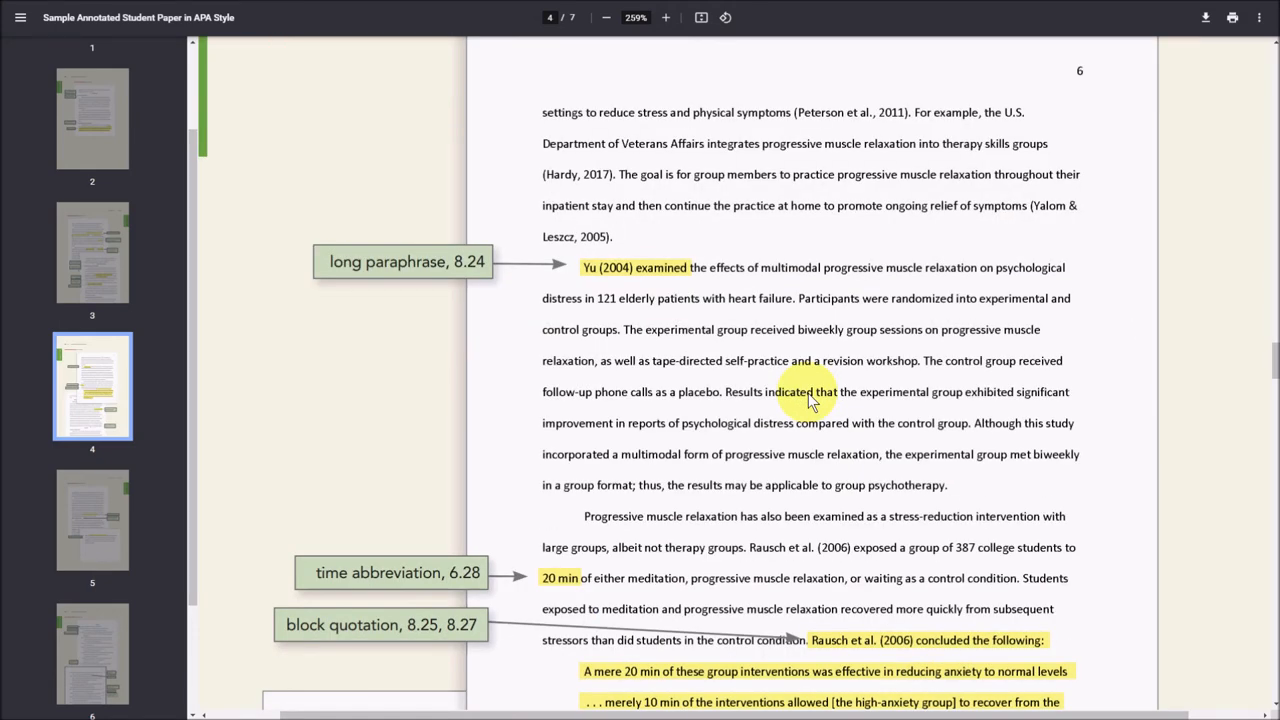
scroll("down", 3)
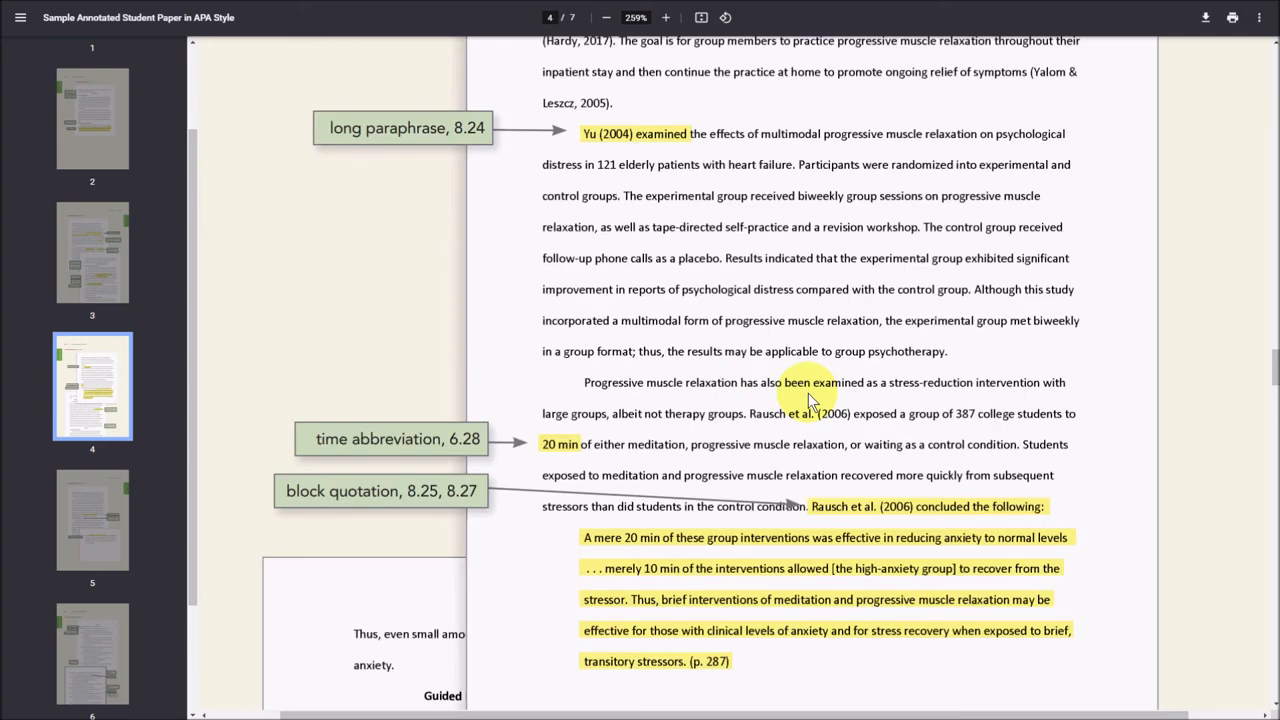
mouse_move(758, 418)
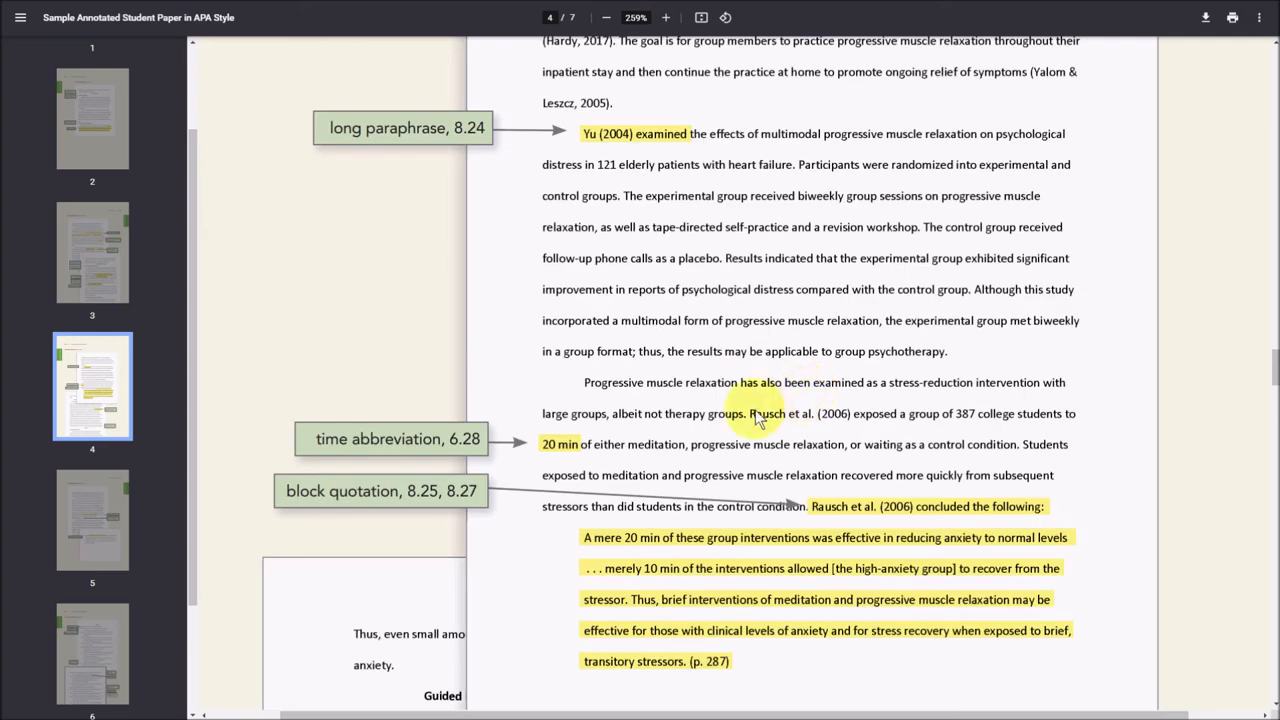
scroll("down", 3)
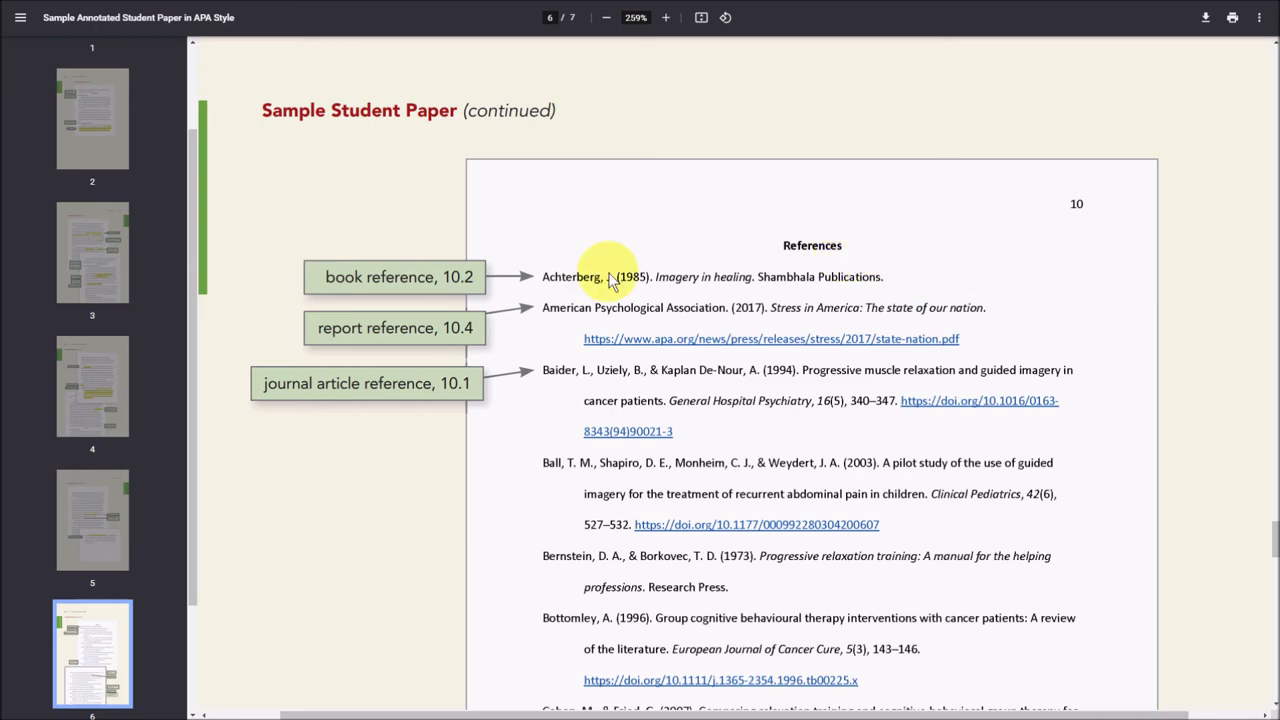
Scroll the annotated References page to the YouTube video and blog post examples.
scroll("down", 3)
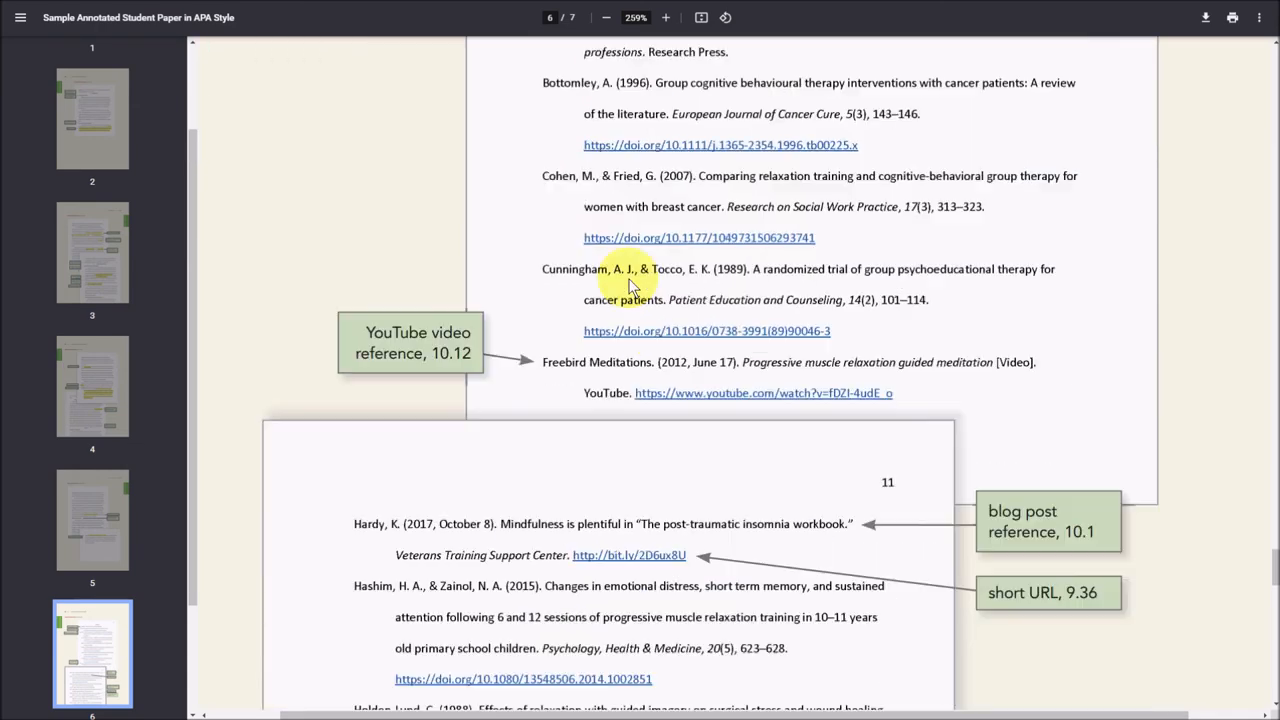
scroll("down", 3)
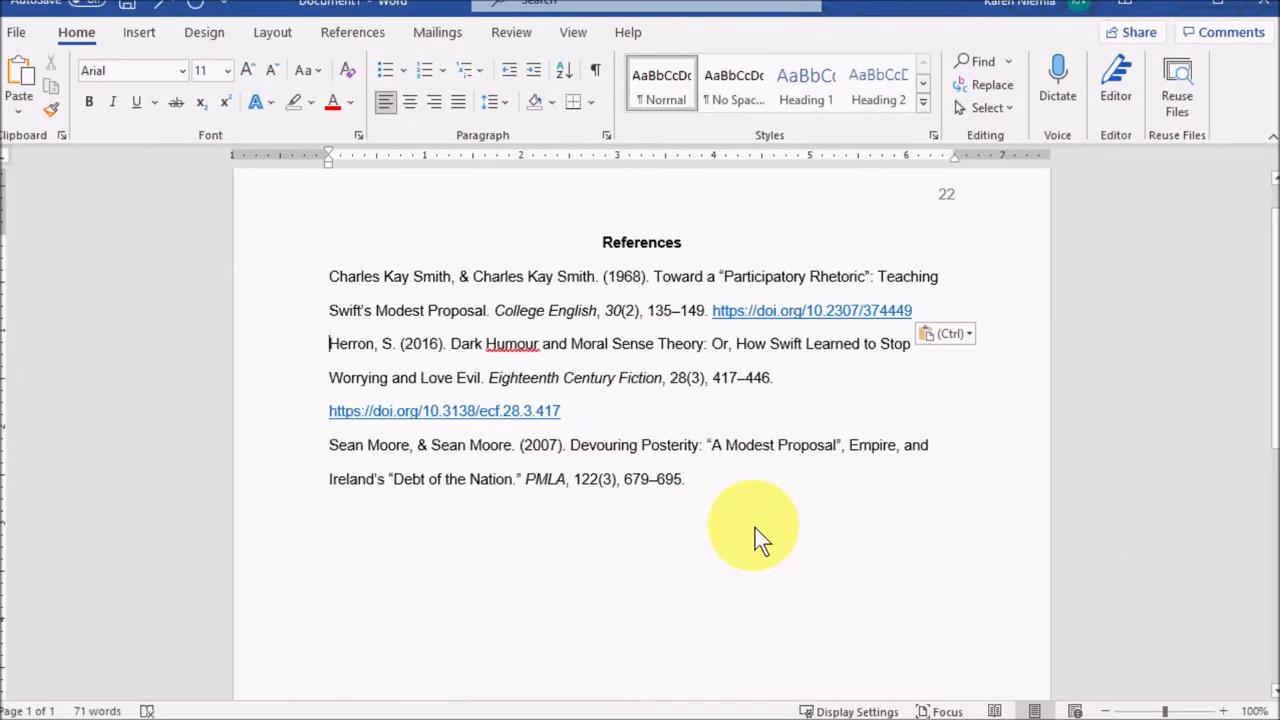
Select across the pasted reference entries in the Word References list.
left_click_drag(756, 524, 316, 344)
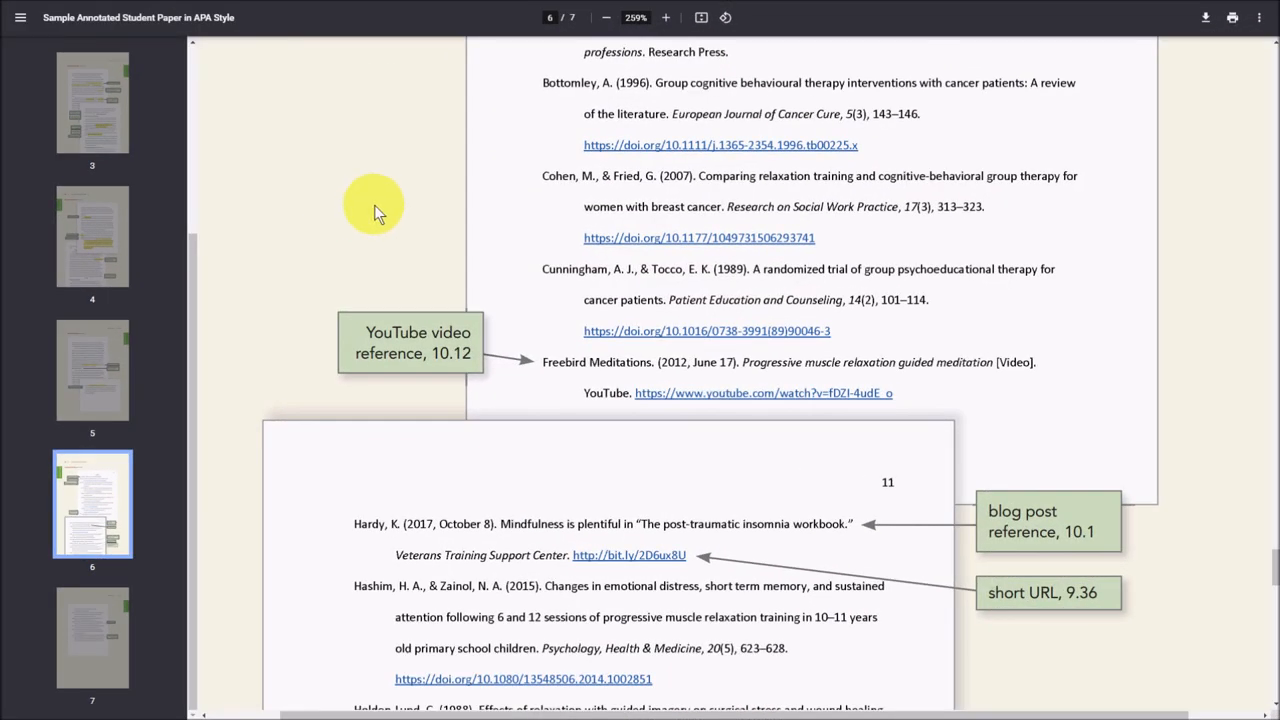
Scroll to the conference presentation, shortDOI and edited book chapter reference examples.
scroll("down", 3)
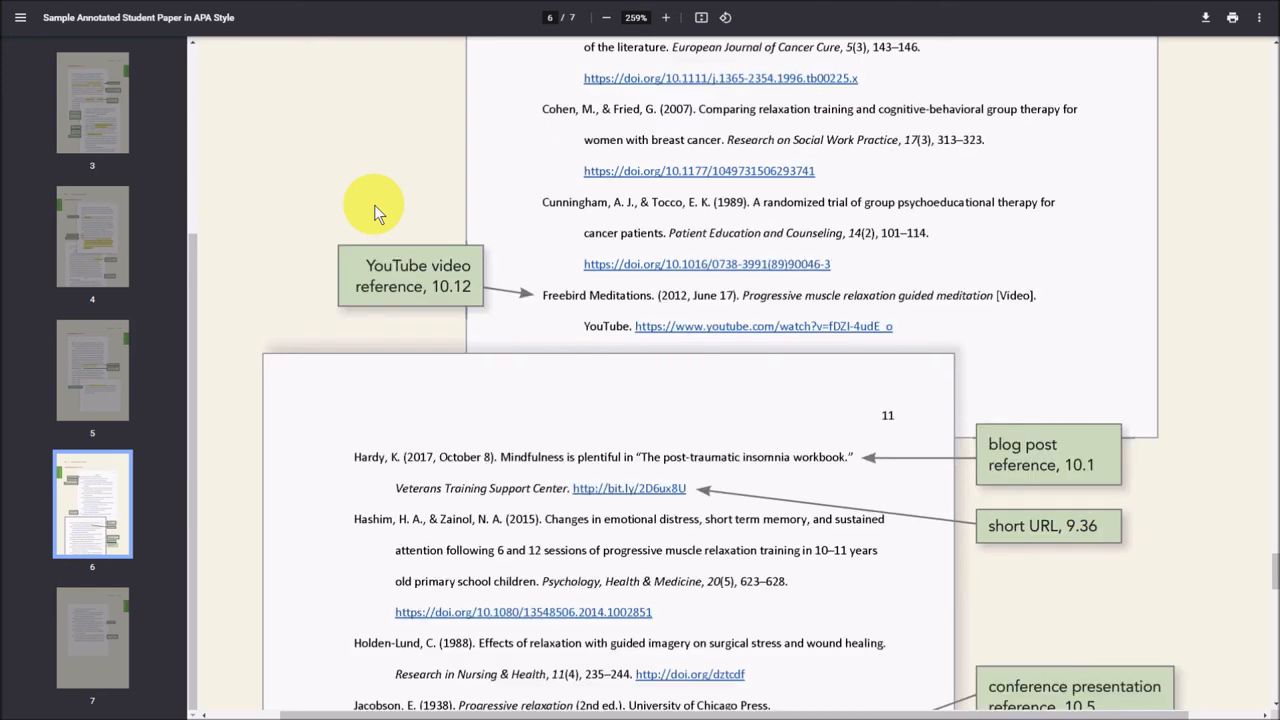
mouse_move(590, 320)
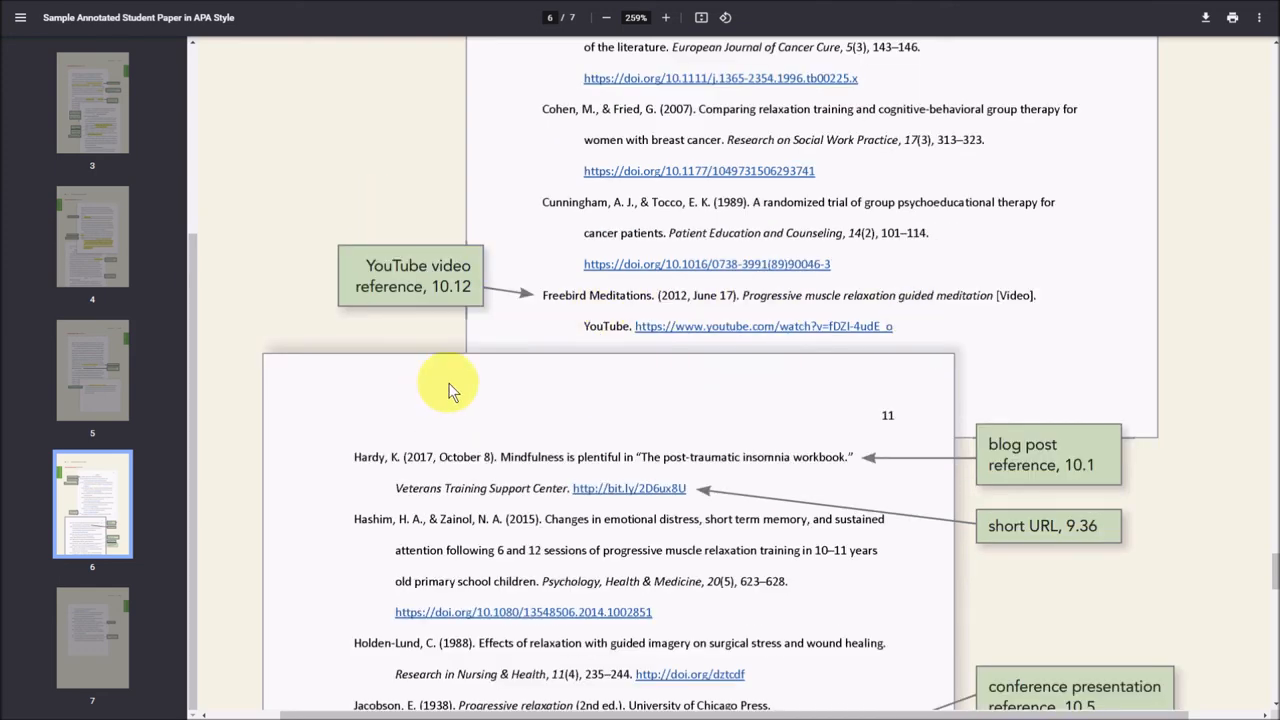
scroll("down", 3)
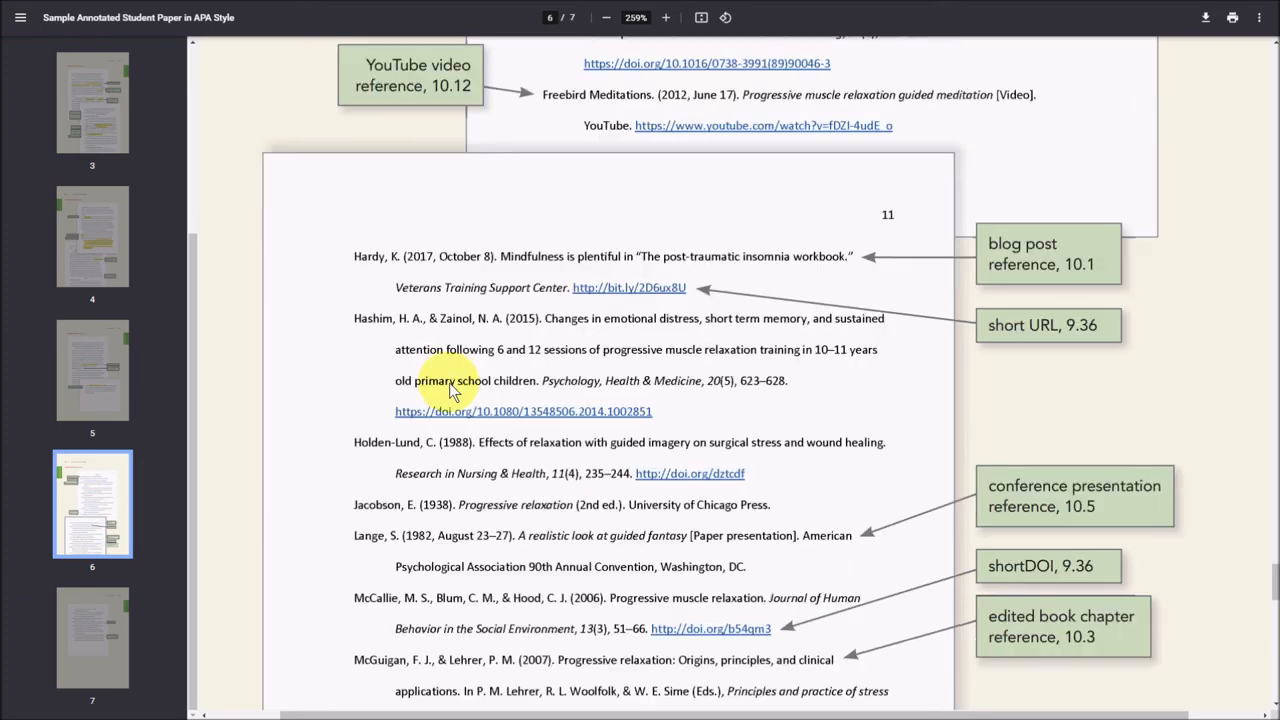
scroll("down", 3)
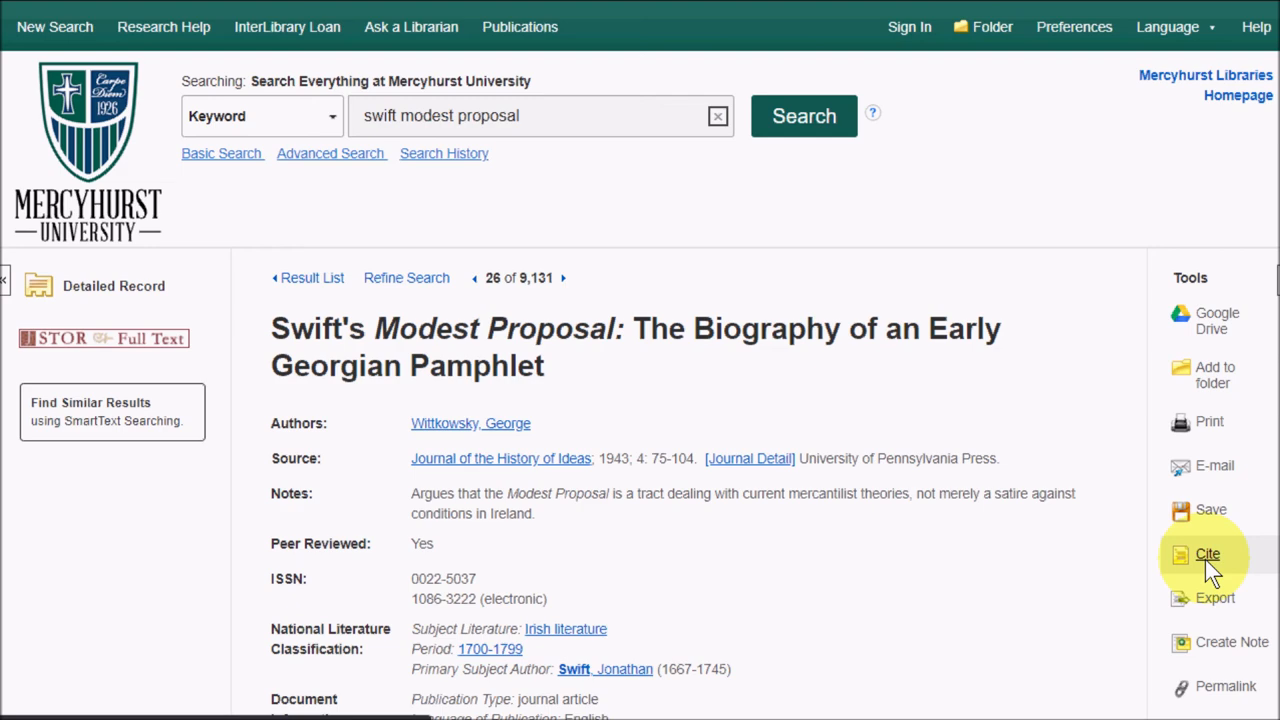
Show the Cite formats for Swift's Modest Proposal and scroll to APA 7th Edition.
left_click(1208, 554)
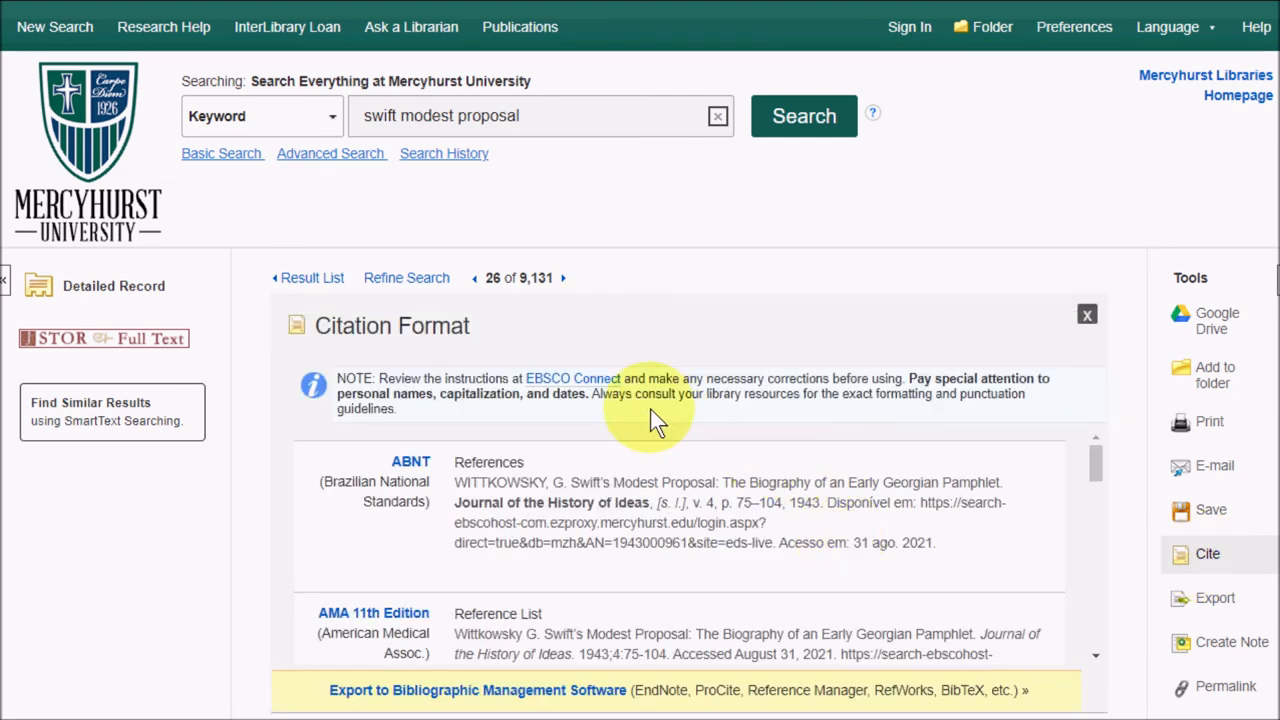
scroll("down", 3)
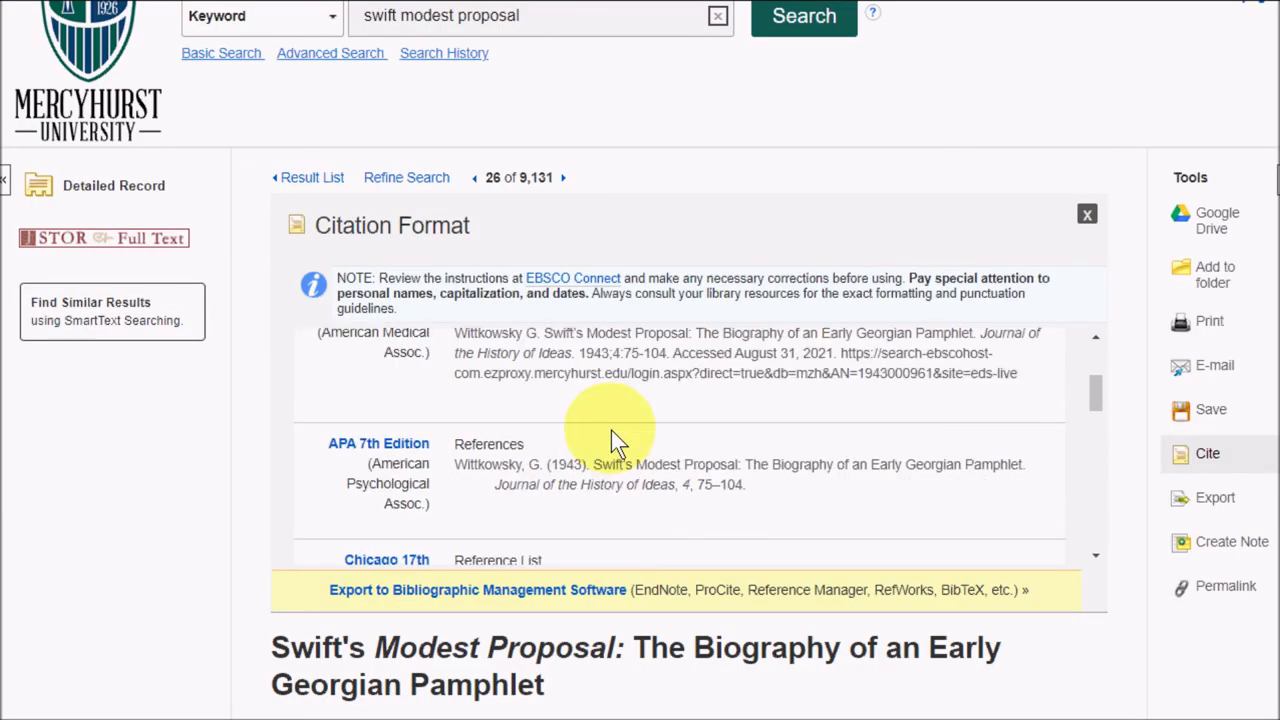
mouse_move(830, 500)
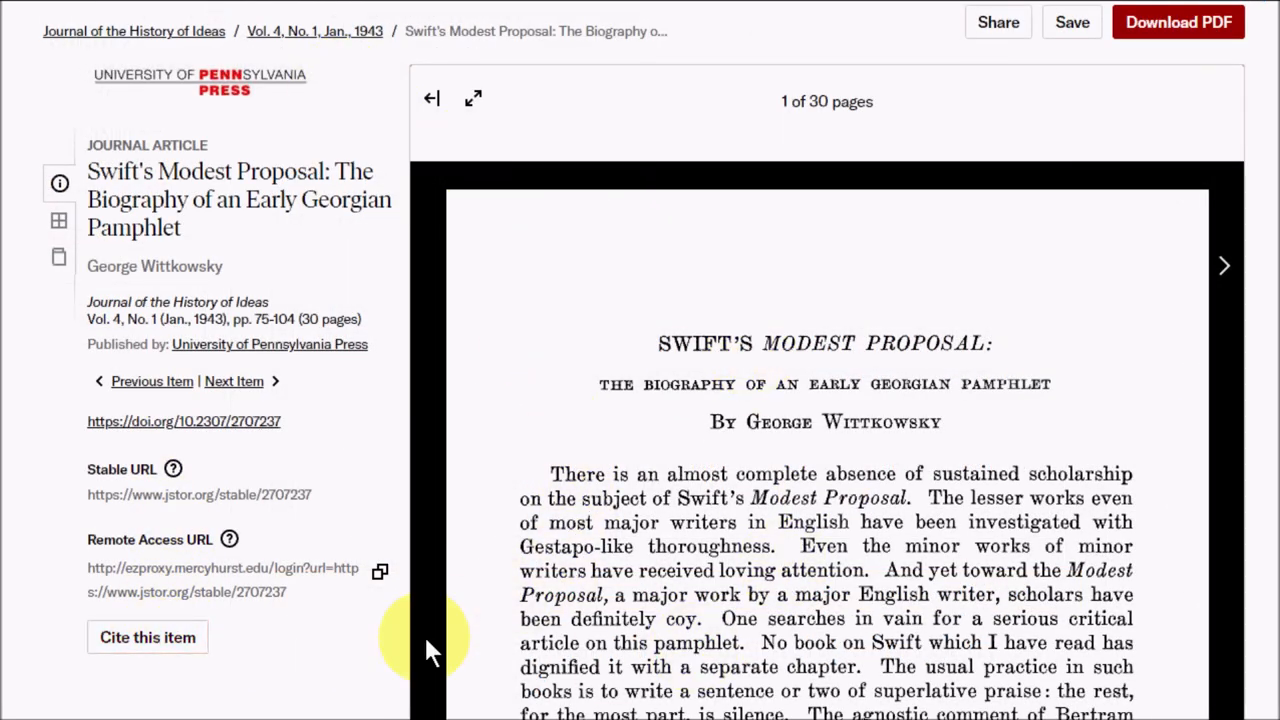
Show JSTOR's ready-made MLA, Chicago and APA citations for the Wittkowsky article.
left_click(148, 636)
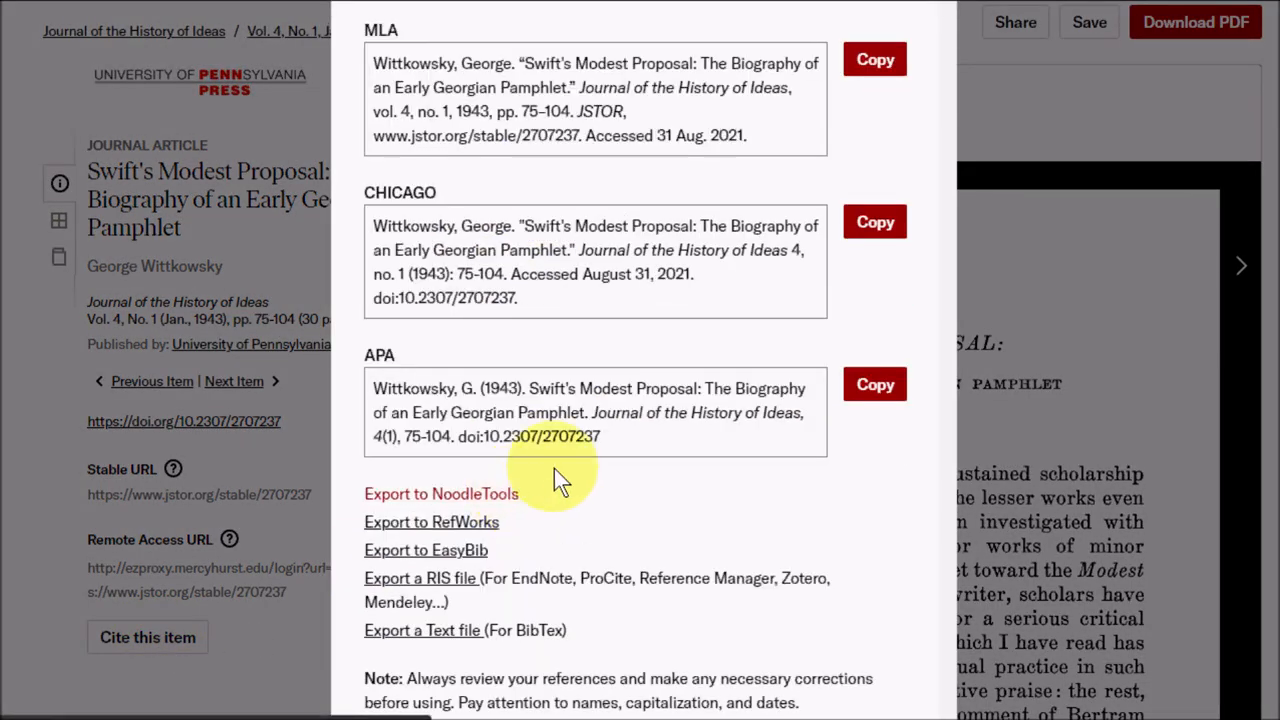
mouse_move(650, 440)
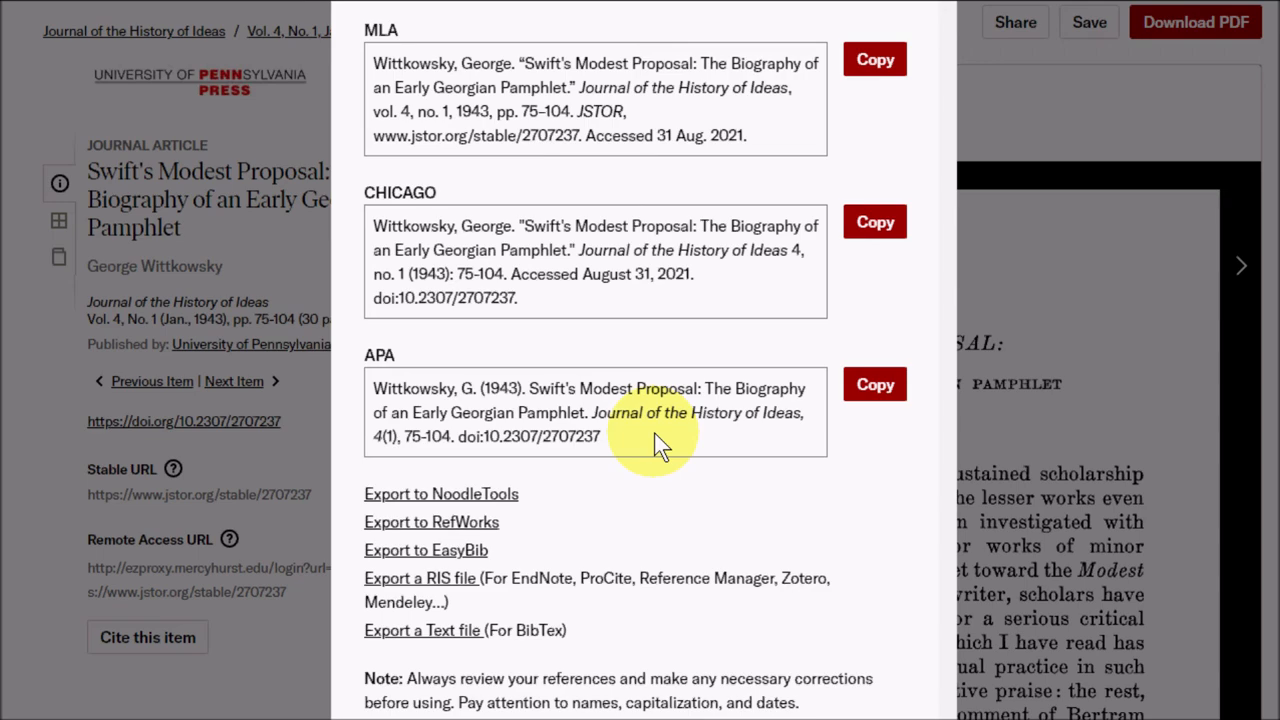
left_click(874, 384)
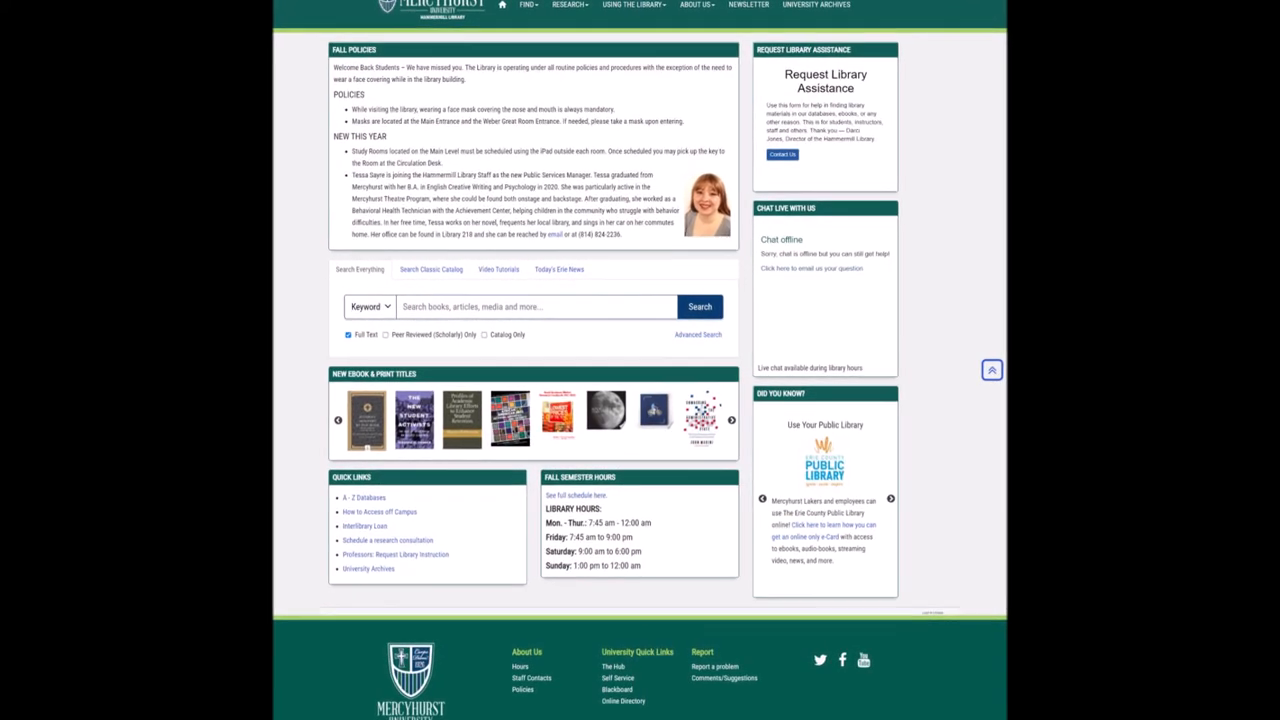
Reach the Research Help guide's Citing Sources page listing APA, Chicago and MLA guides.
scroll("down", 3)
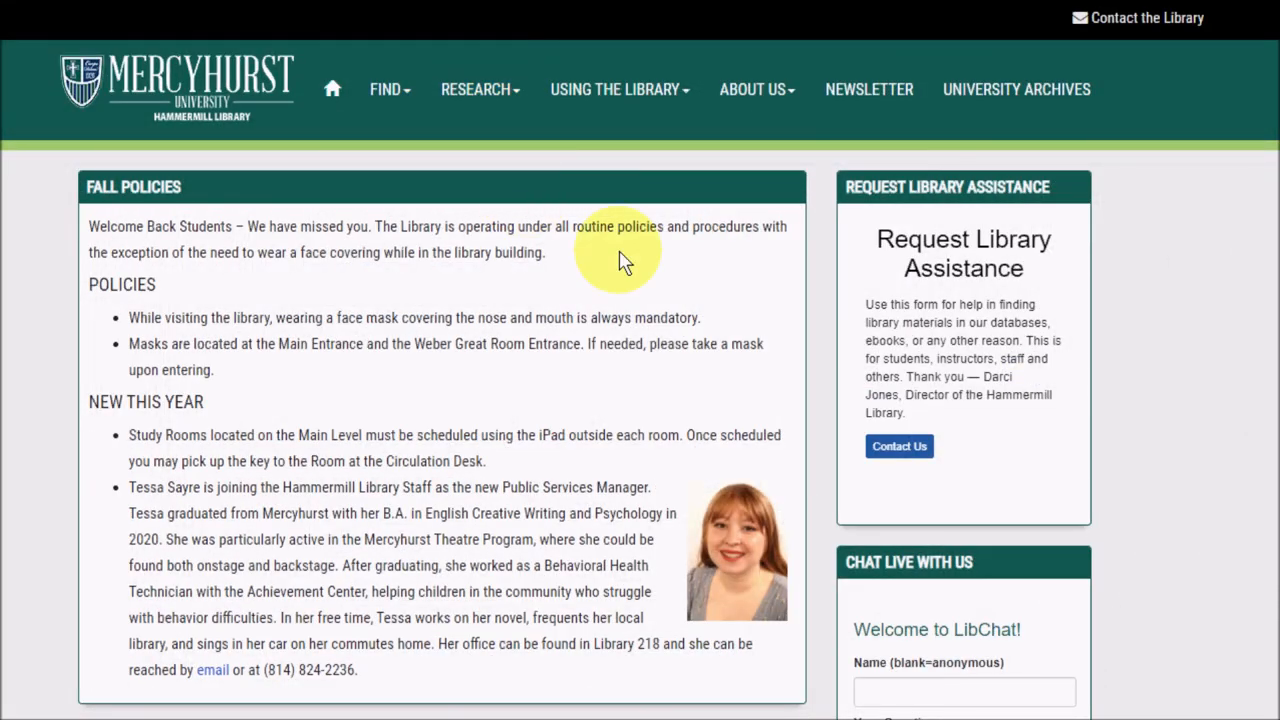
left_click(480, 88)
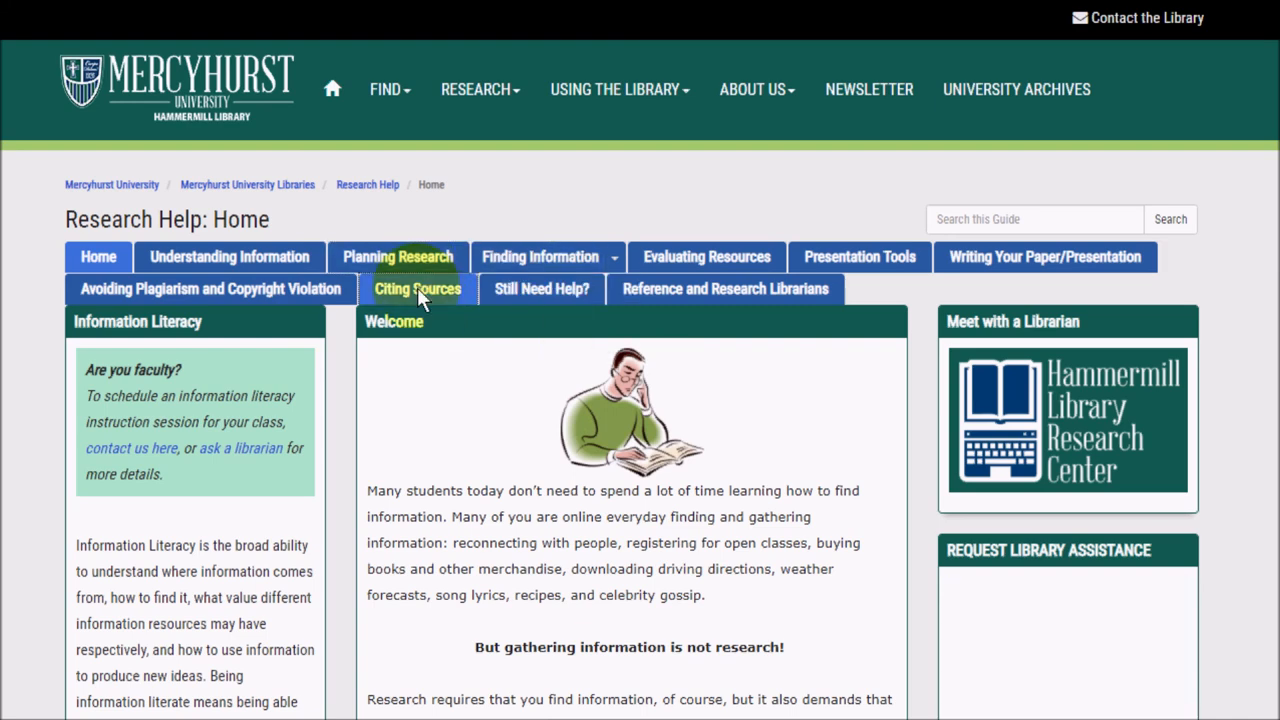
left_click(416, 288)
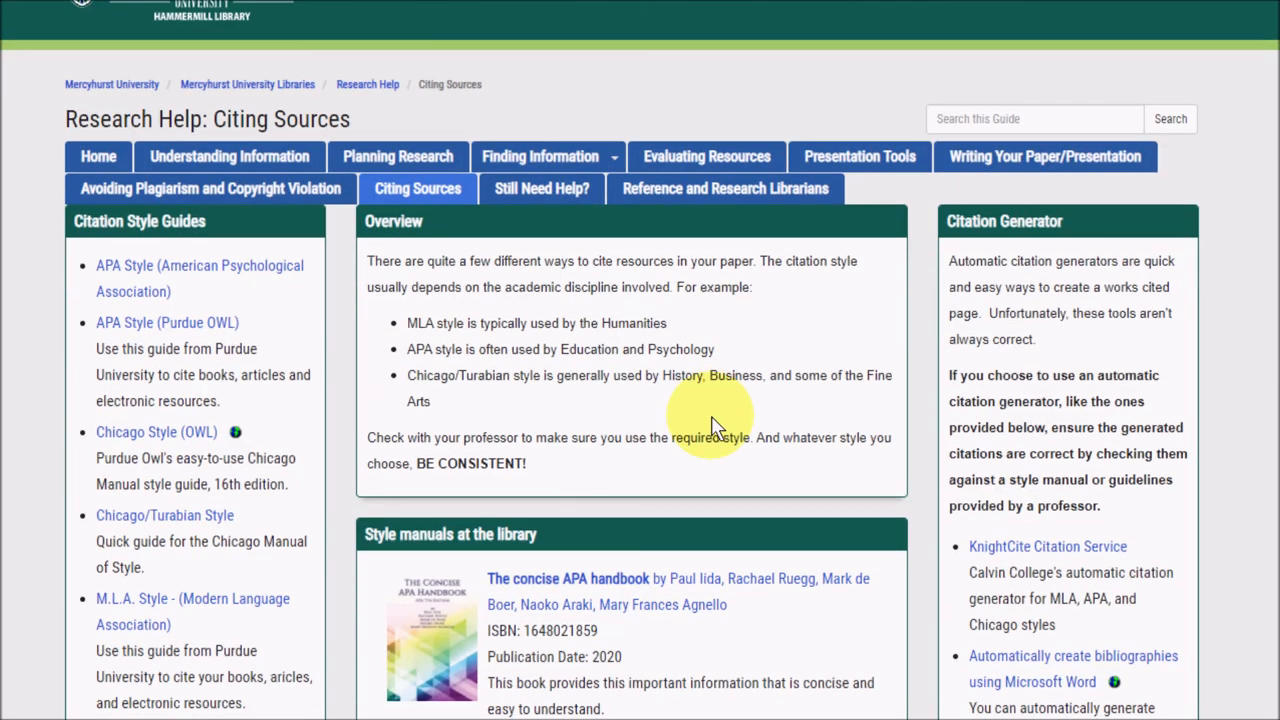
scroll("down", 3)
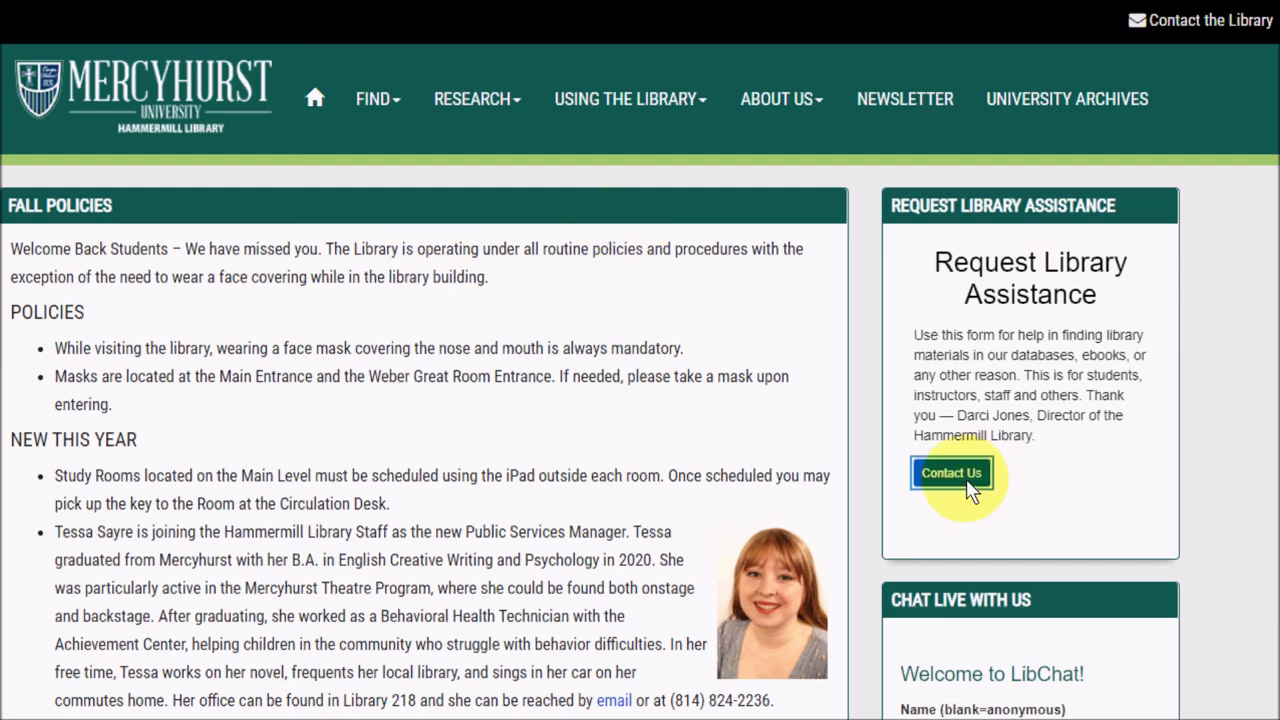
Fill the LibChat form with a name and the question 'APA help?'.
left_click(952, 472)
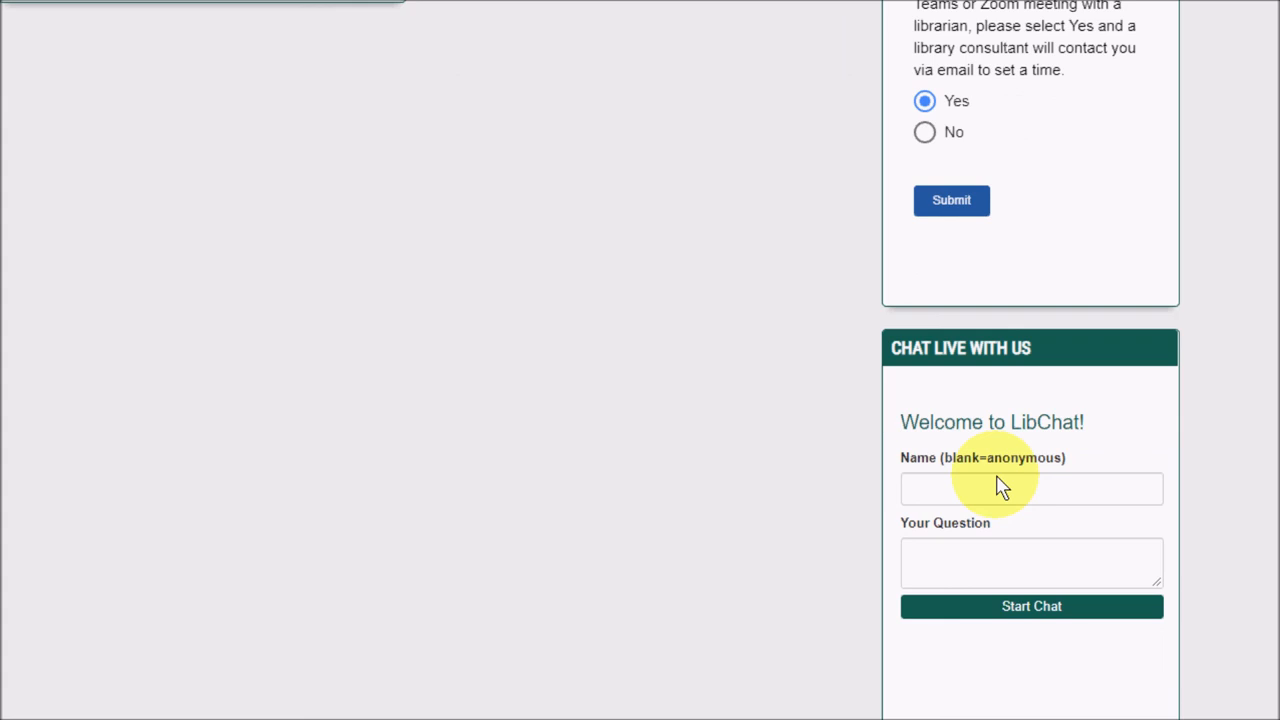
type("APA help?")
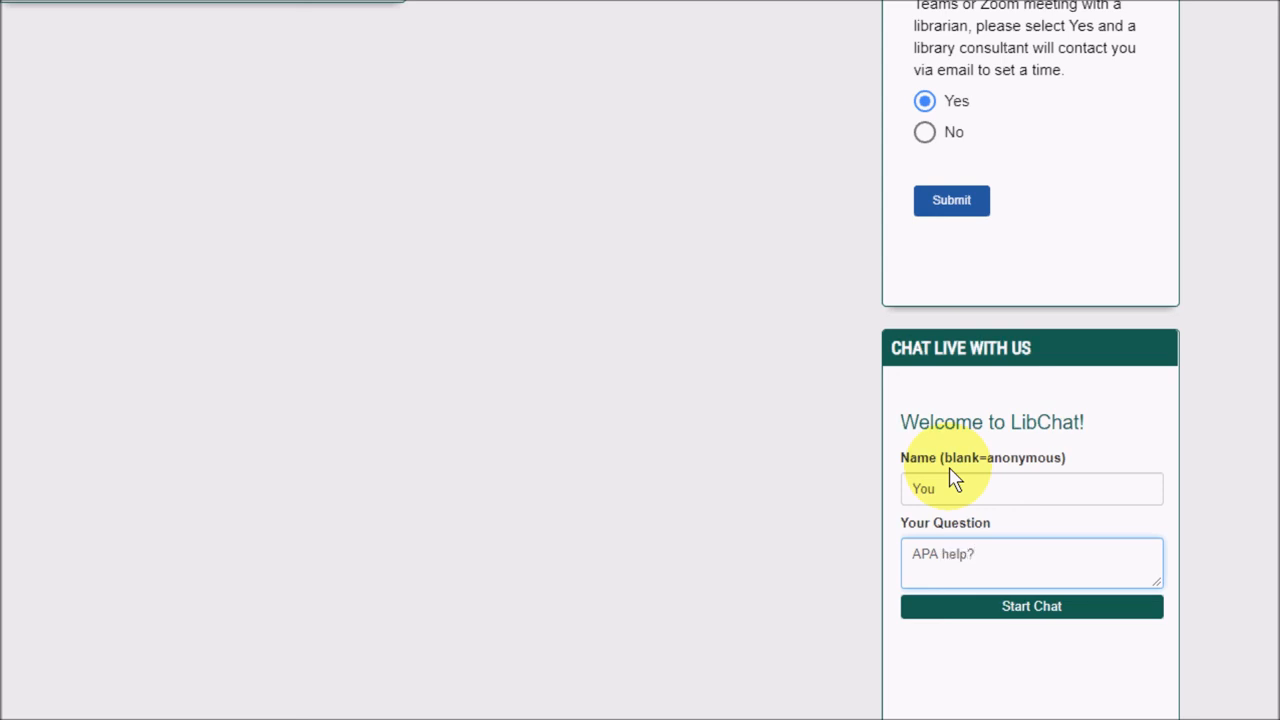